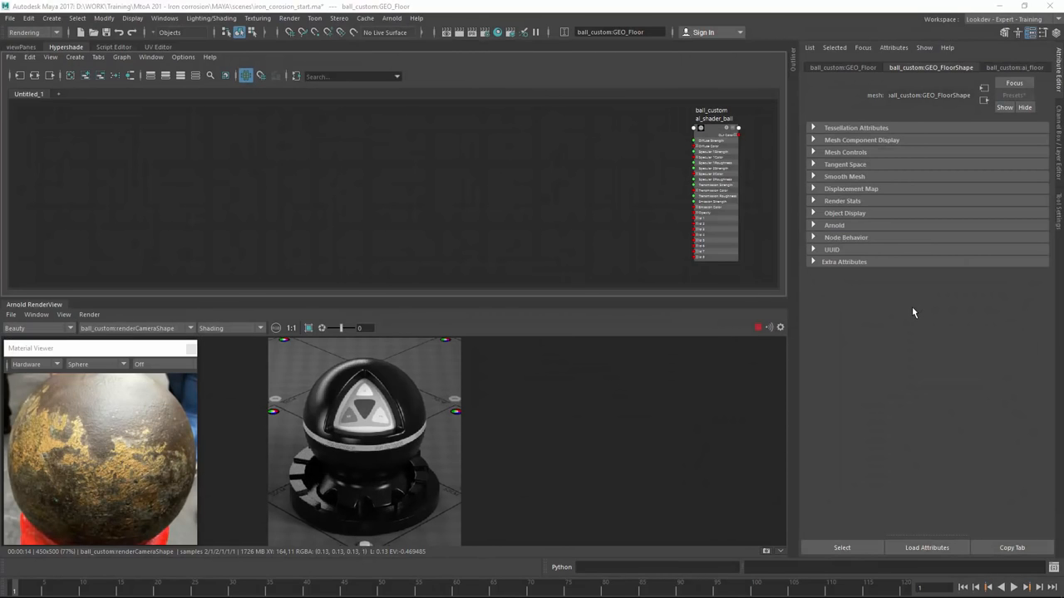
{"action": "mouse_move", "coordinate": [881, 441]}
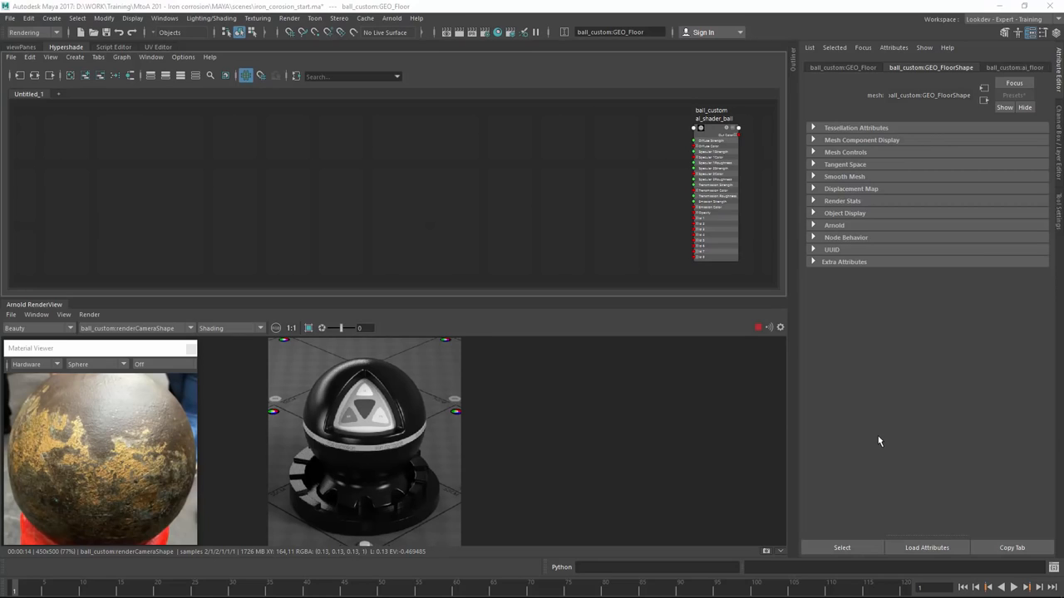
{"action": "mouse_move", "coordinate": [881, 442]}
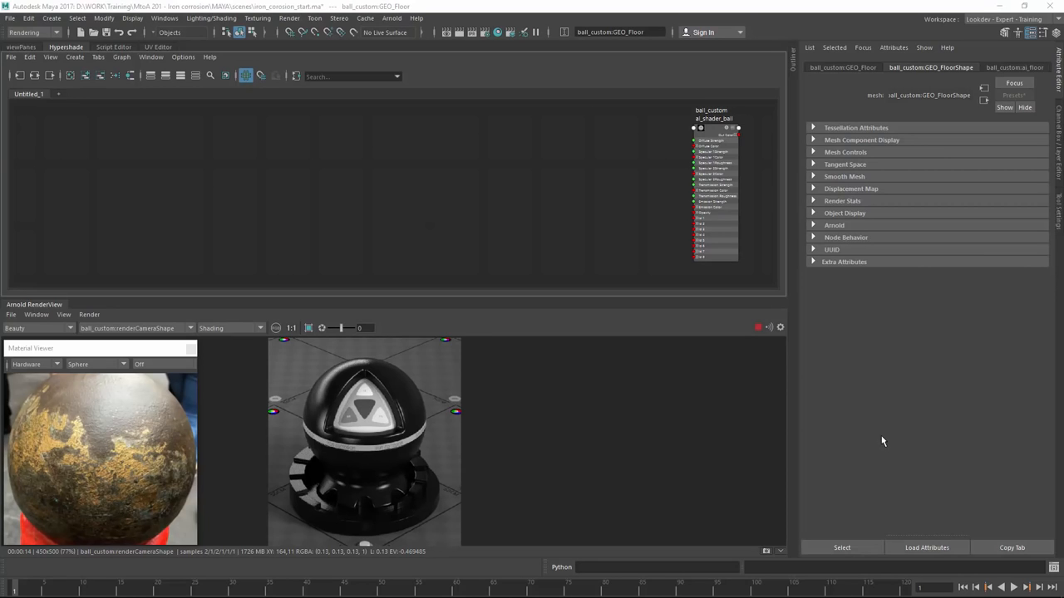
{"action": "mouse_move", "coordinate": [393, 220]}
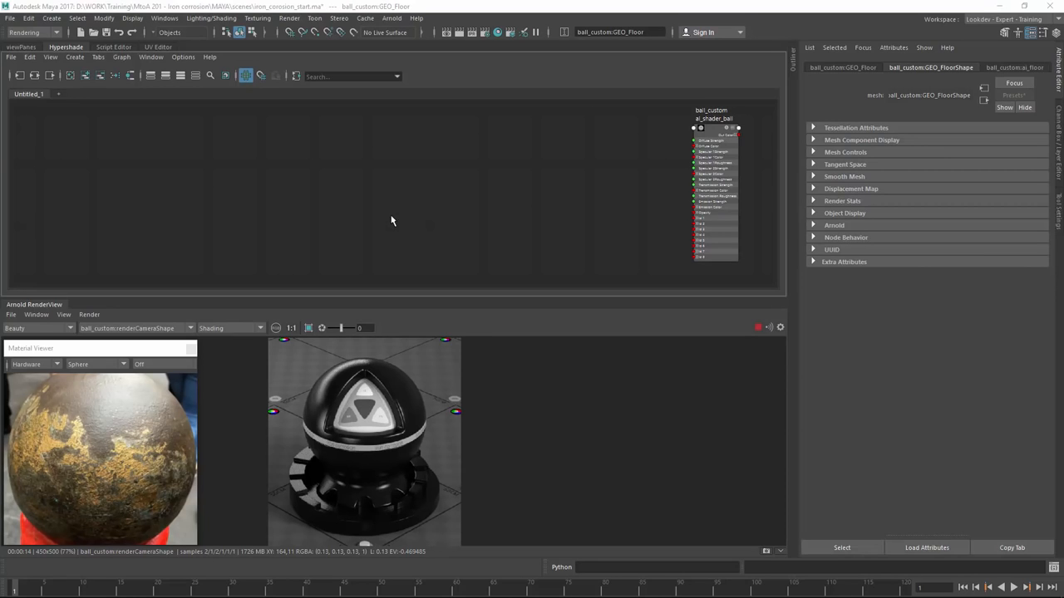
{"action": "mouse_move", "coordinate": [203, 342]}
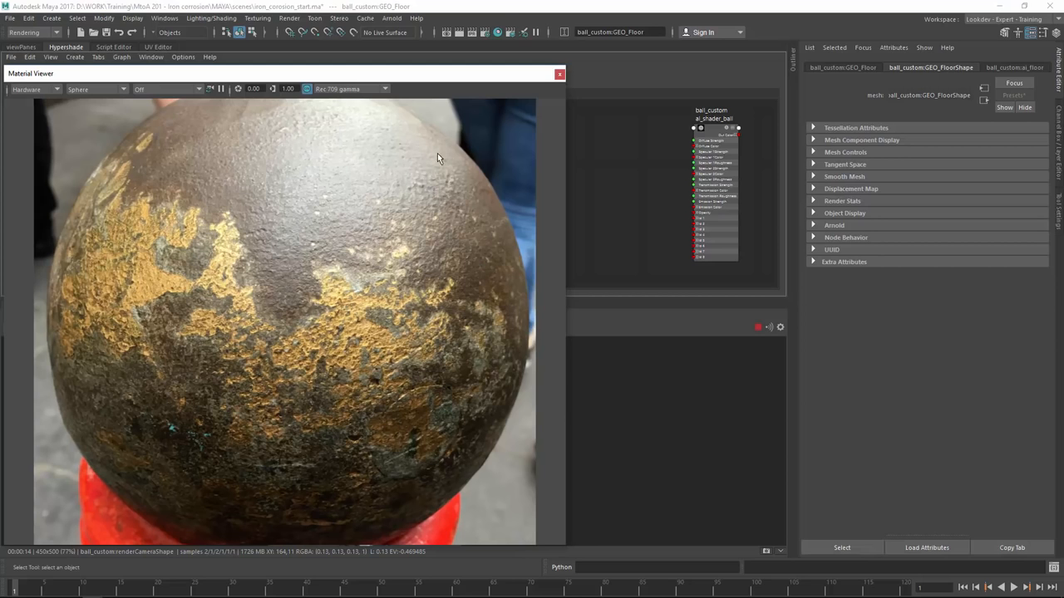
{"action": "mouse_move", "coordinate": [433, 153]}
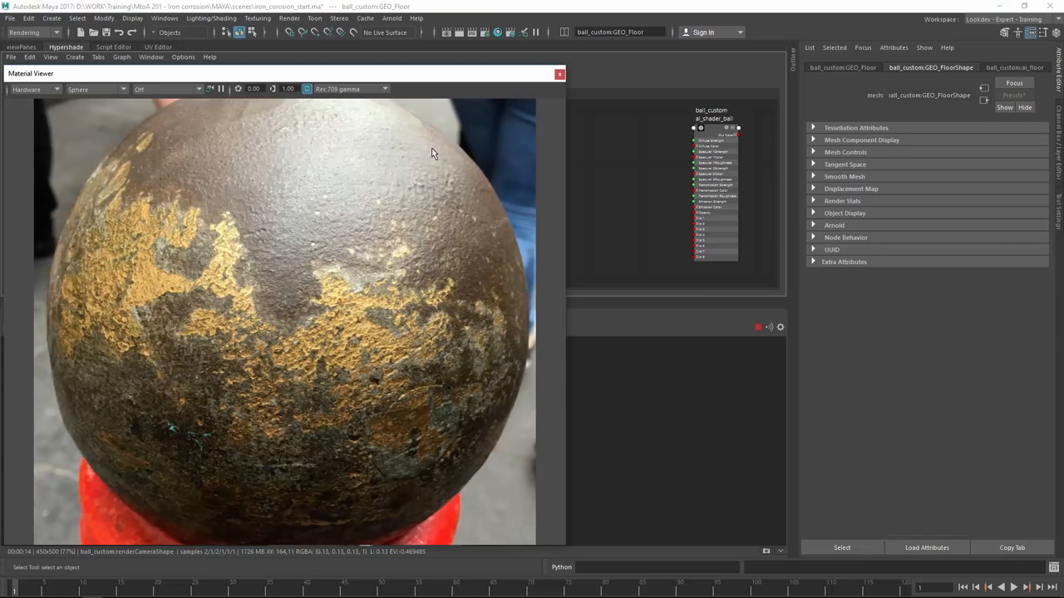
{"action": "mouse_move", "coordinate": [432, 148]}
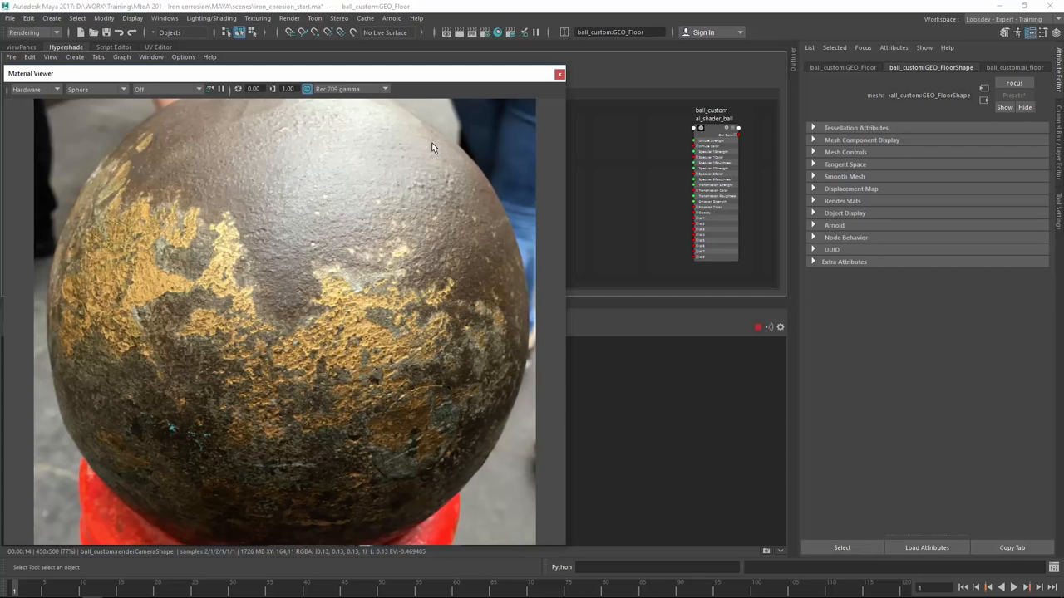
{"action": "mouse_move", "coordinate": [432, 139]}
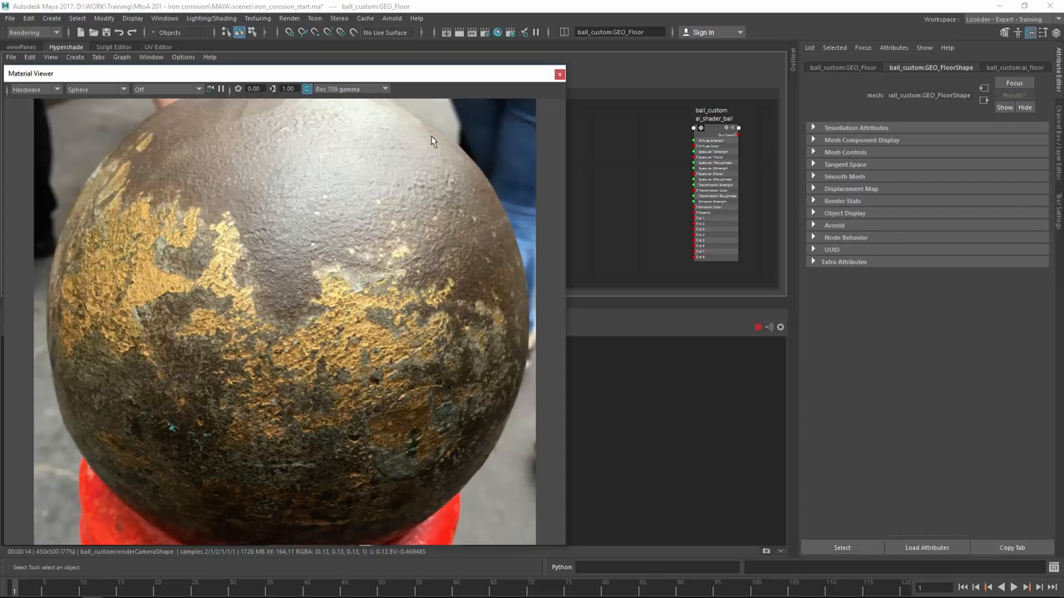
{"action": "mouse_move", "coordinate": [407, 153]}
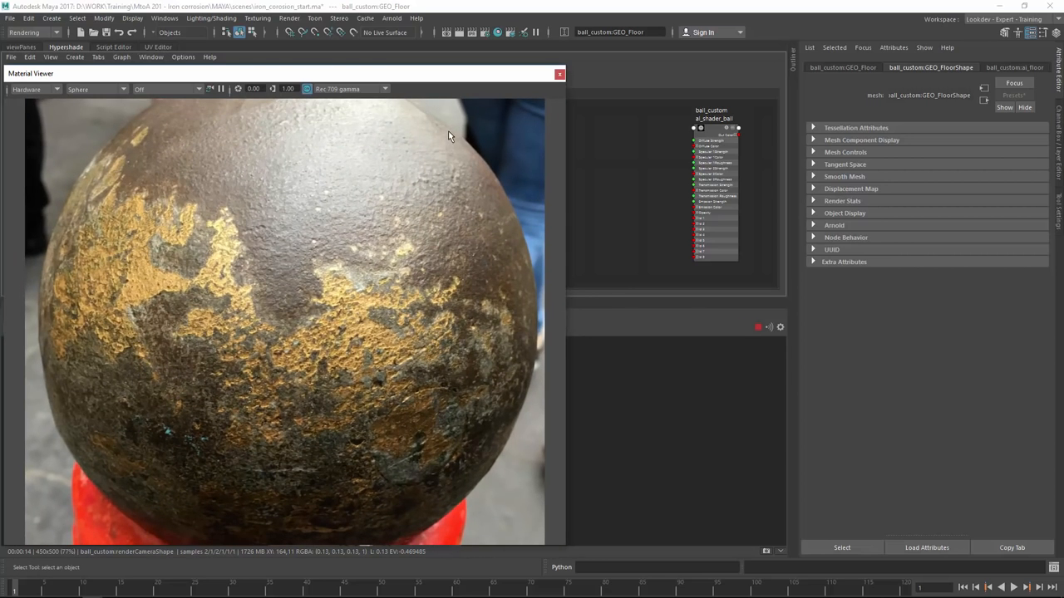
{"action": "mouse_move", "coordinate": [565, 68]}
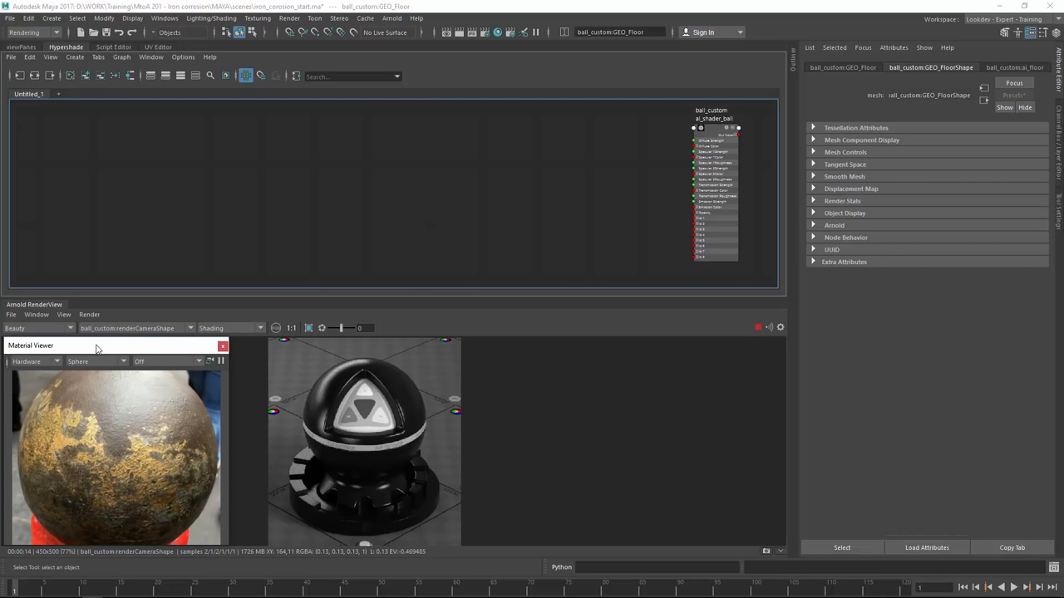
{"action": "mouse_move", "coordinate": [419, 399]}
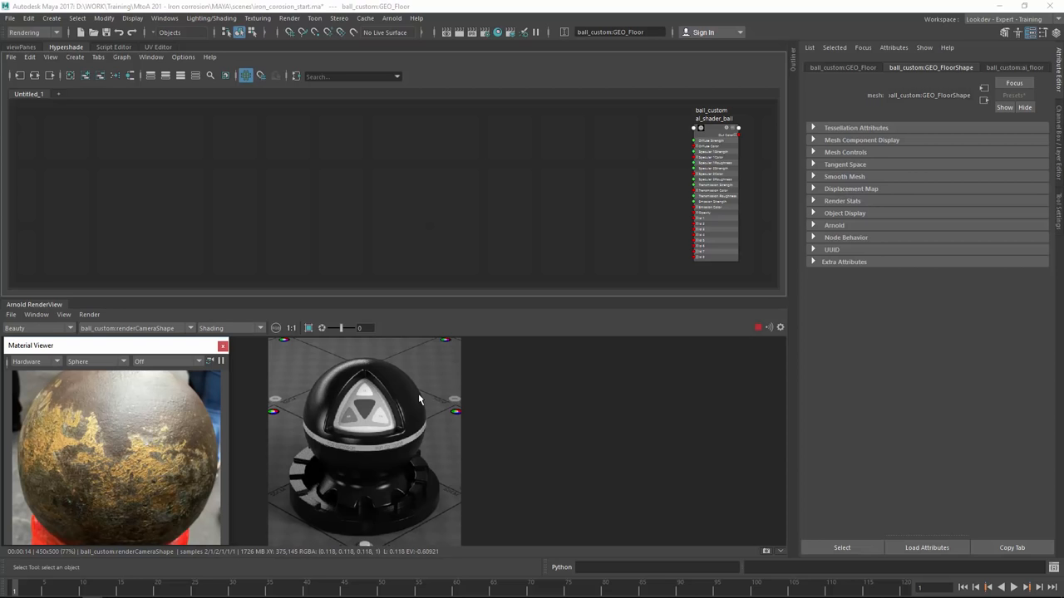
{"action": "mouse_move", "coordinate": [402, 382]}
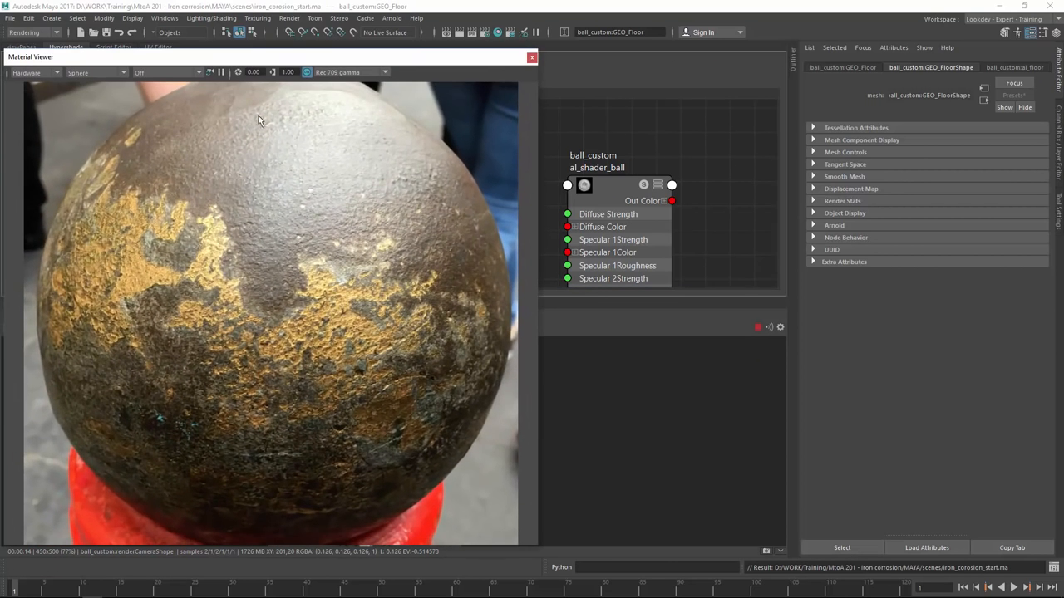
{"action": "mouse_move", "coordinate": [291, 249]}
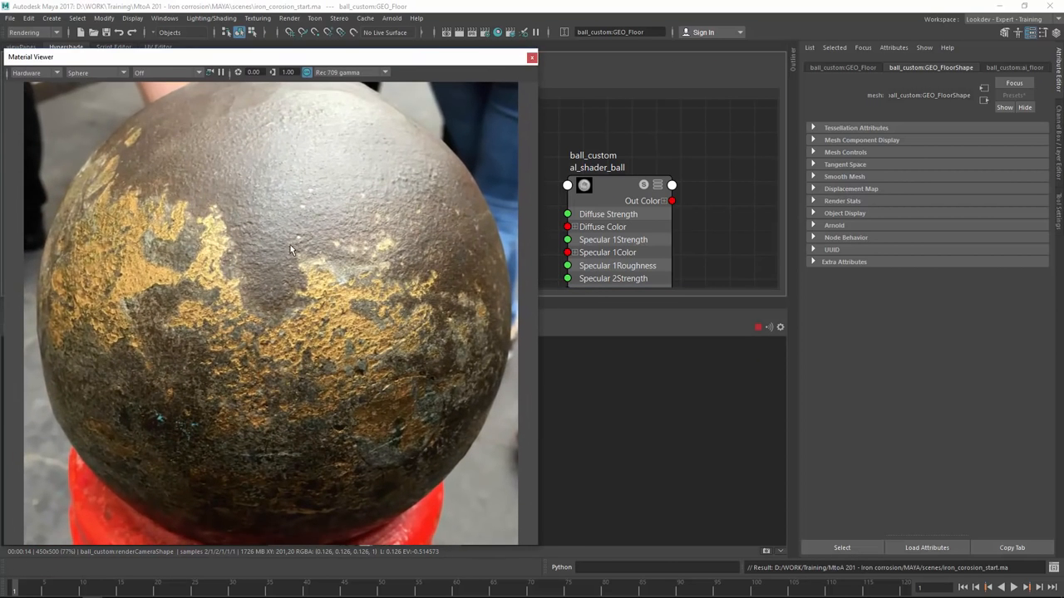
{"action": "mouse_move", "coordinate": [246, 153]}
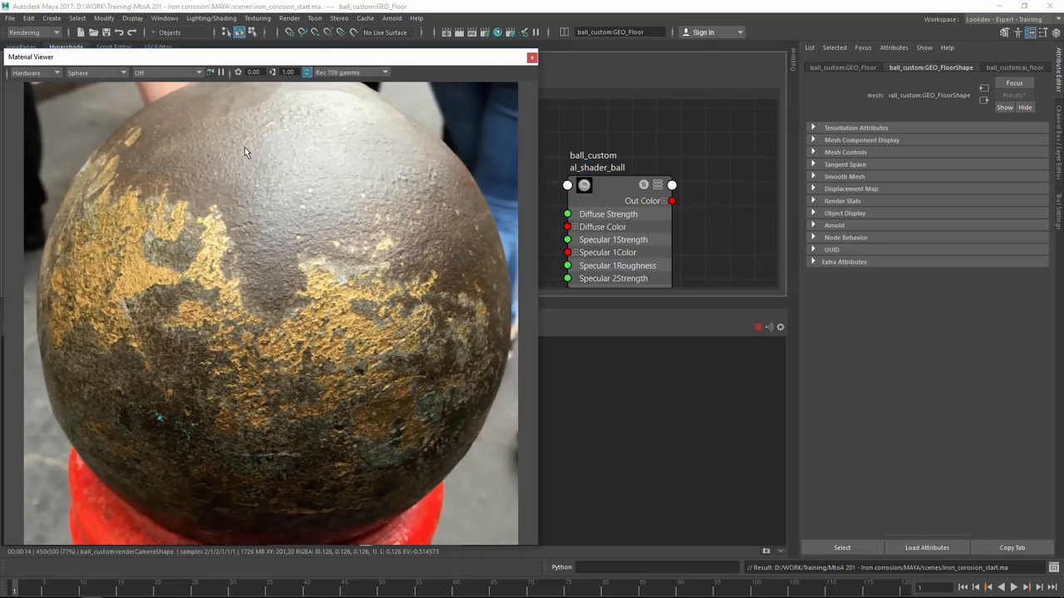
{"action": "mouse_move", "coordinate": [174, 163]}
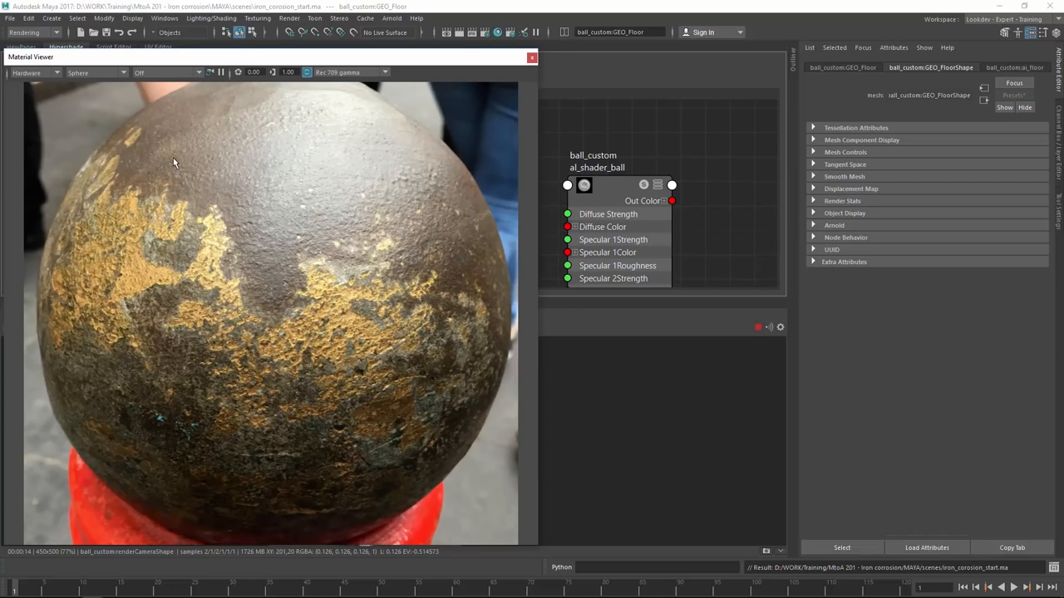
{"action": "mouse_move", "coordinate": [302, 190]}
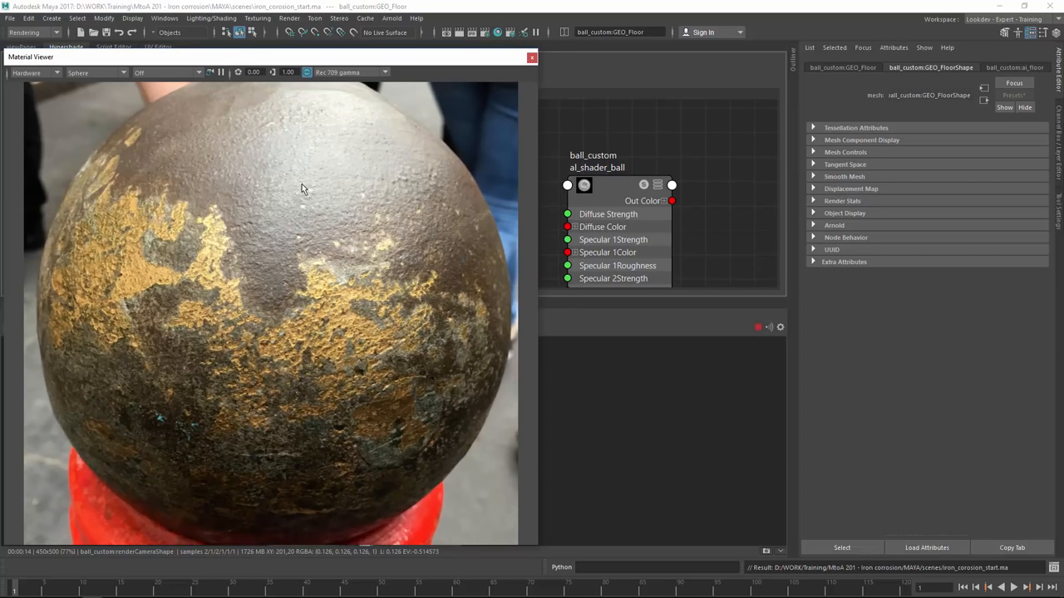
{"action": "mouse_move", "coordinate": [304, 163]}
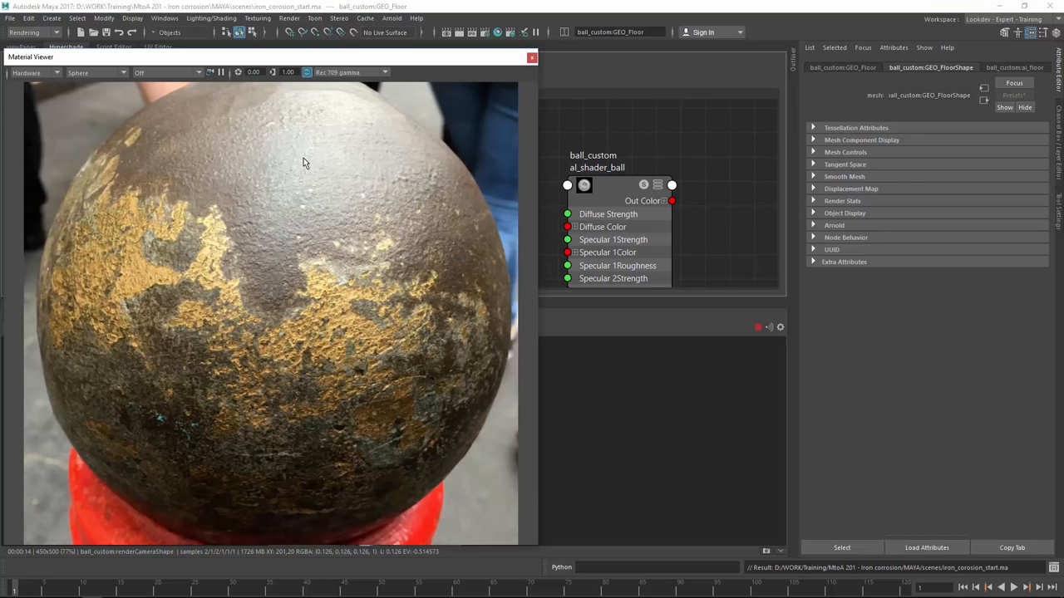
{"action": "mouse_move", "coordinate": [407, 301]}
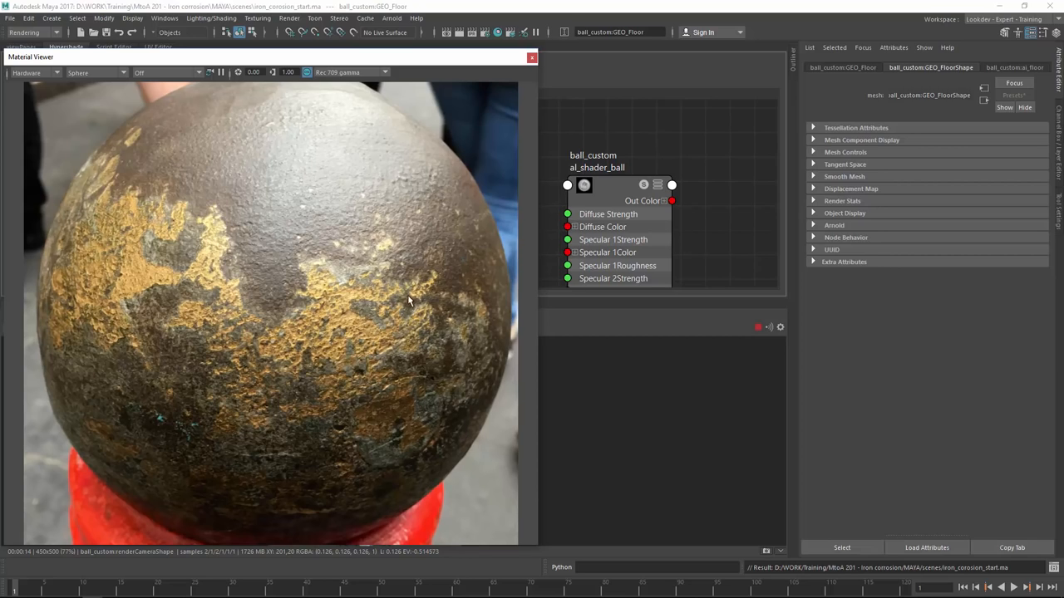
{"action": "mouse_move", "coordinate": [347, 292]}
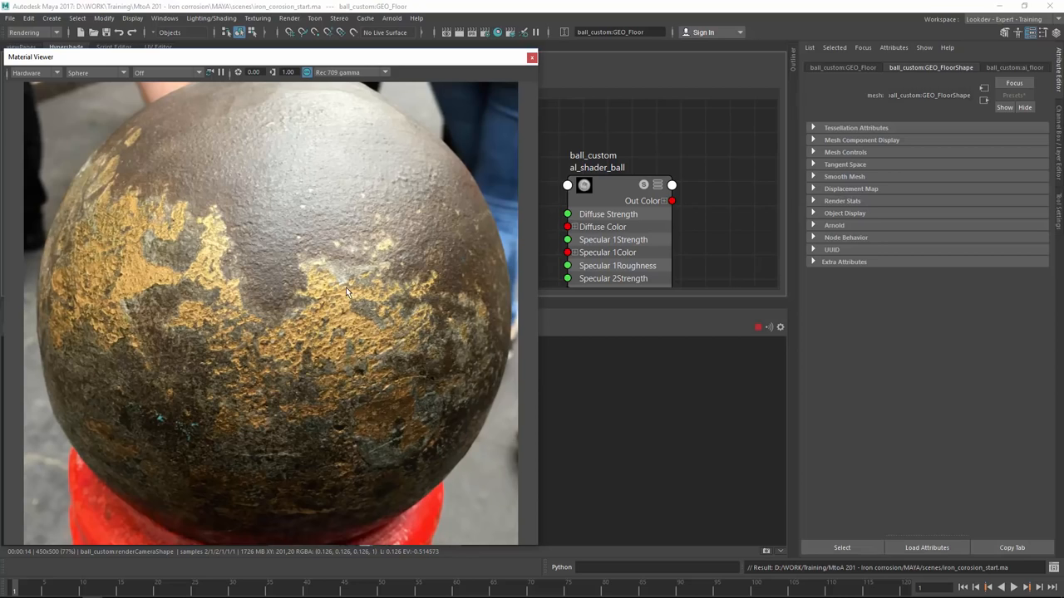
{"action": "mouse_move", "coordinate": [236, 250]}
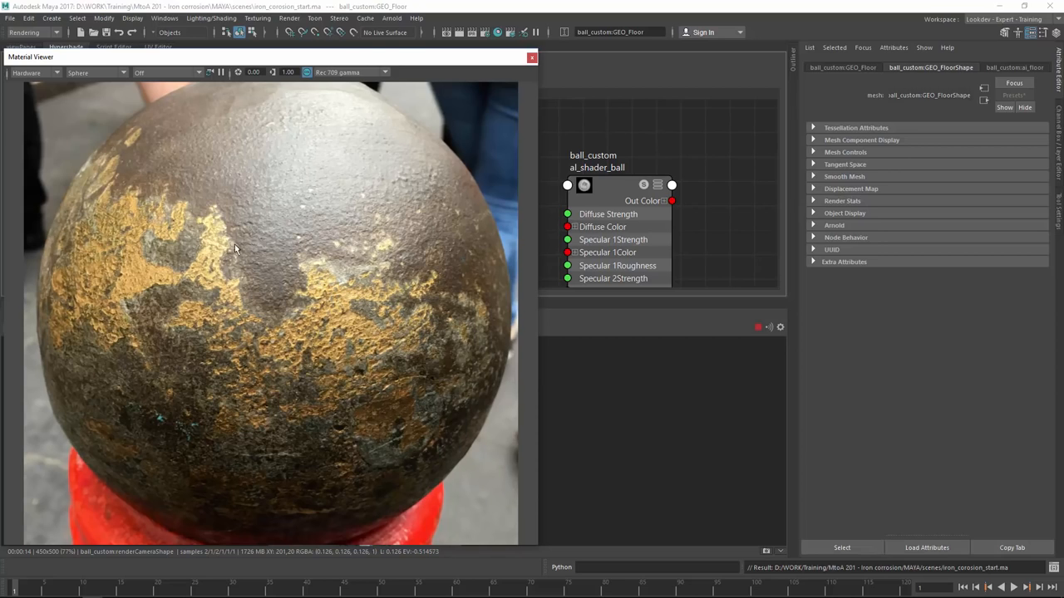
{"action": "mouse_move", "coordinate": [274, 269]}
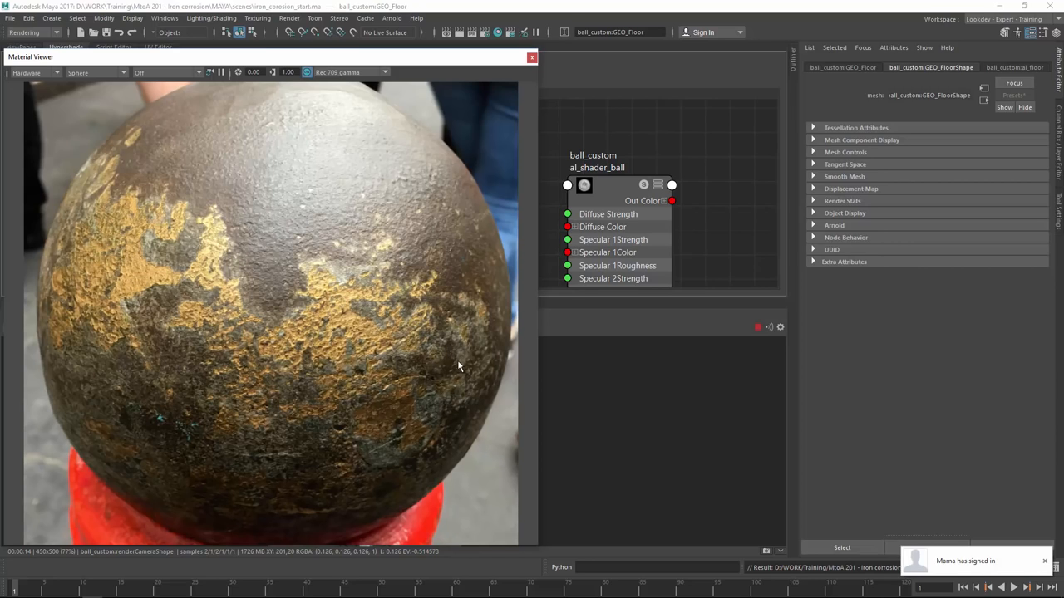
{"action": "mouse_move", "coordinate": [441, 347]}
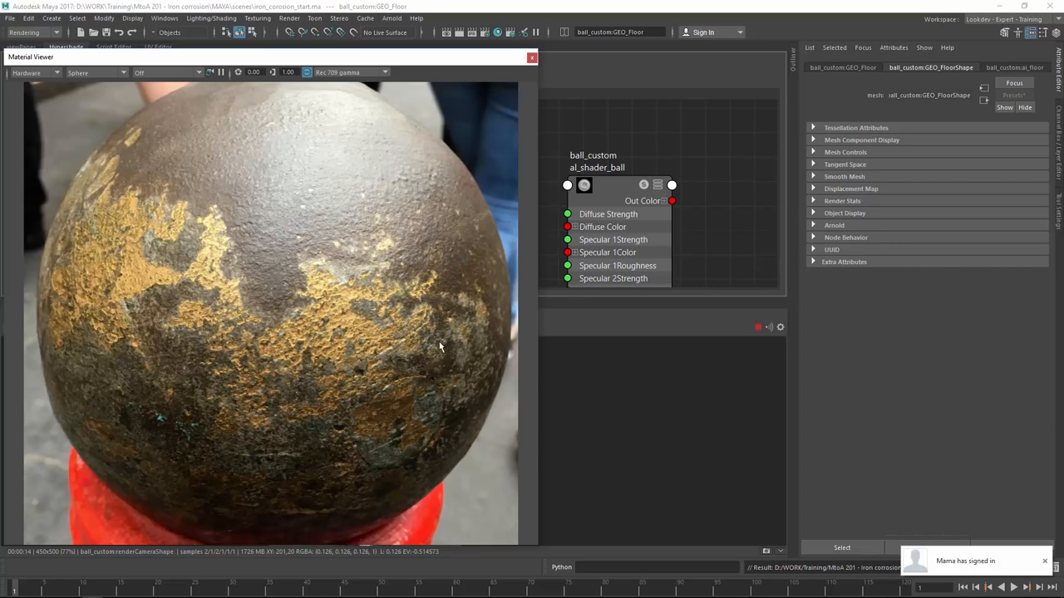
{"action": "mouse_move", "coordinate": [246, 427]}
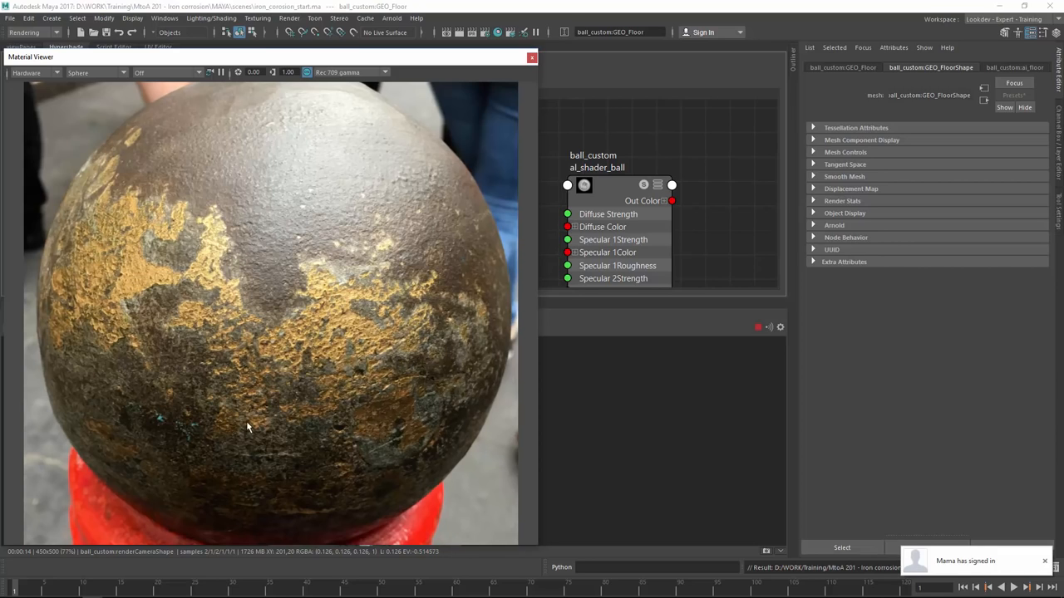
{"action": "mouse_move", "coordinate": [233, 282]}
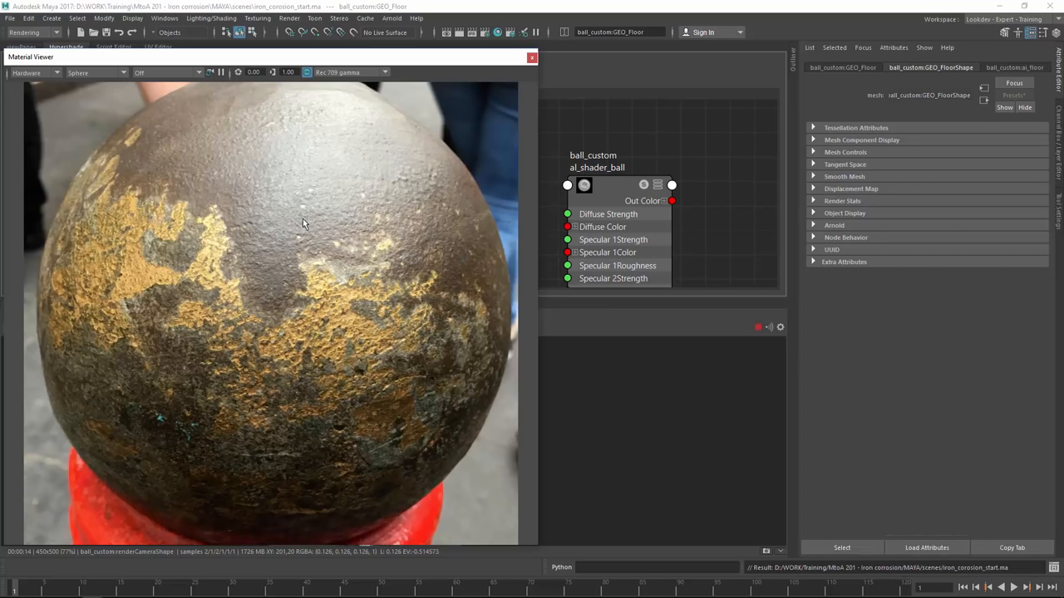
{"action": "mouse_move", "coordinate": [154, 136]}
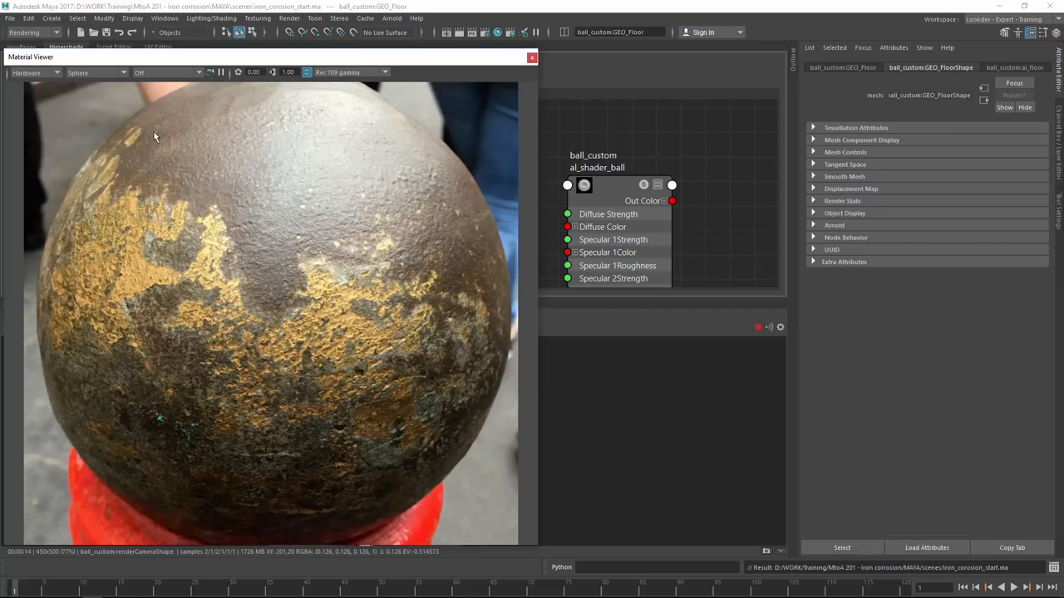
{"action": "mouse_move", "coordinate": [292, 172]}
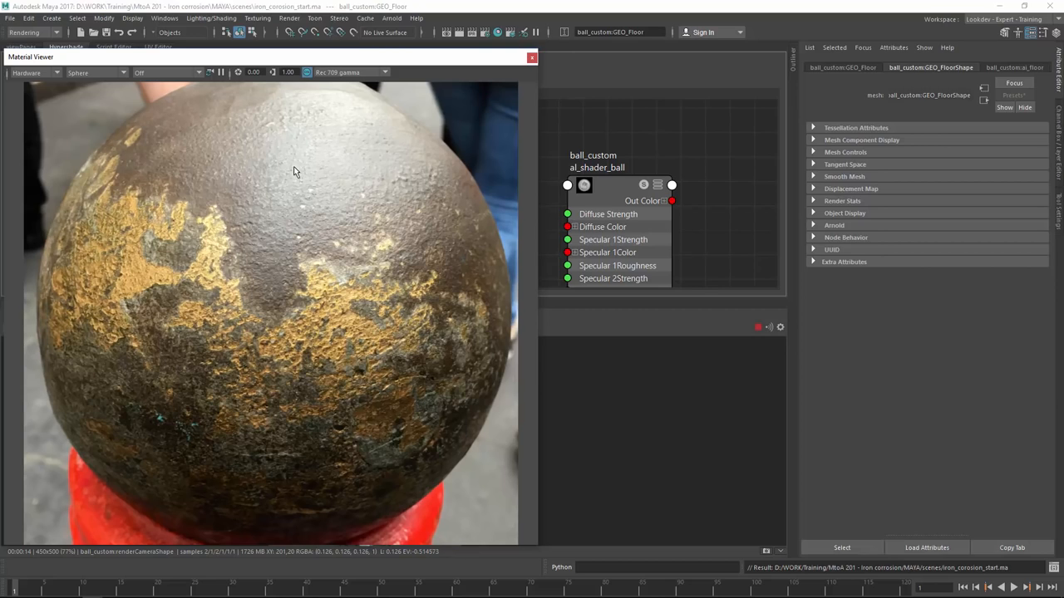
{"action": "mouse_move", "coordinate": [292, 170]}
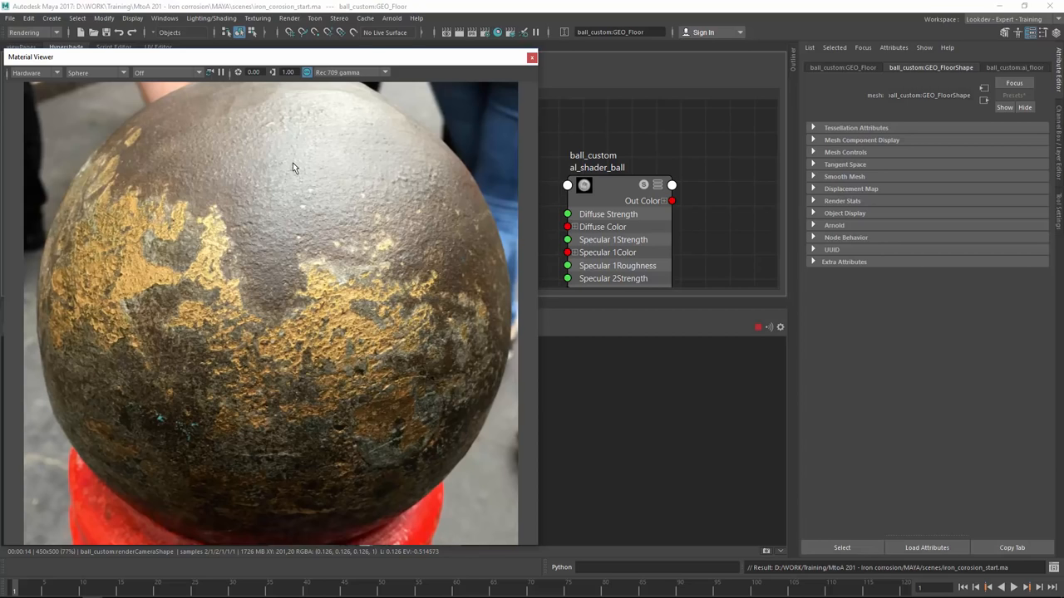
{"action": "mouse_move", "coordinate": [296, 166]}
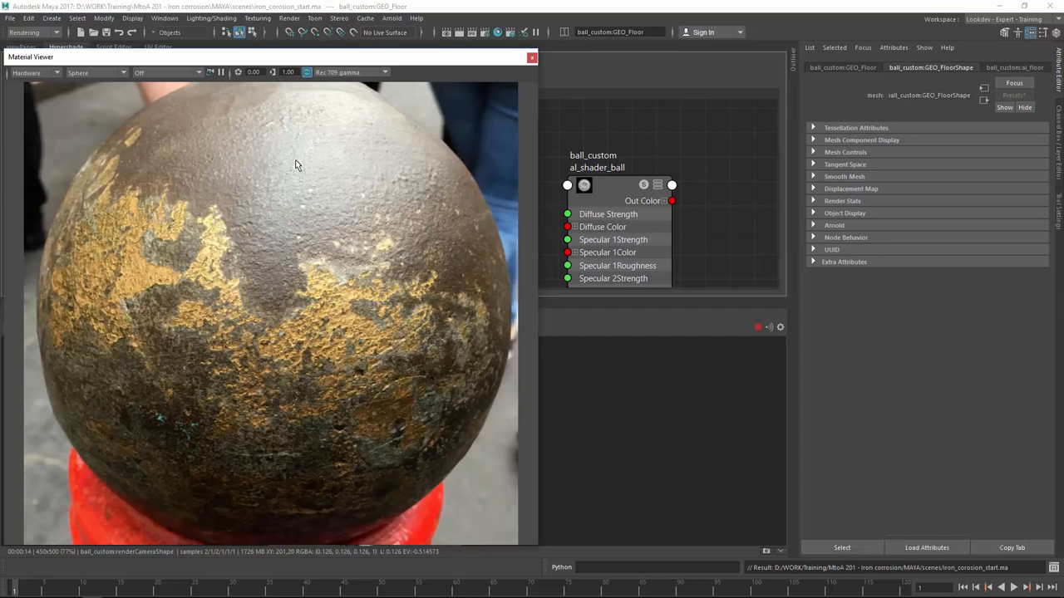
{"action": "mouse_move", "coordinate": [339, 133]}
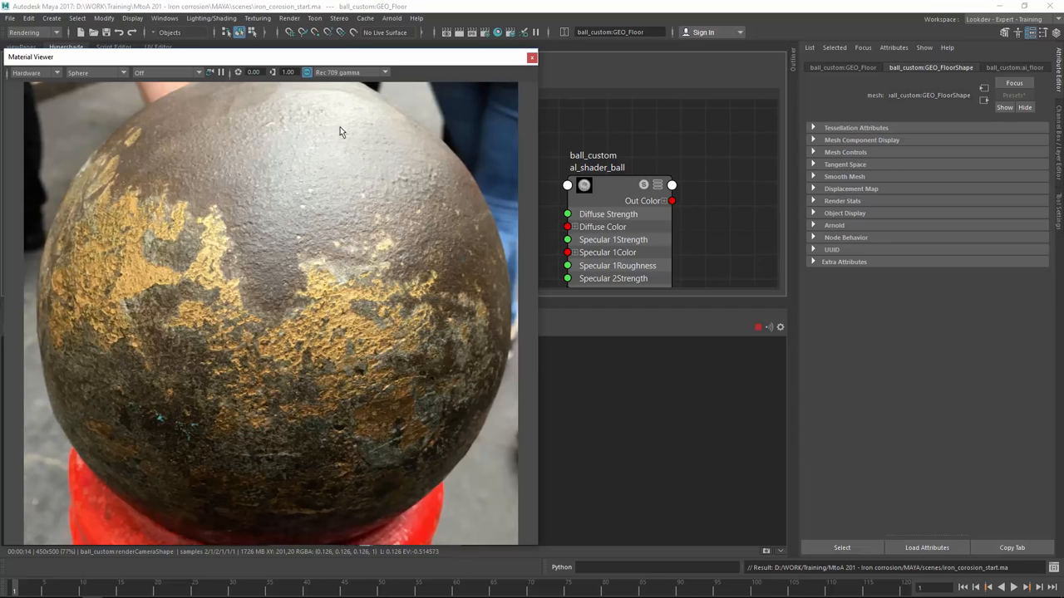
{"action": "mouse_move", "coordinate": [213, 153]}
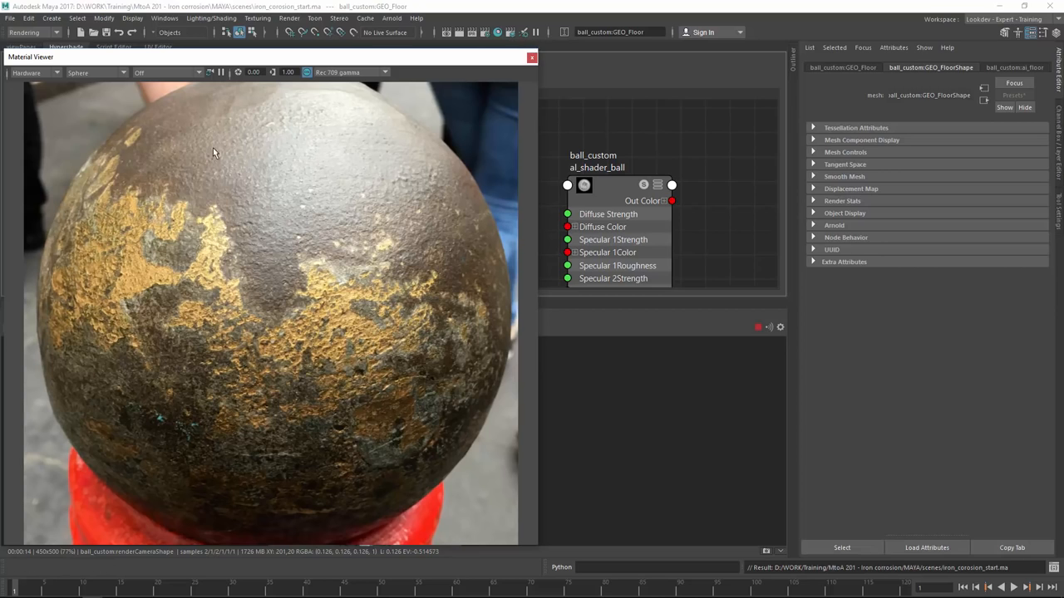
{"action": "mouse_move", "coordinate": [198, 147]}
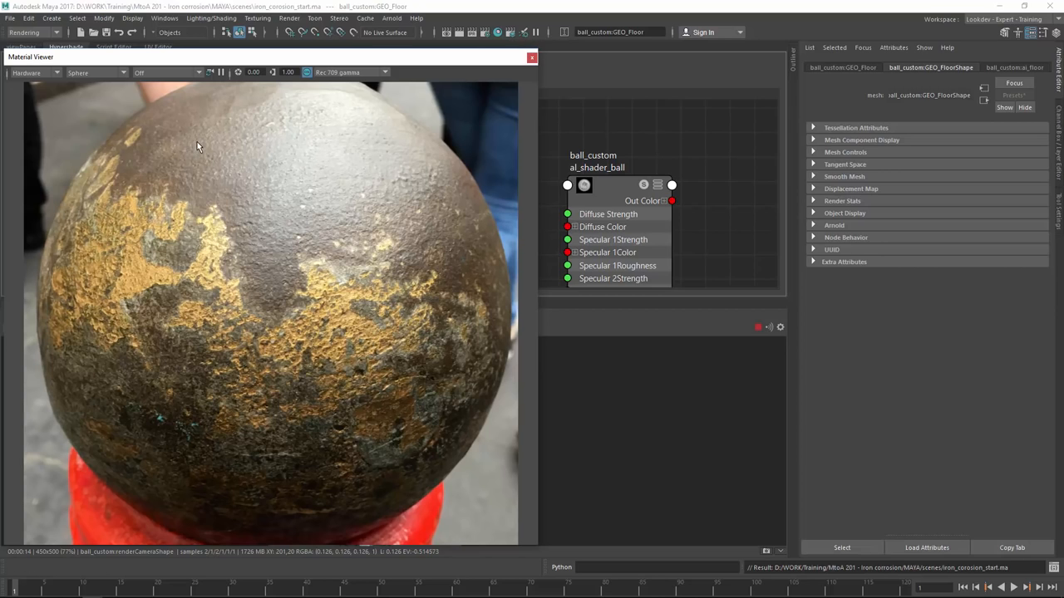
{"action": "mouse_move", "coordinate": [259, 200]}
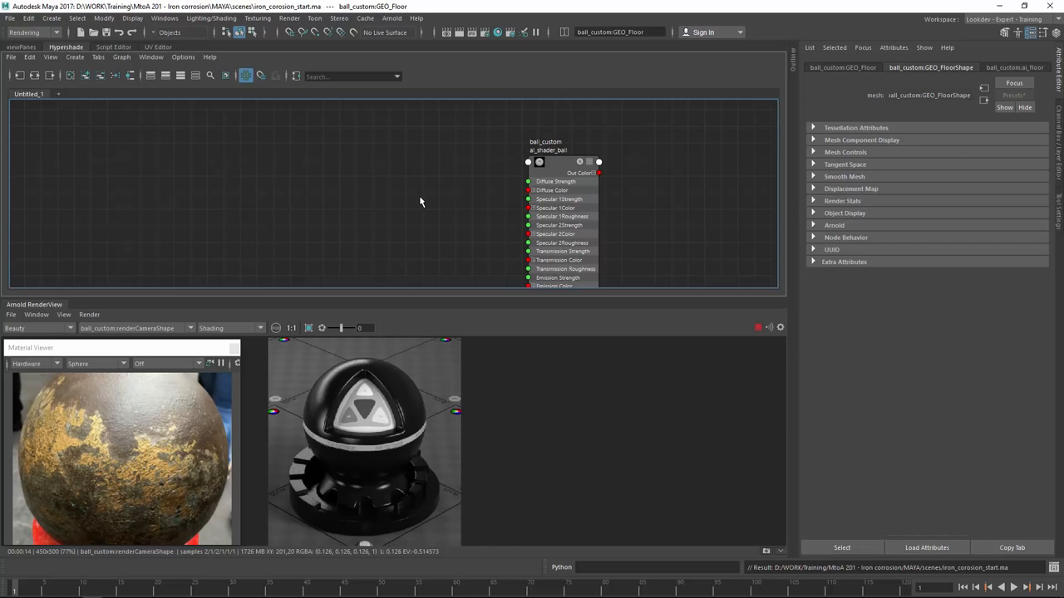
Step: Create alLayerColor nodes from the 'al' search and wire alLayerColor1's Out Color into the alSurface diffuse
{"action": "type", "text": "al"}
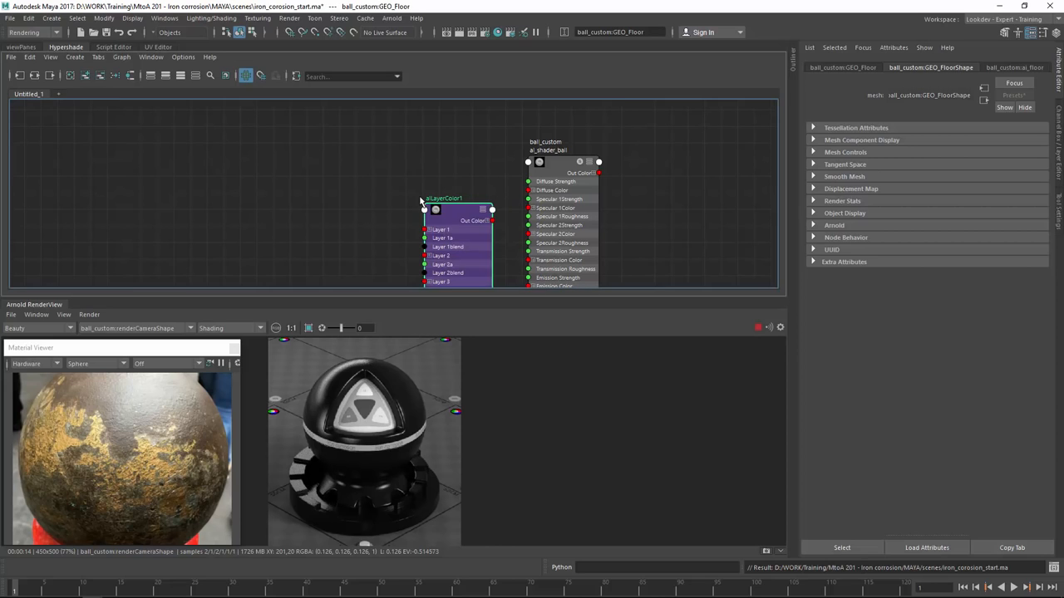
{"action": "left_click", "coordinate": [446, 198]}
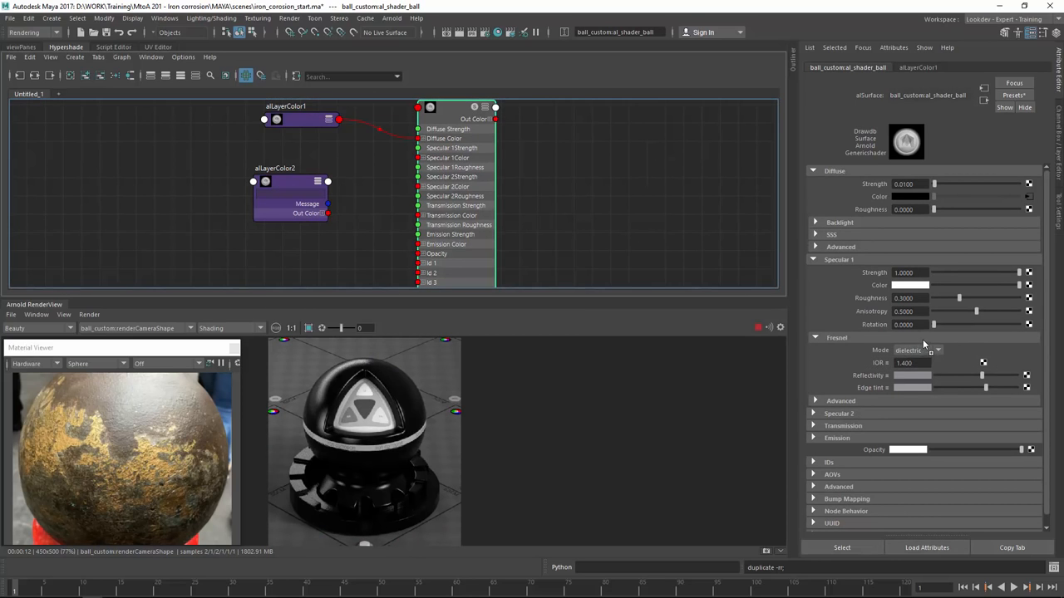
Step: Add alLayerColor3 into the shader's specular edge tint and set Specular 1 Fresnel Mode to metallic
{"action": "left_click", "coordinate": [290, 196]}
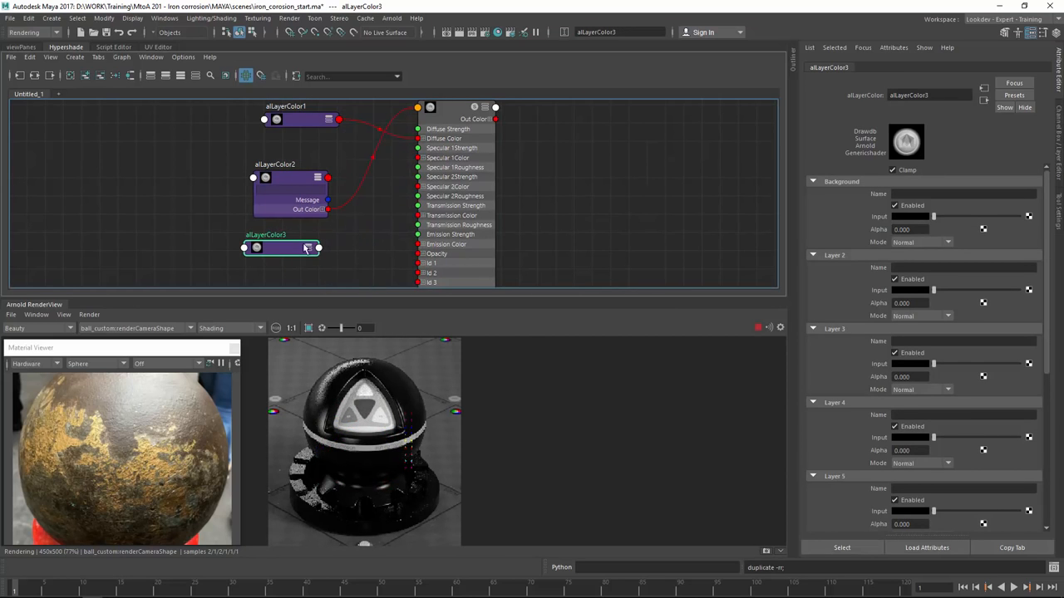
{"action": "left_click", "coordinate": [279, 246]}
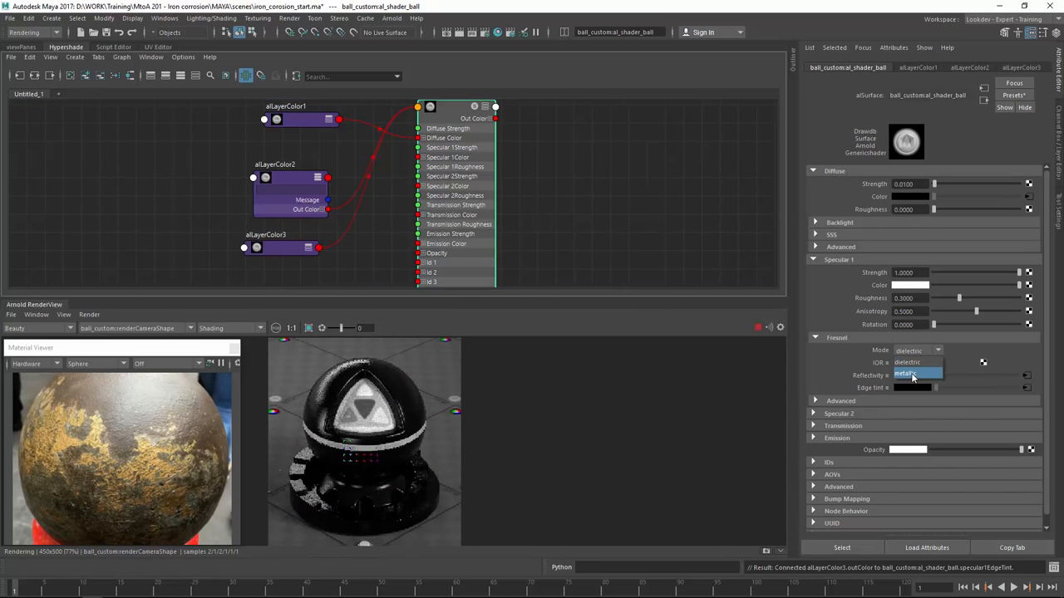
{"action": "left_click", "coordinate": [911, 374]}
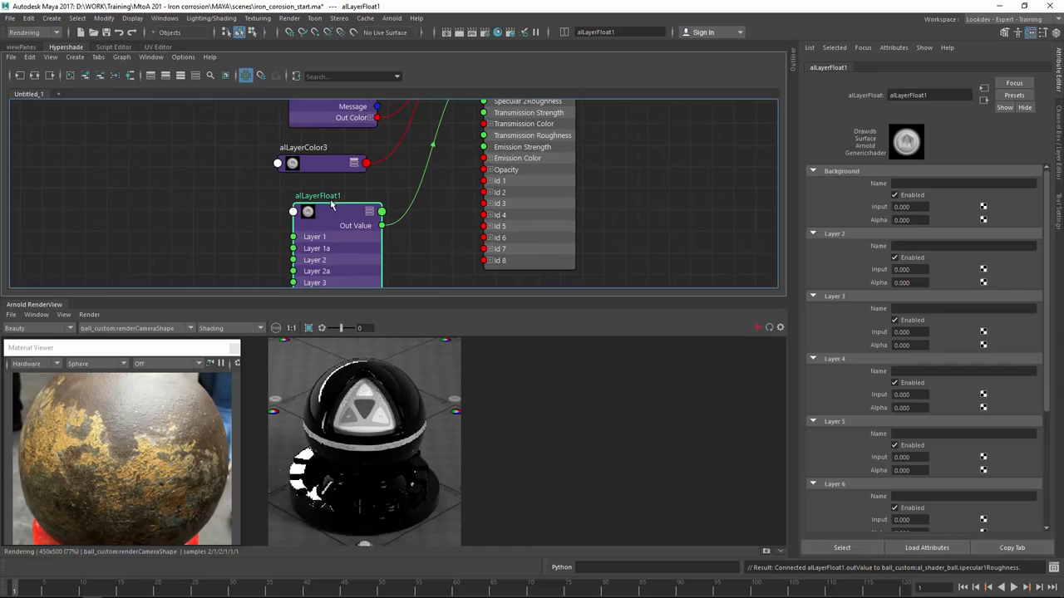
Step: Rename the layer nodes to alLayerF_specR, alLayerC_diffuse, alLayerC_specF0 and alLayerC_specF90 by role
{"action": "double_click", "coordinate": [317, 194]}
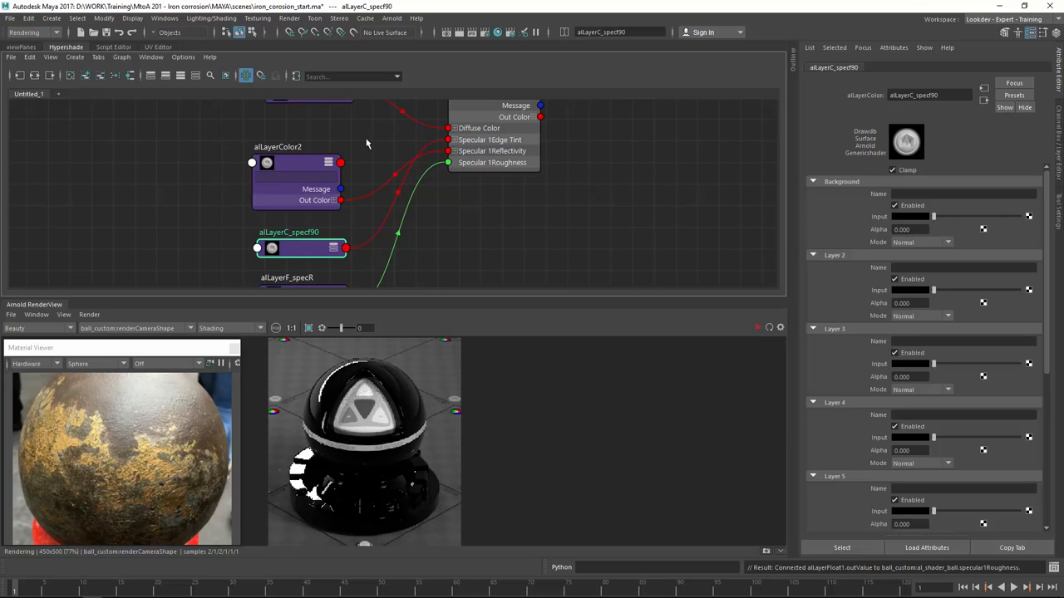
{"action": "left_click", "coordinate": [286, 163]}
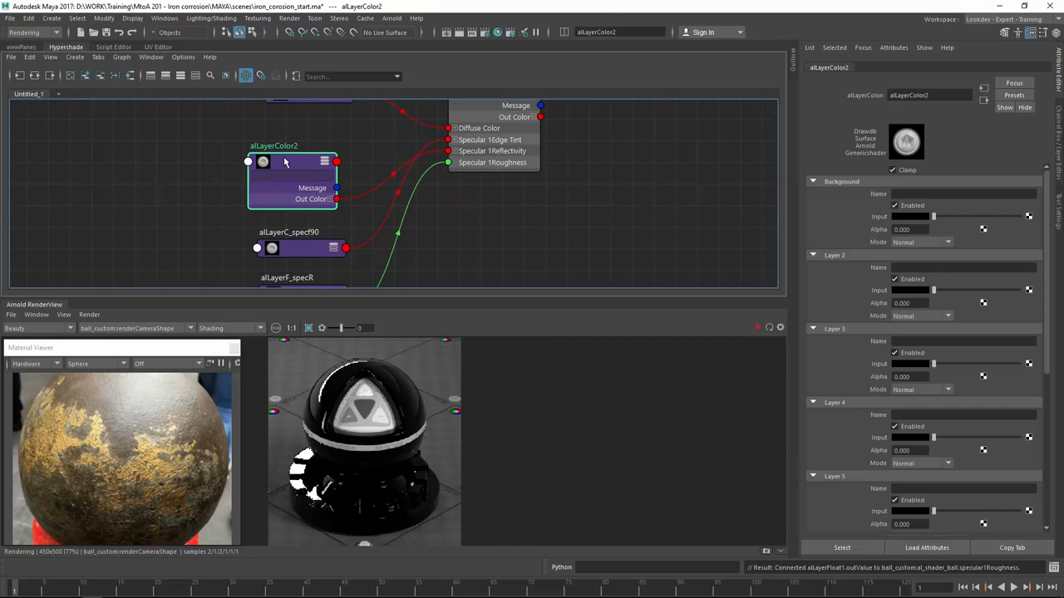
{"action": "double_click", "coordinate": [272, 146]}
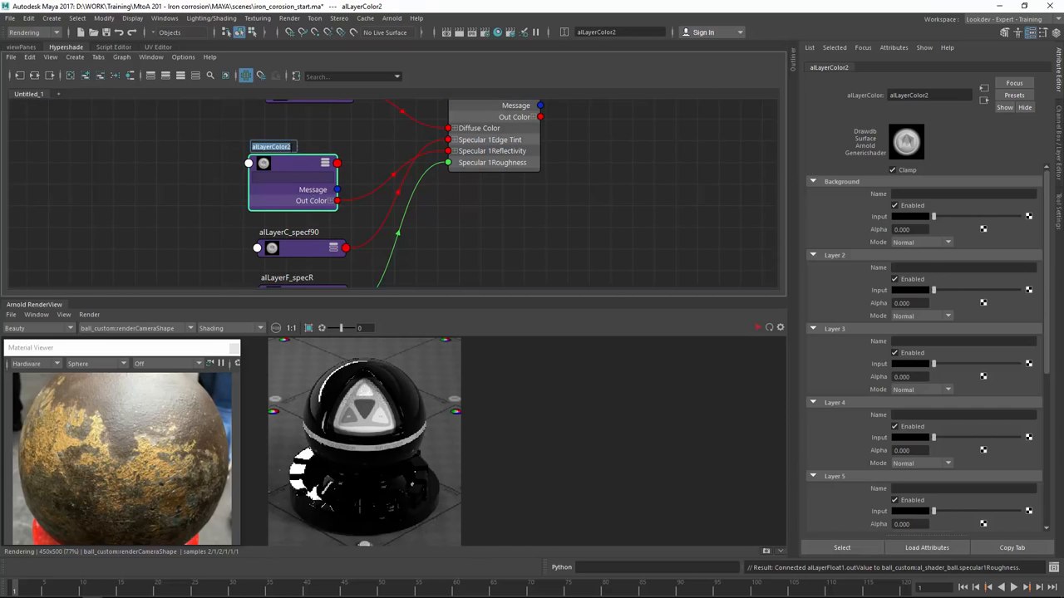
{"action": "double_click", "coordinate": [272, 147]}
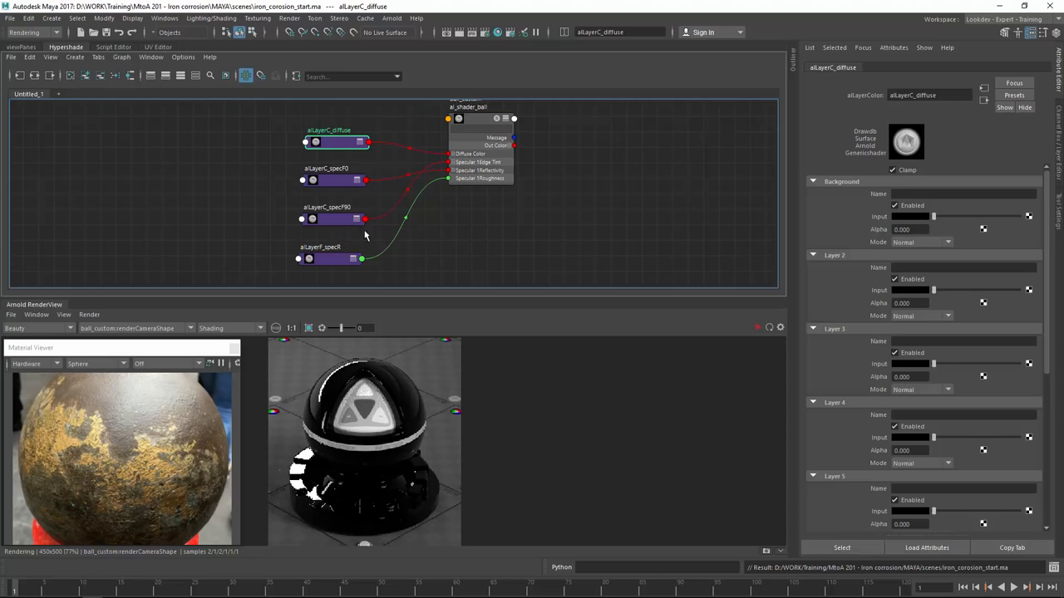
Step: Name alLayerF_specR's background 'Rust' and set the shader's Specular 1 Advanced Distribution to ggx
{"action": "left_click", "coordinate": [329, 260]}
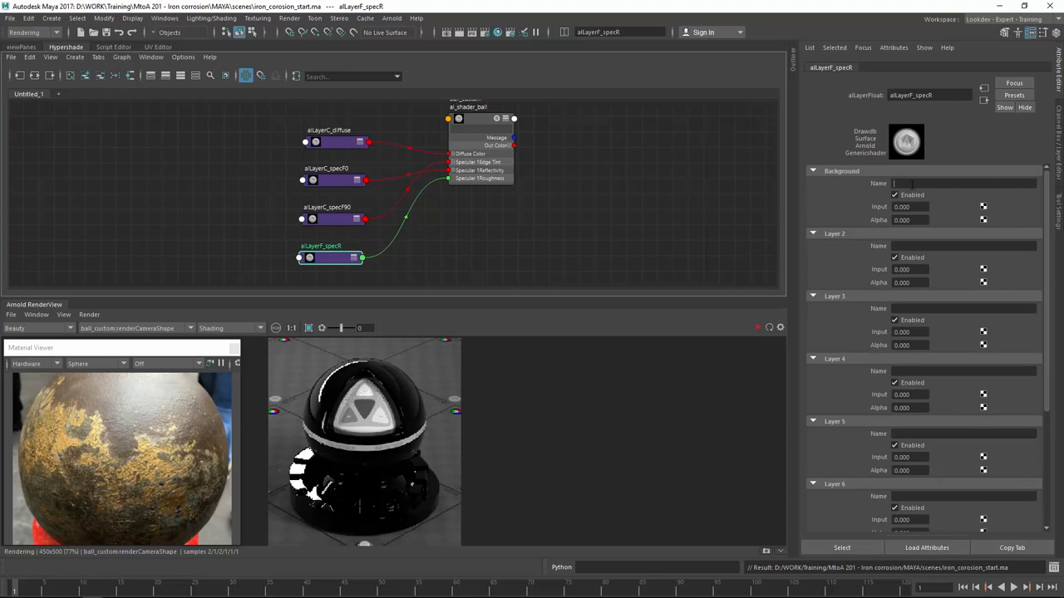
{"action": "type", "text": "Rust"}
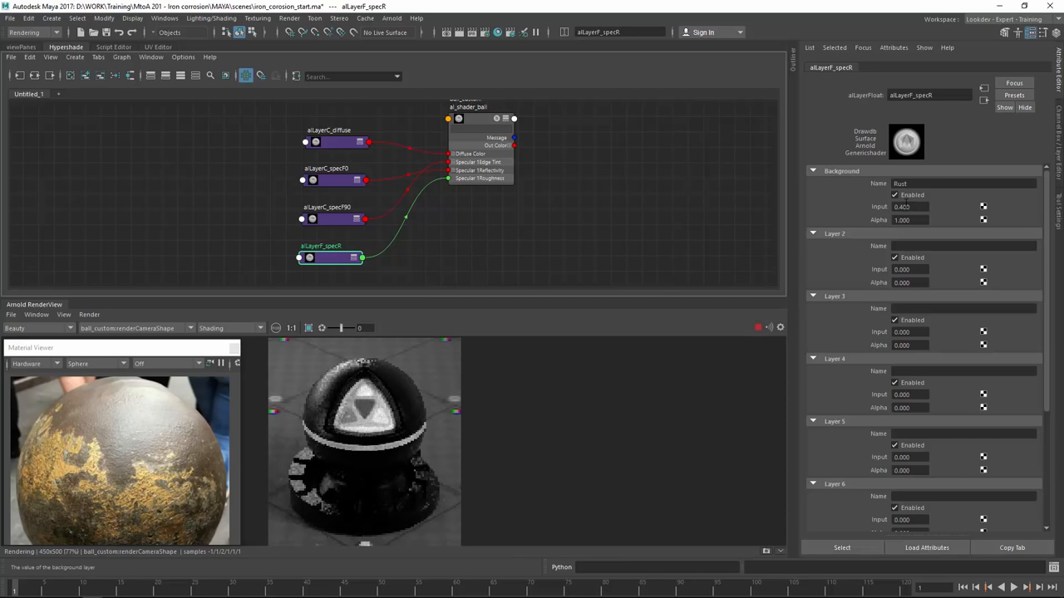
{"action": "mouse_move", "coordinate": [318, 381]}
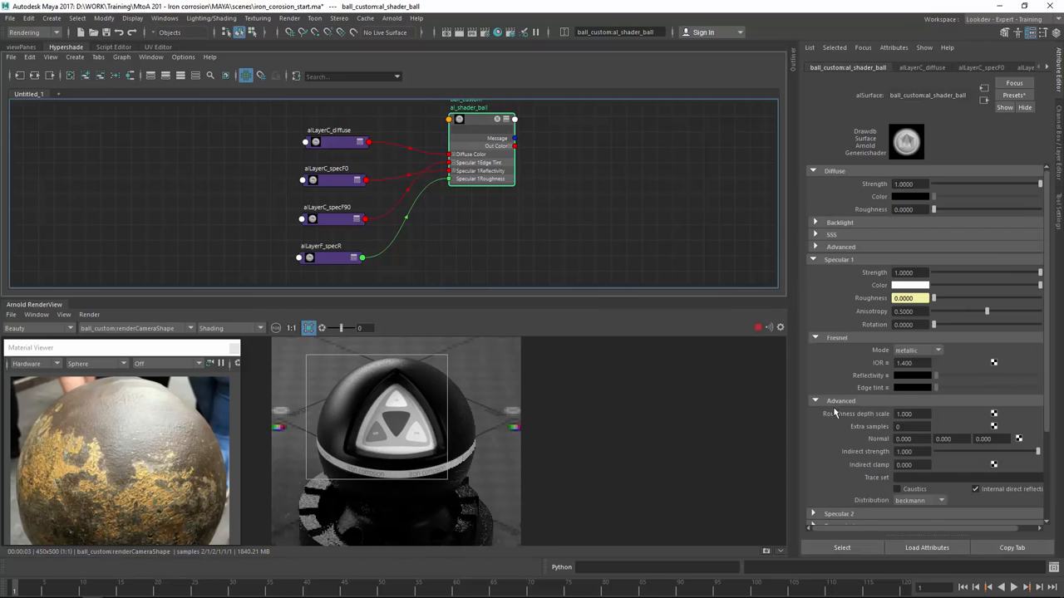
{"action": "left_click", "coordinate": [918, 499]}
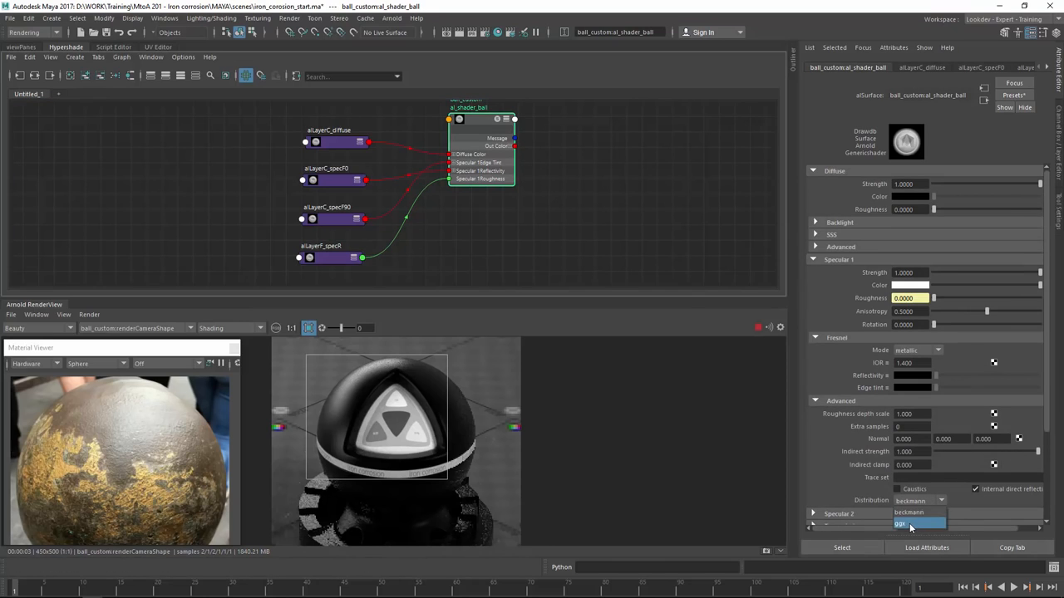
{"action": "left_click", "coordinate": [906, 524]}
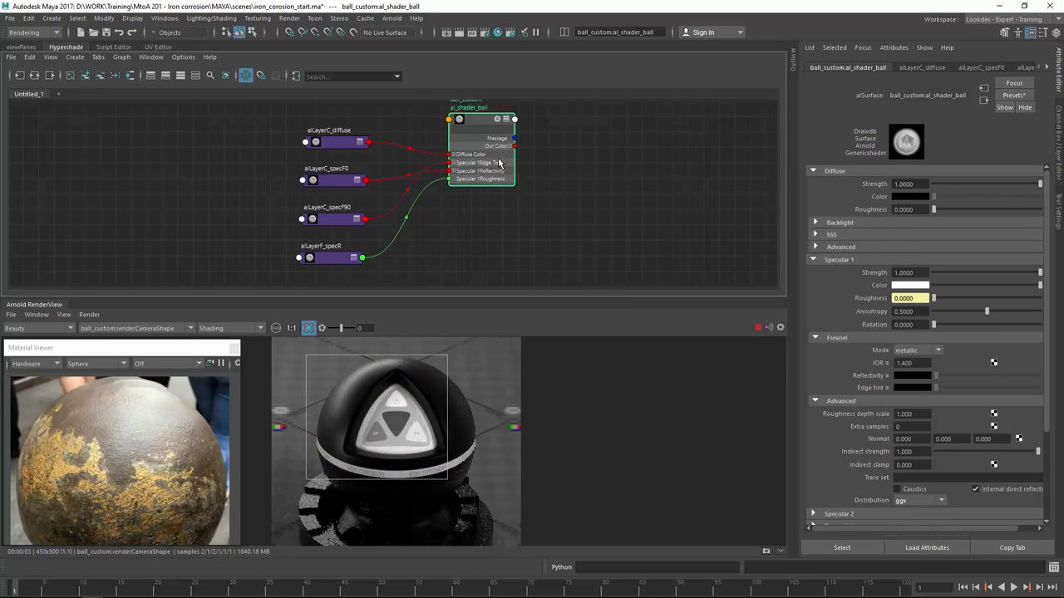
{"action": "left_click", "coordinate": [455, 226]}
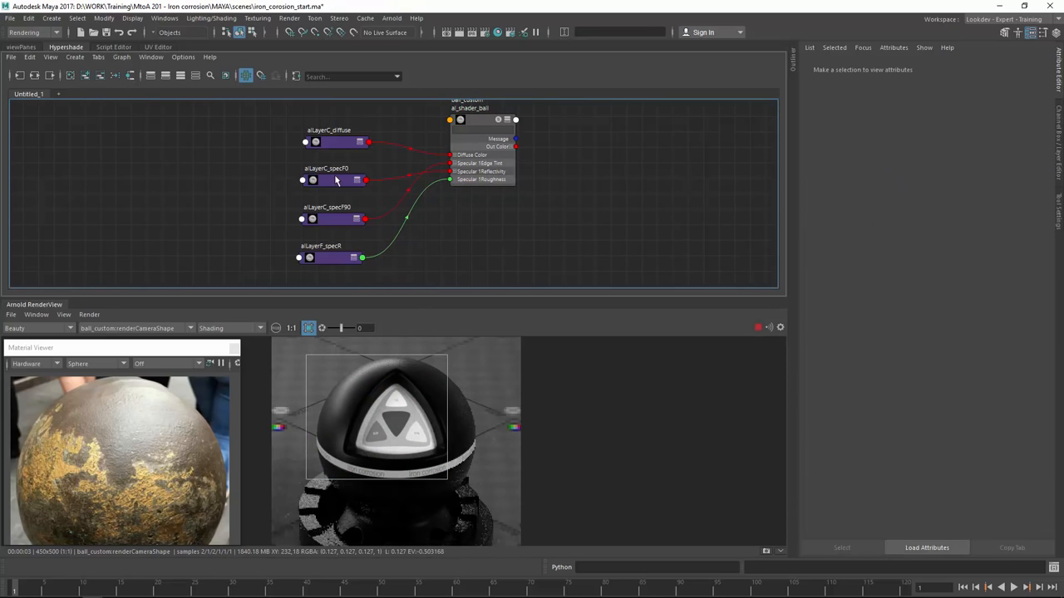
Step: Set alLayerC_diffuse's Background Input swatch to a rusty brown from the Color History picker
{"action": "left_click", "coordinate": [333, 141]}
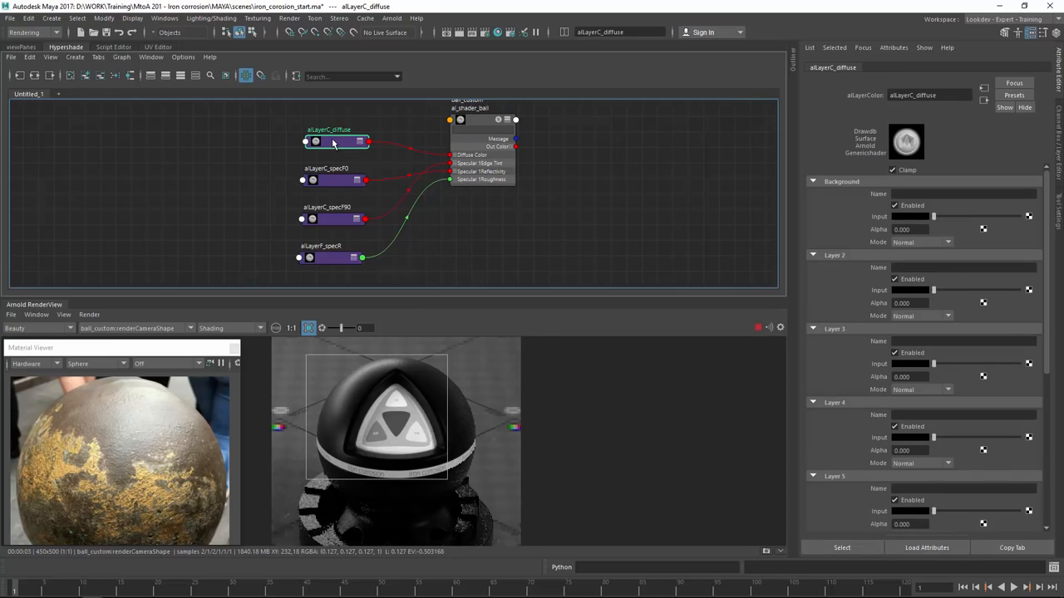
{"action": "mouse_move", "coordinate": [908, 222]}
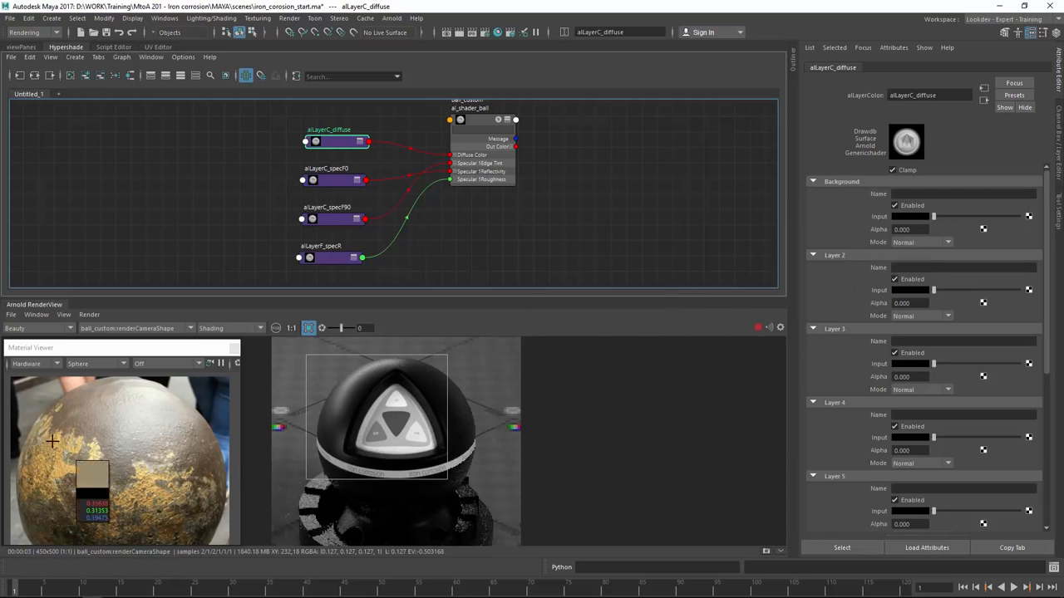
{"action": "mouse_move", "coordinate": [60, 422]}
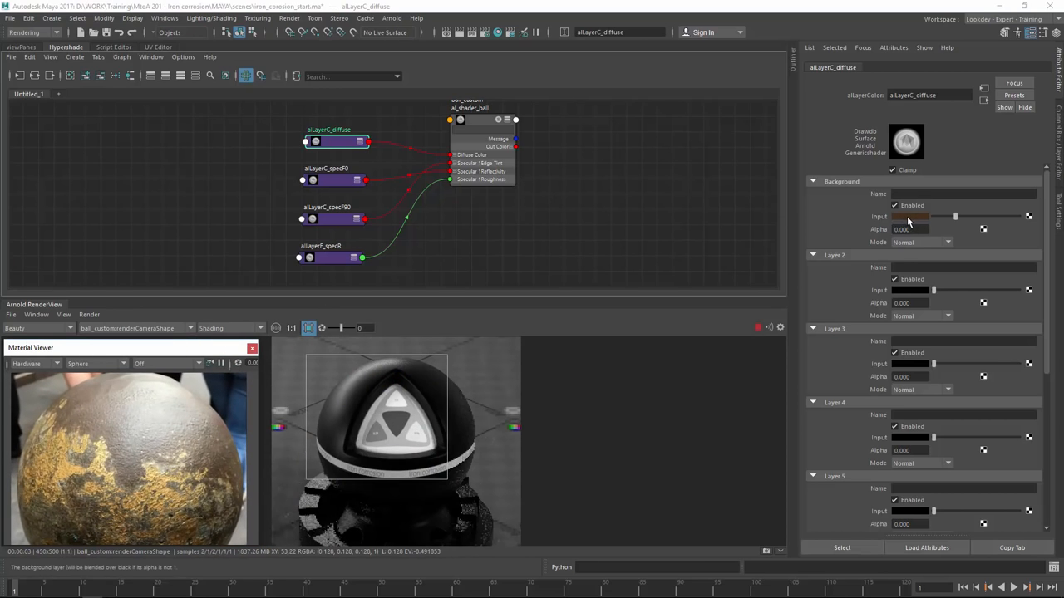
{"action": "left_click", "coordinate": [924, 216]}
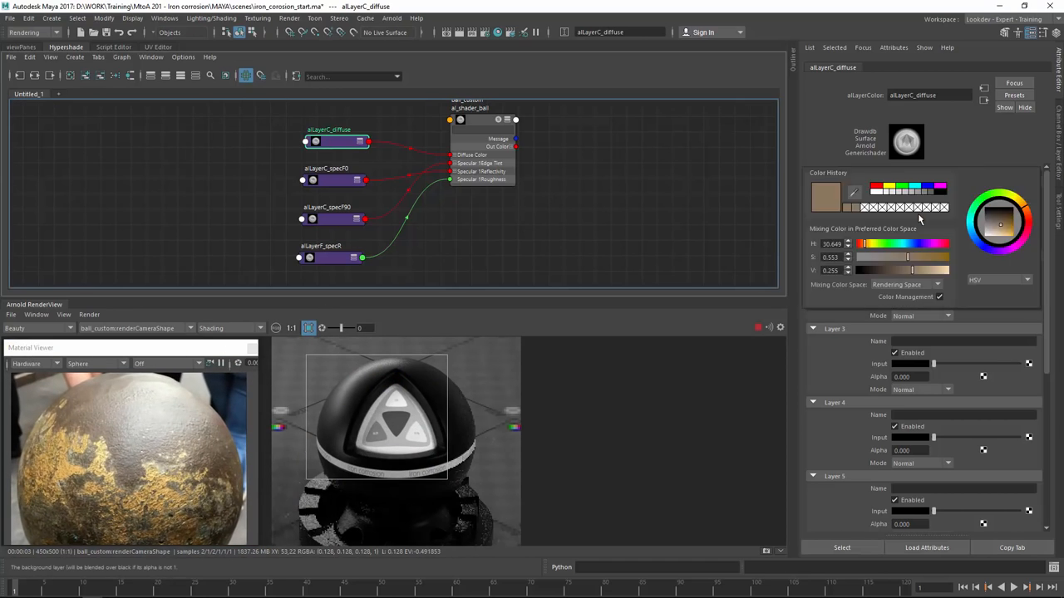
{"action": "left_click", "coordinate": [1024, 213]}
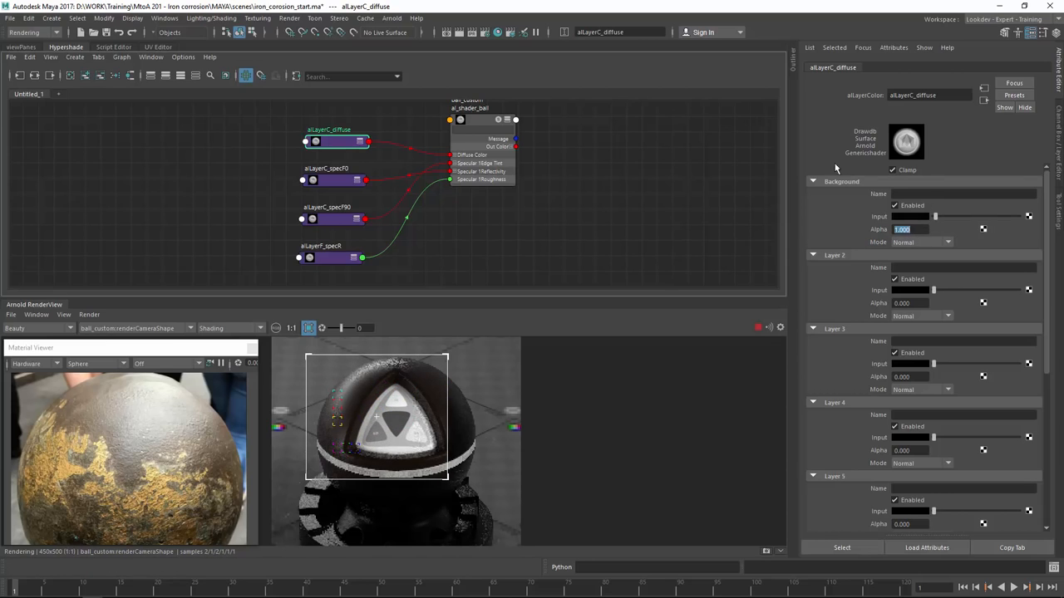
{"action": "left_click", "coordinate": [358, 182]}
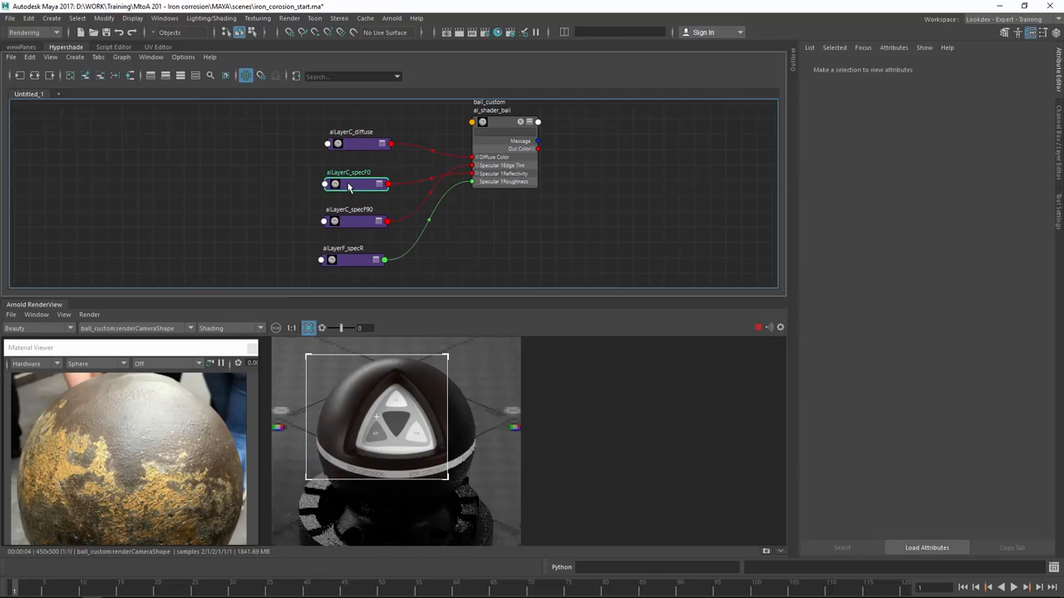
Step: Raise the brightness of alLayerC_specF0's Background Input with its slider
{"action": "left_click", "coordinate": [353, 183]}
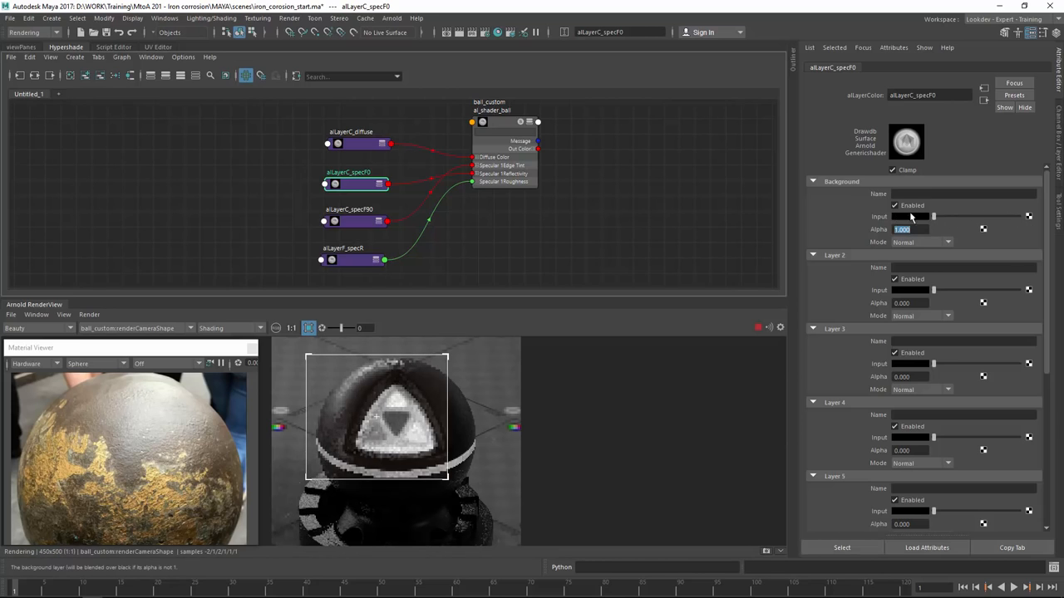
{"action": "left_click_drag", "start_coordinate": [934, 216], "coordinate": [944, 216]}
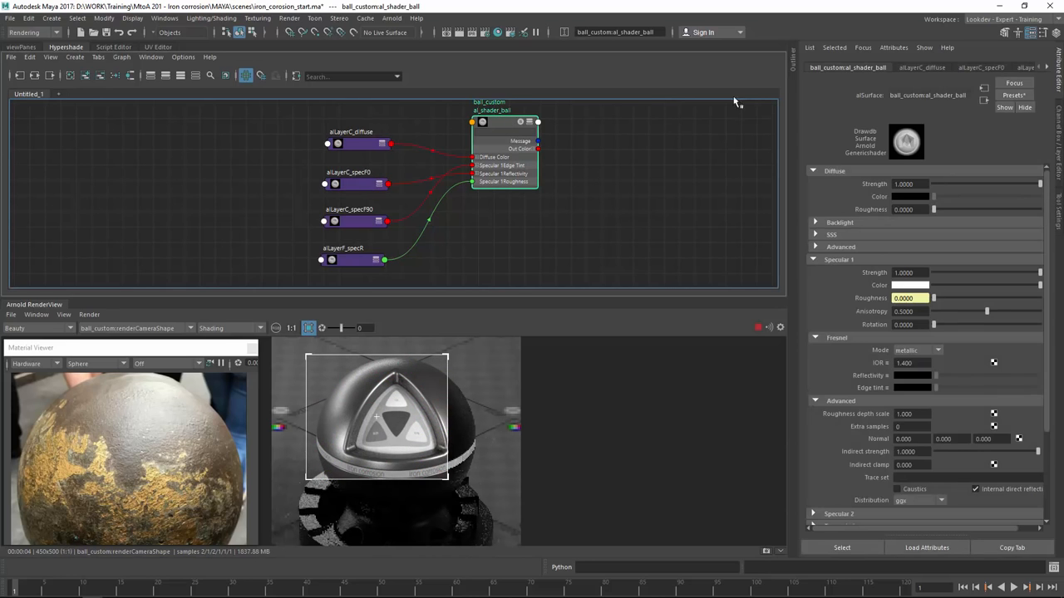
{"action": "left_click", "coordinate": [1014, 94]}
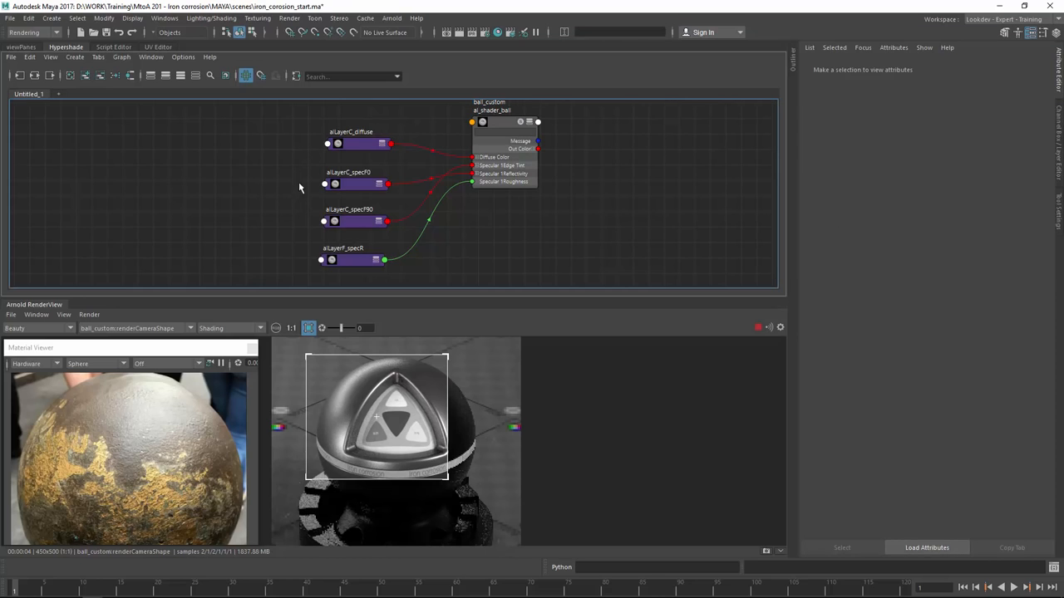
{"action": "mouse_move", "coordinate": [350, 187]}
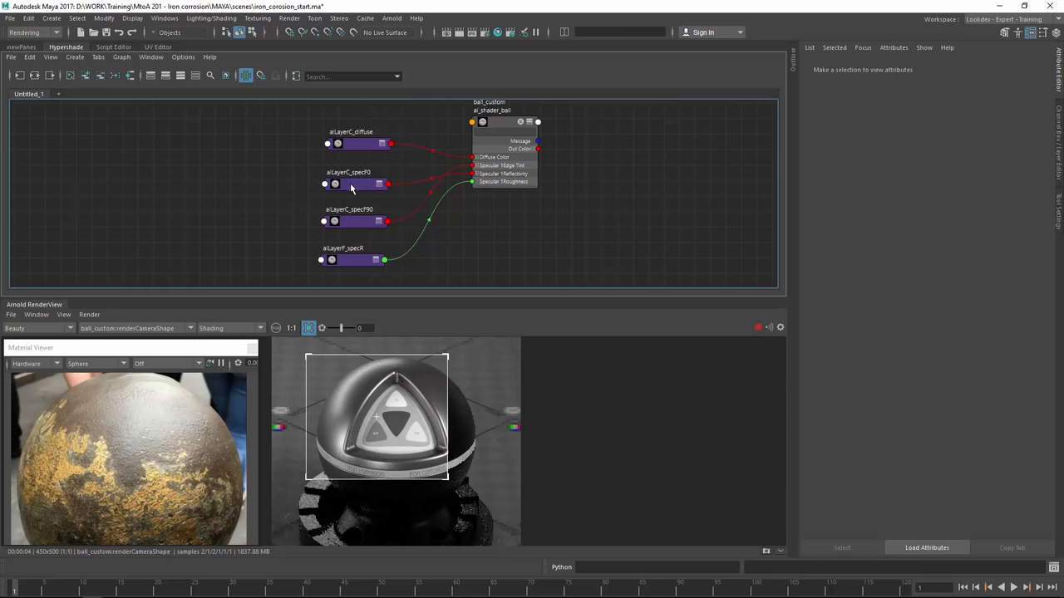
Step: Name alLayerC_specF90's background layer 'Rust'
{"action": "left_click", "coordinate": [356, 183]}
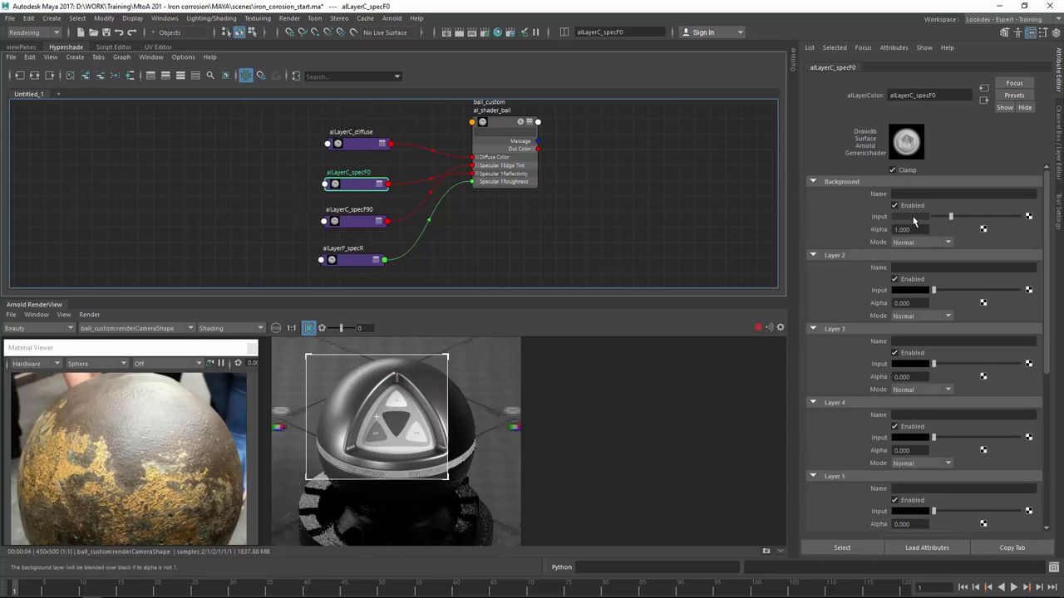
{"action": "left_click", "coordinate": [931, 216]}
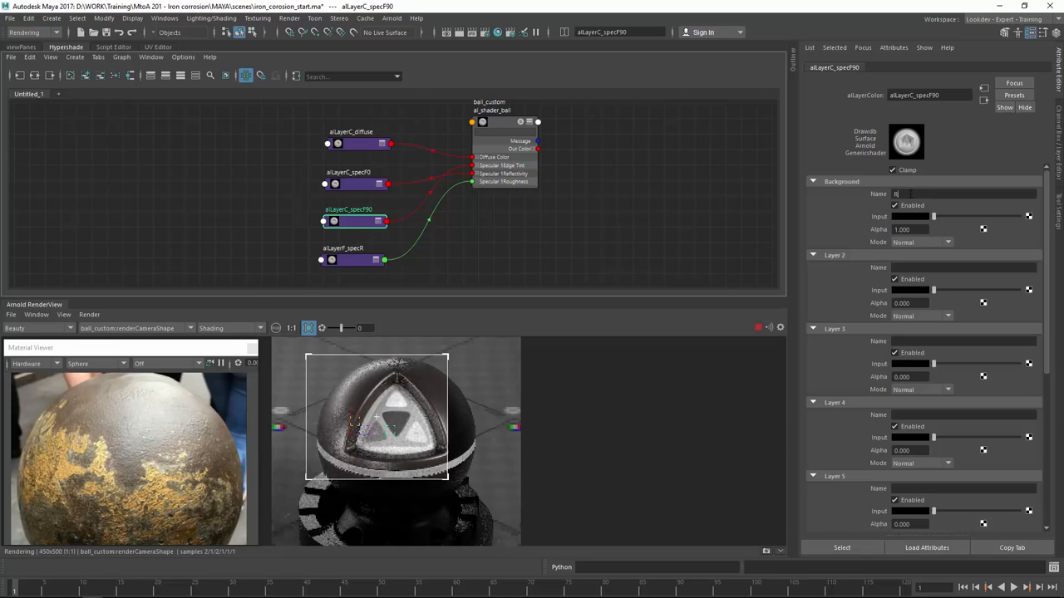
{"action": "type", "text": "Rust"}
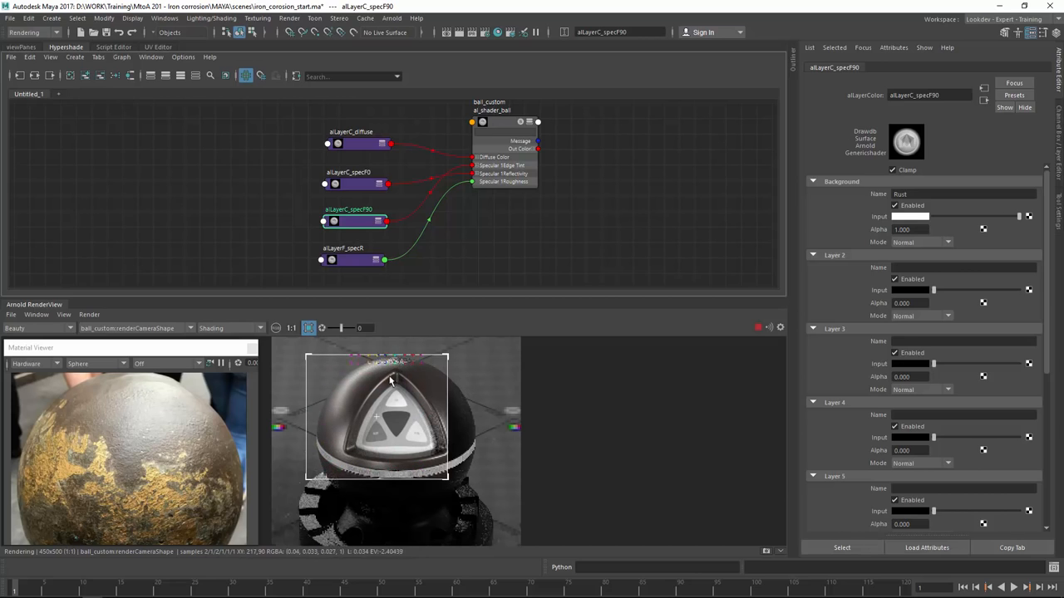
Step: Set the Arnold RenderView's View > Test Resolution to a lower percentage
{"action": "left_click", "coordinate": [63, 315]}
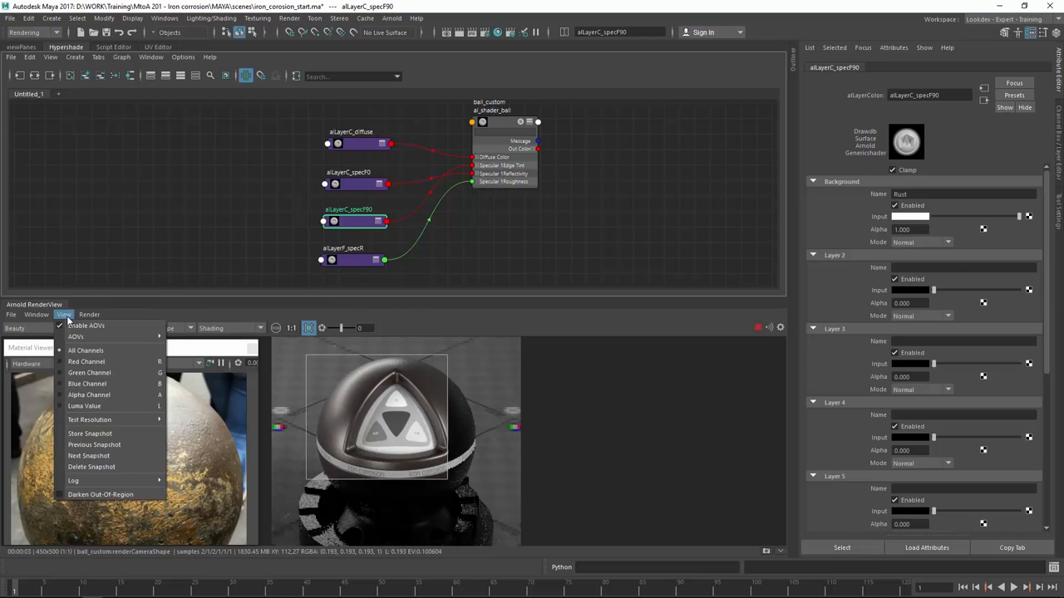
{"action": "left_click", "coordinate": [36, 314]}
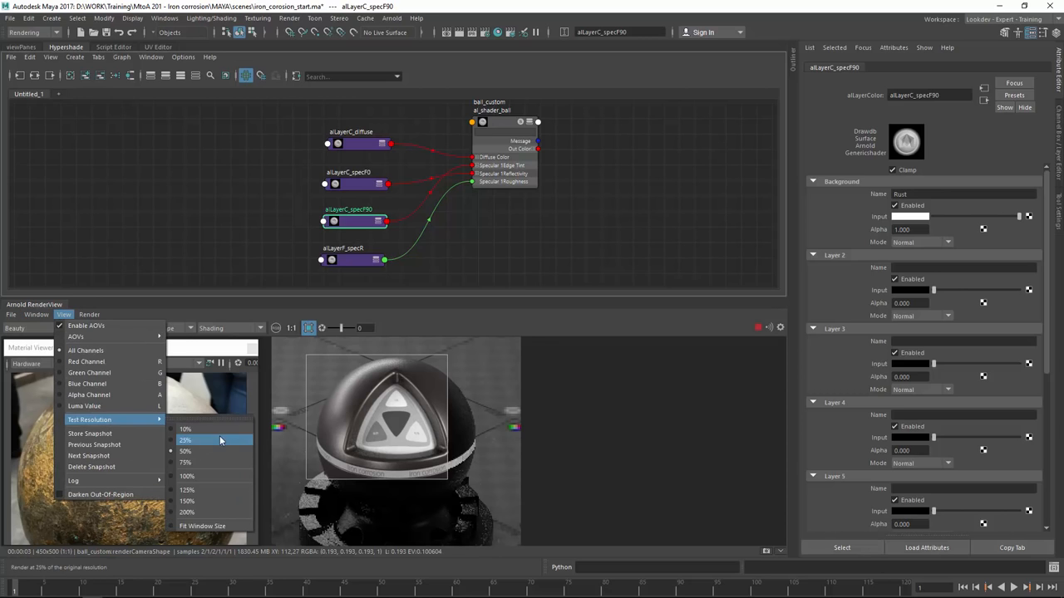
{"action": "left_click", "coordinate": [184, 452]}
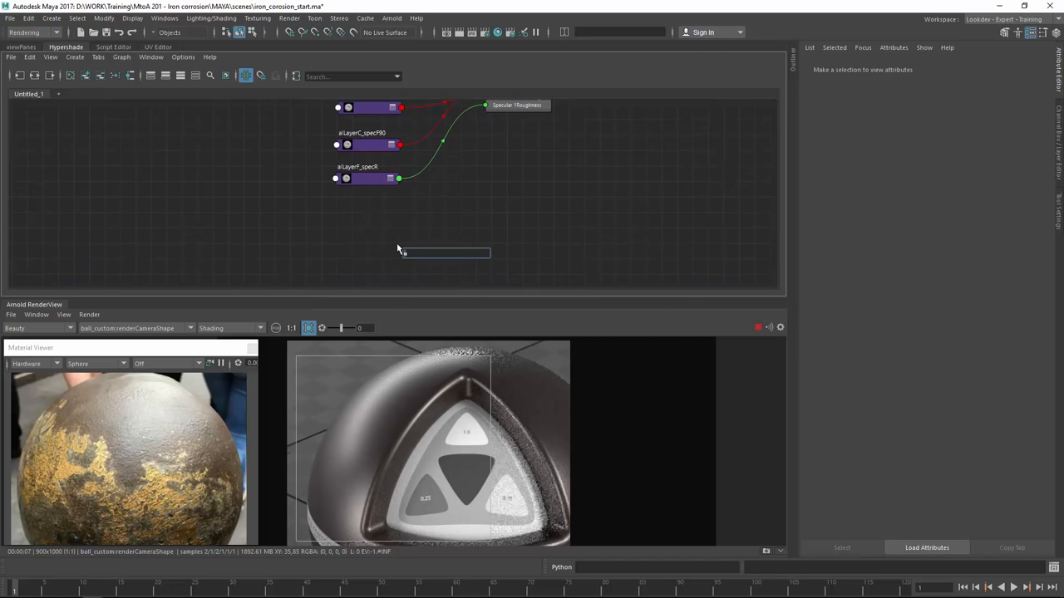
Step: Create alLayerF_bump feeding bump2d1's Bump Value, with bump2d1's outNormal driving the shader's Normal Camera
{"action": "type", "text": "al"}
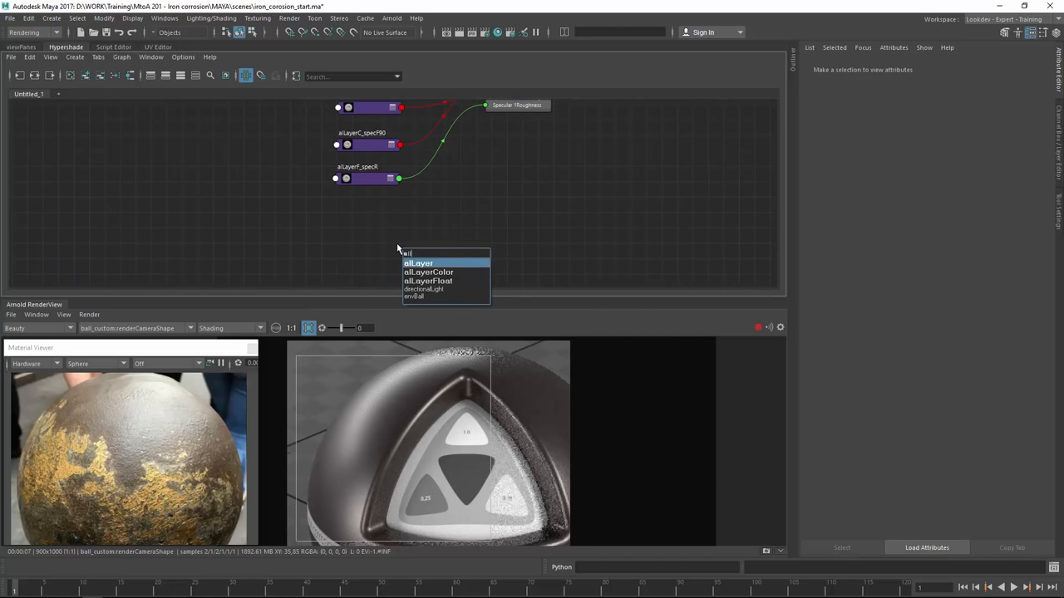
{"action": "left_click", "coordinate": [429, 279]}
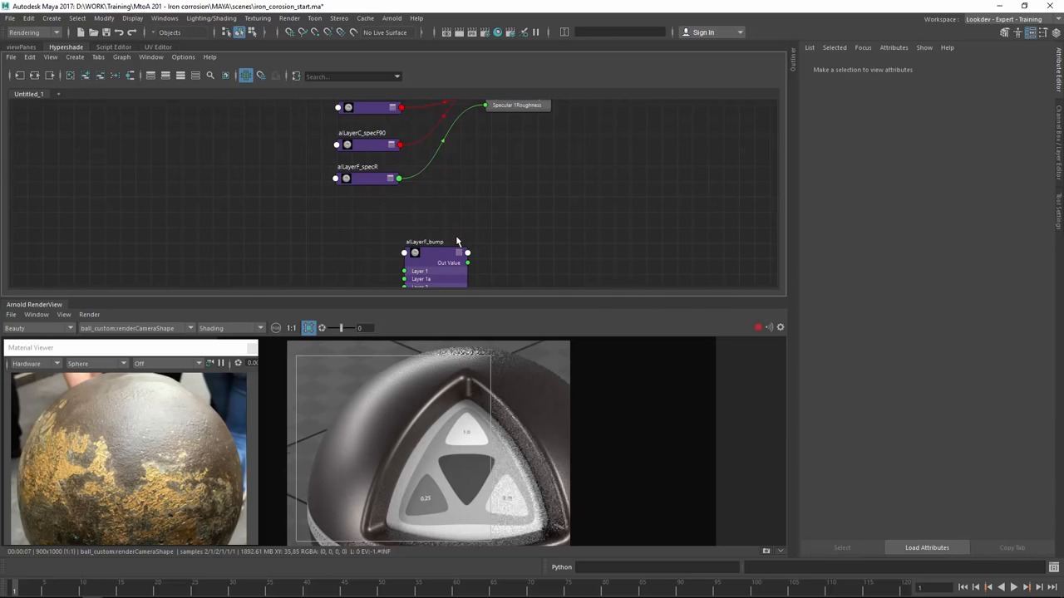
{"action": "type", "text": "bump2d1"}
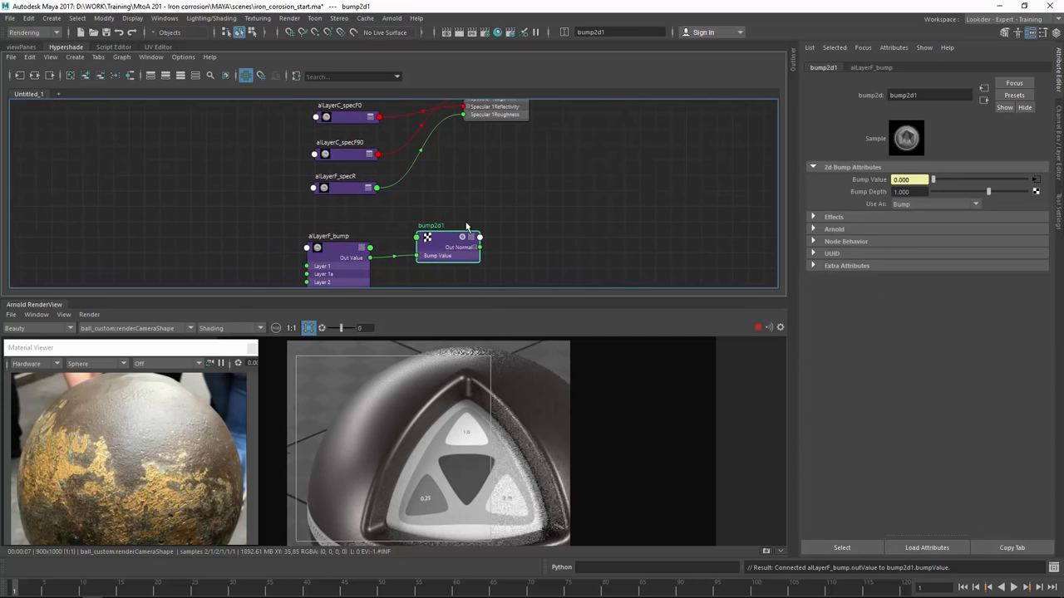
{"action": "mouse_move", "coordinate": [423, 224]}
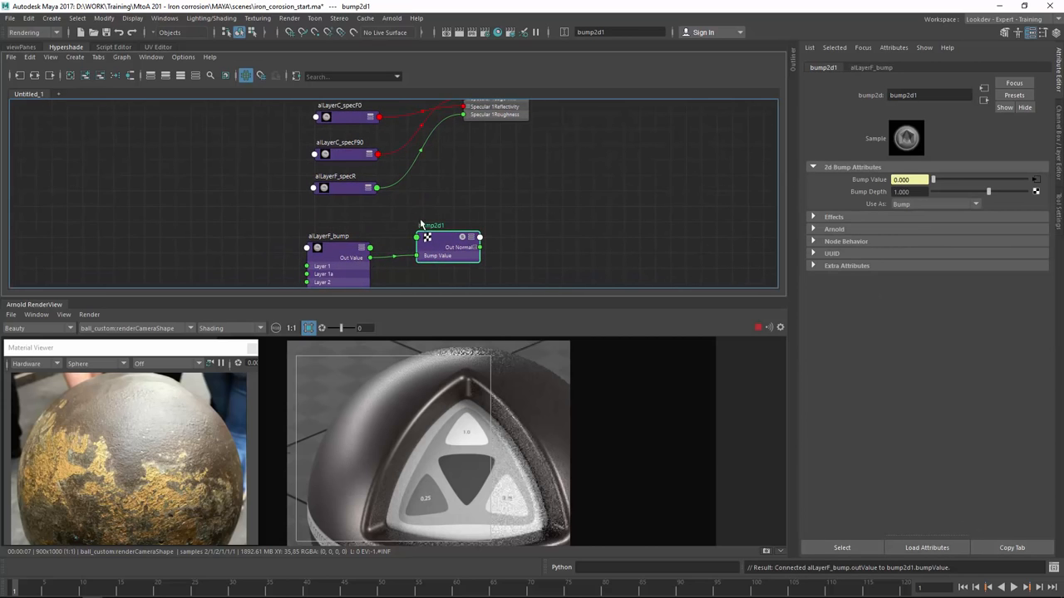
{"action": "mouse_move", "coordinate": [383, 246]}
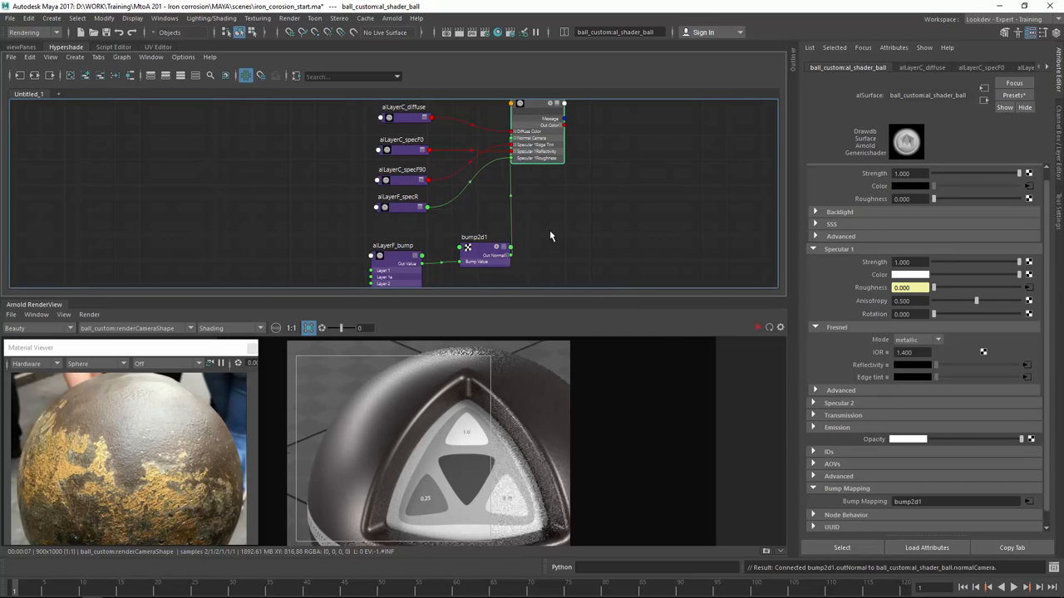
{"action": "left_click", "coordinate": [473, 241]}
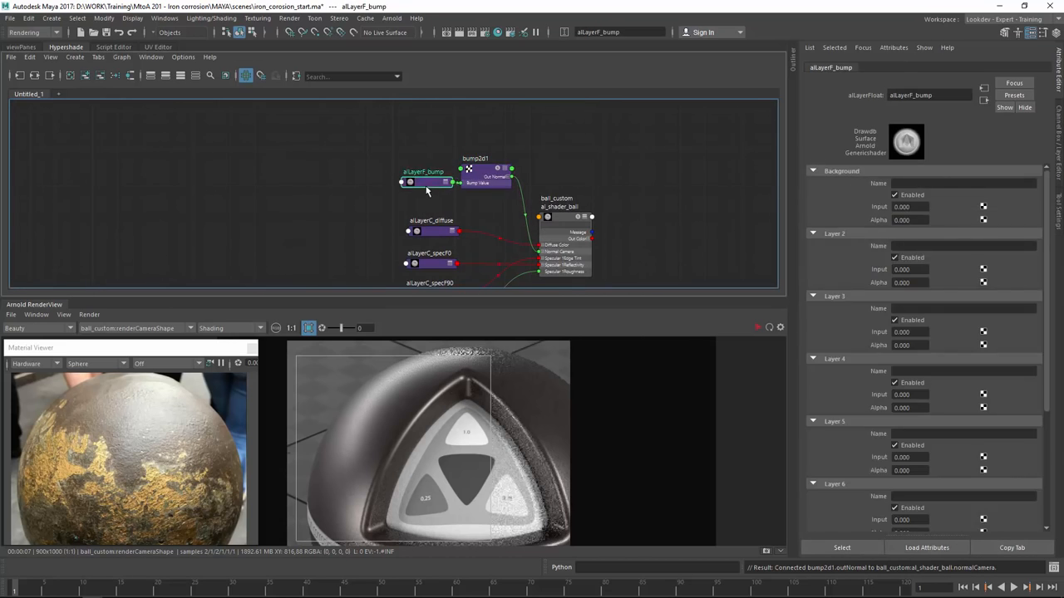
{"action": "left_click", "coordinate": [495, 183]}
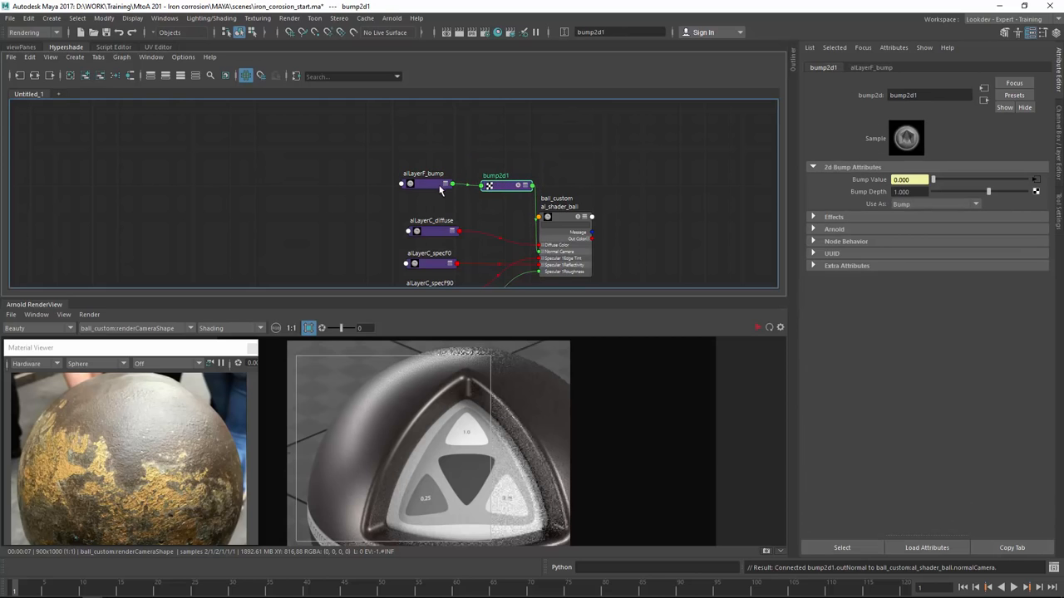
{"action": "left_click", "coordinate": [429, 187]}
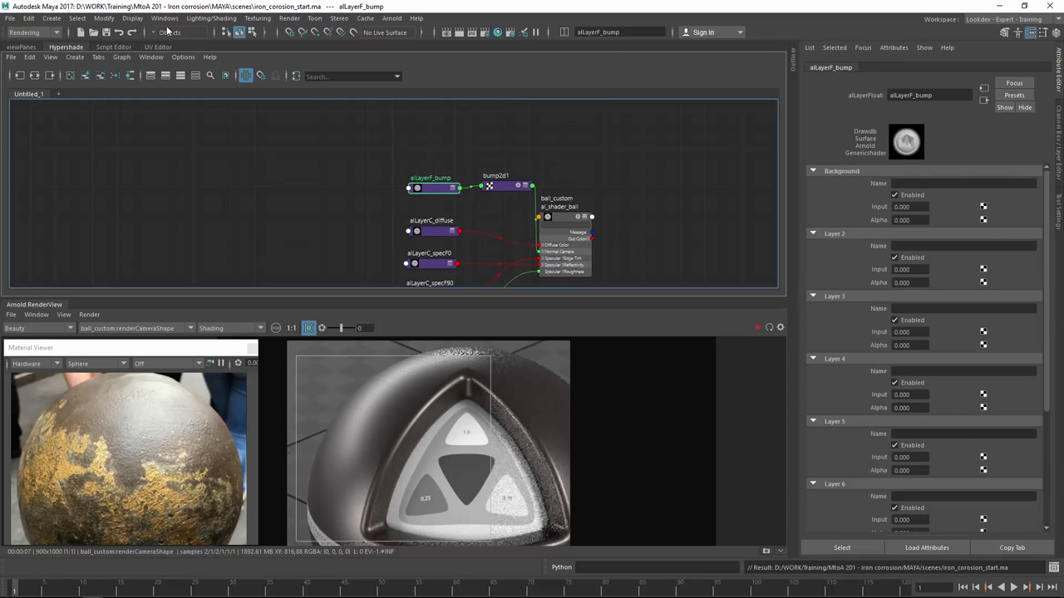
{"action": "left_click", "coordinate": [324, 173]}
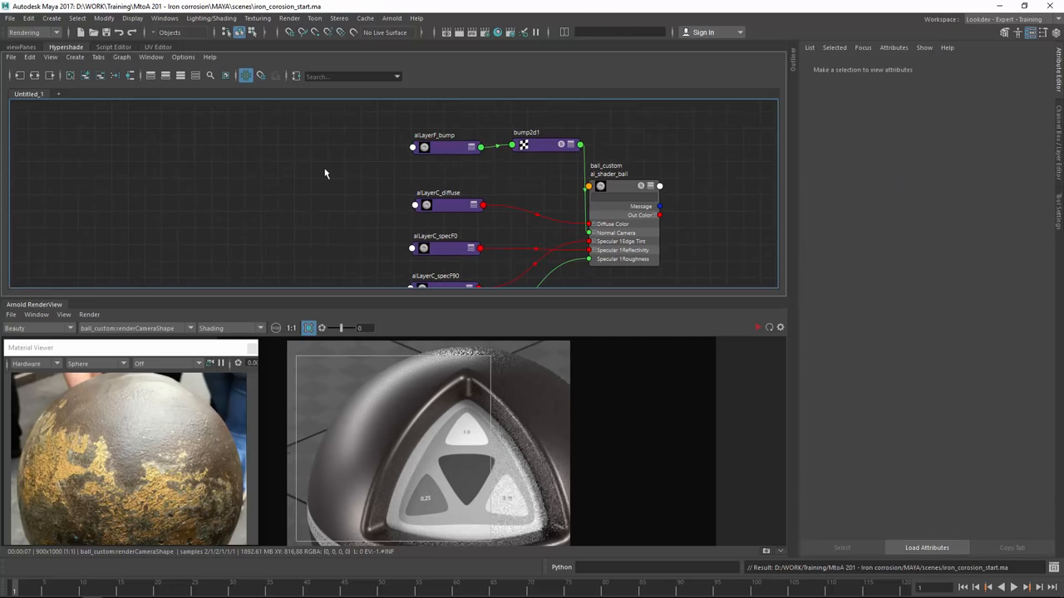
Step: Create aiNoise1 feeding alLayerF_bump Layer 1 named 'Rust' and update the full scene render
{"action": "type", "text": "aiNoise"}
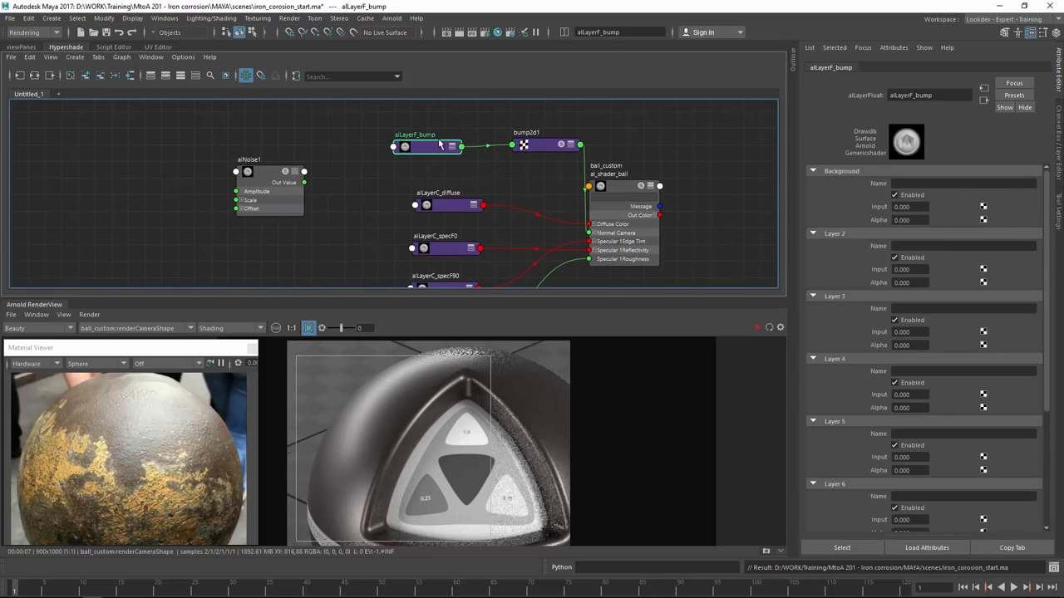
{"action": "type", "text": "Rust"}
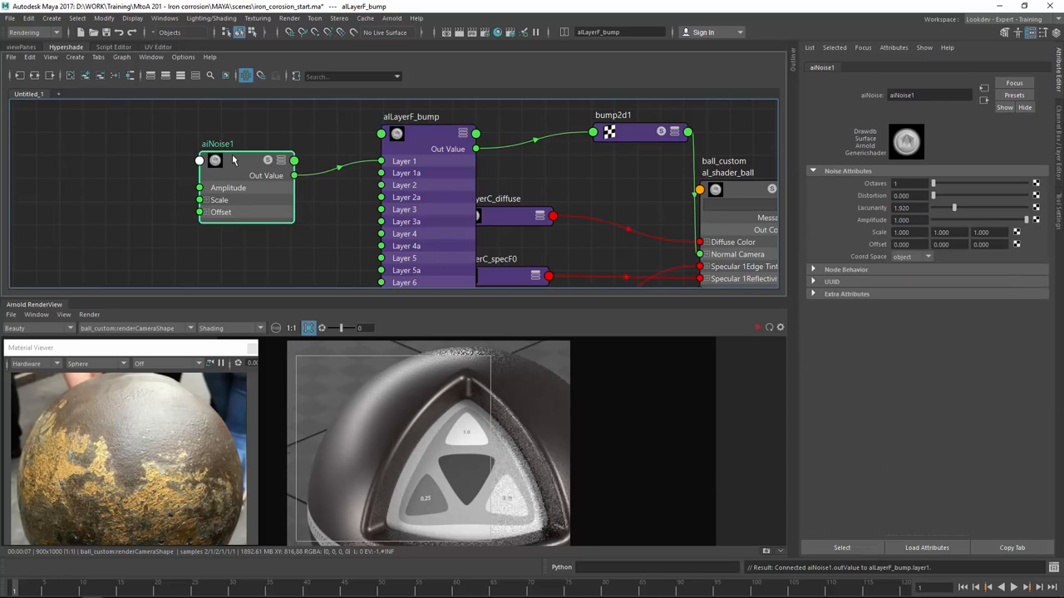
{"action": "left_click", "coordinate": [90, 314]}
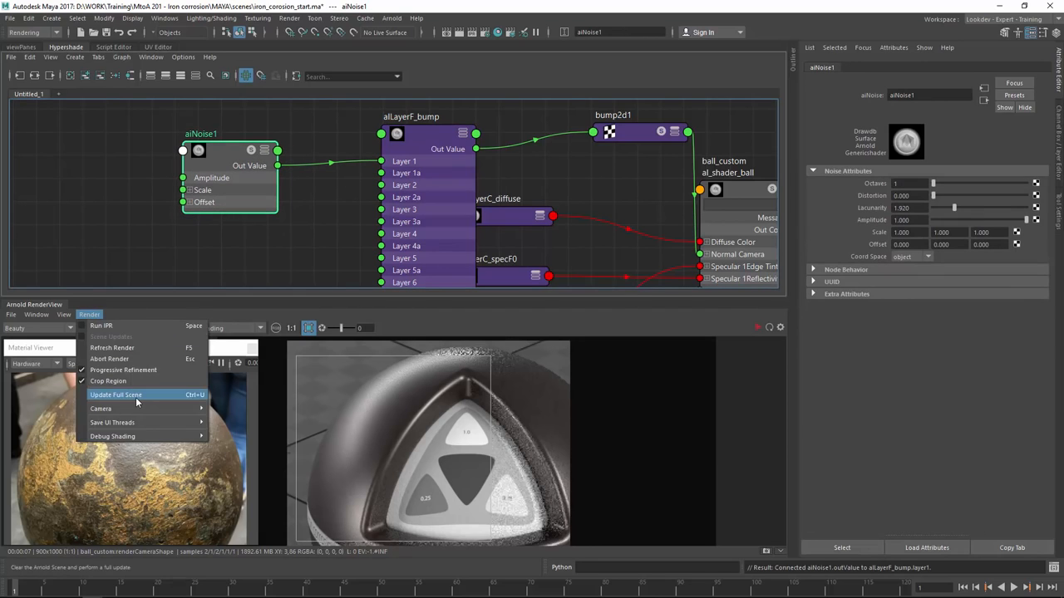
{"action": "left_click", "coordinate": [116, 395]}
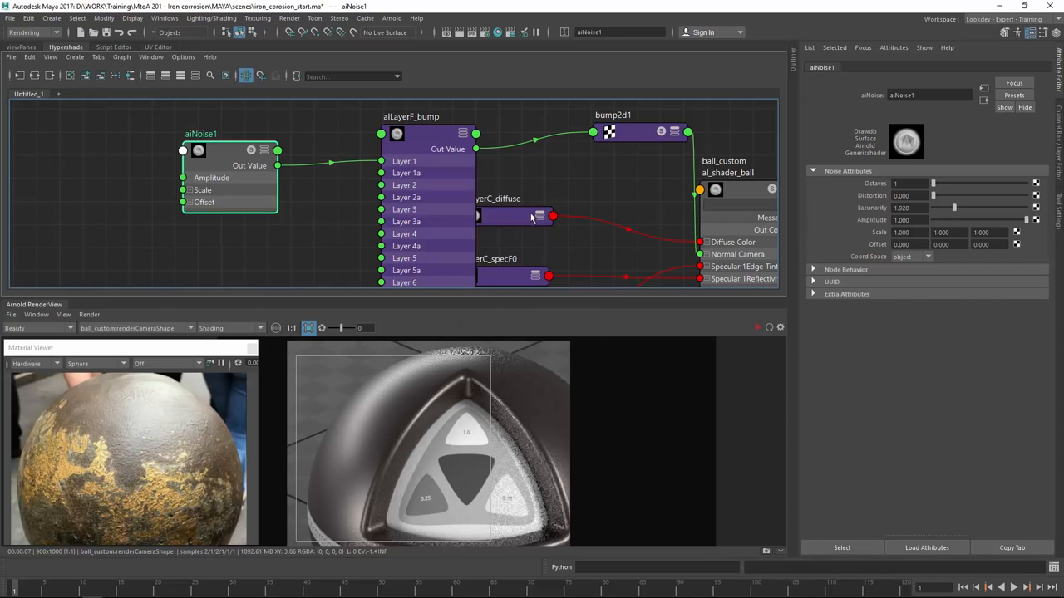
{"action": "left_click", "coordinate": [758, 326]}
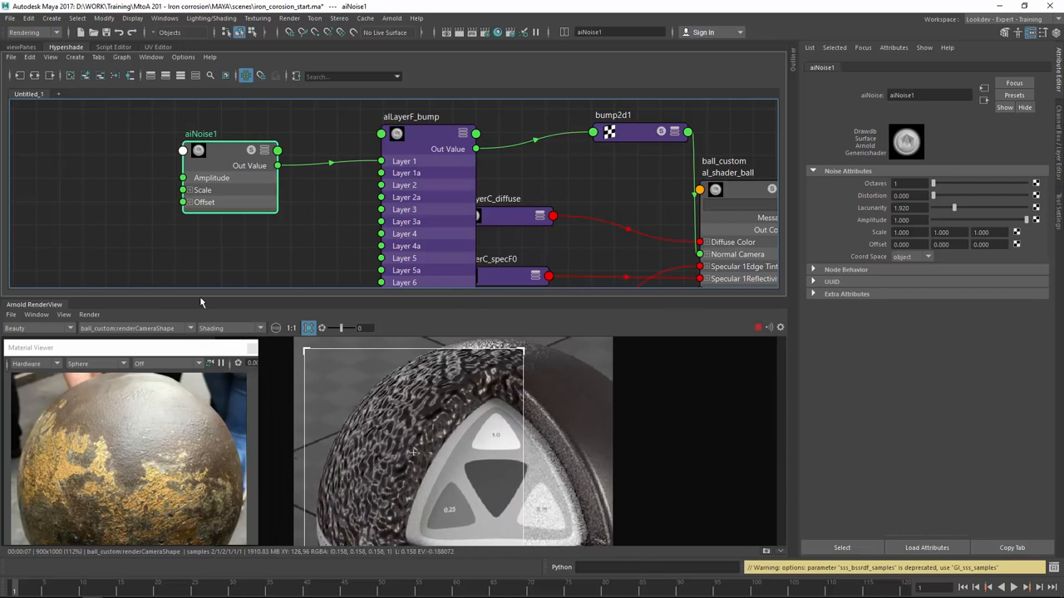
Step: Switch the render shading to Isolate Selected to preview the aiNoise1 pattern alone
{"action": "left_click", "coordinate": [229, 328]}
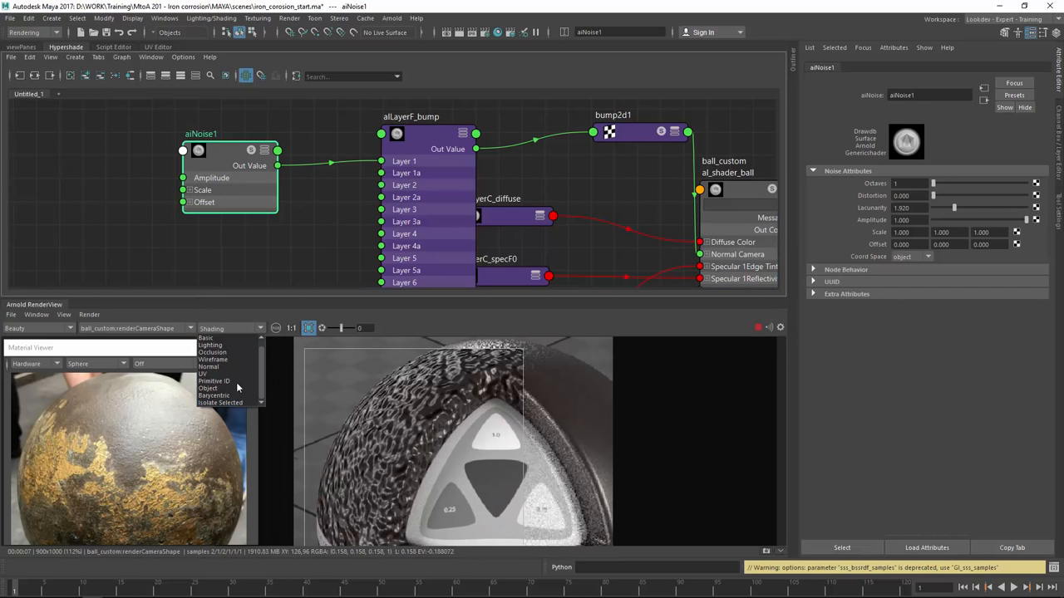
{"action": "left_click", "coordinate": [219, 402]}
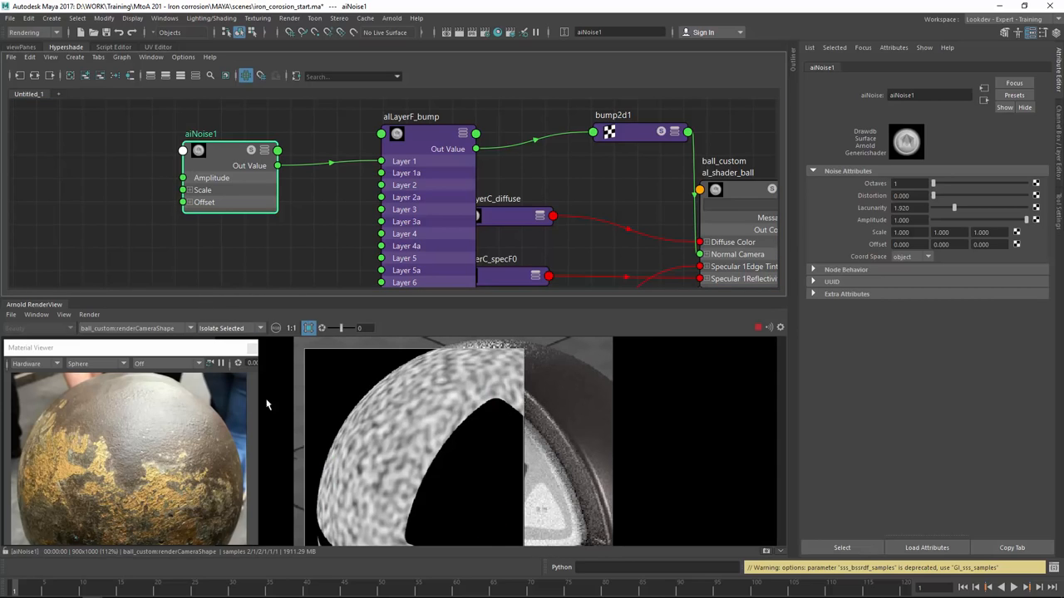
{"action": "mouse_move", "coordinate": [179, 226]}
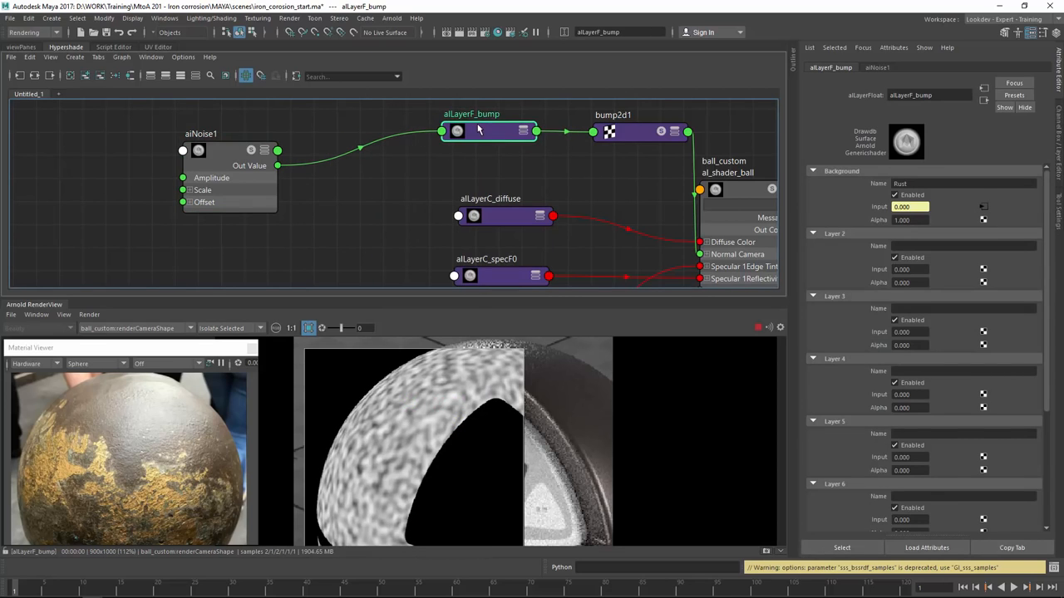
{"action": "left_click", "coordinate": [214, 127]}
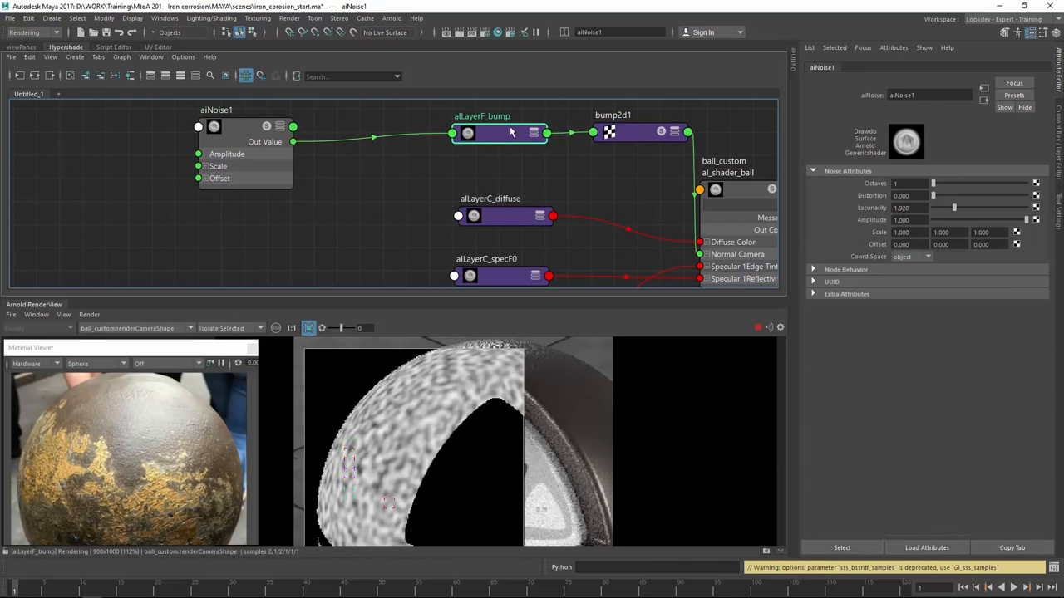
{"action": "left_click", "coordinate": [482, 133]}
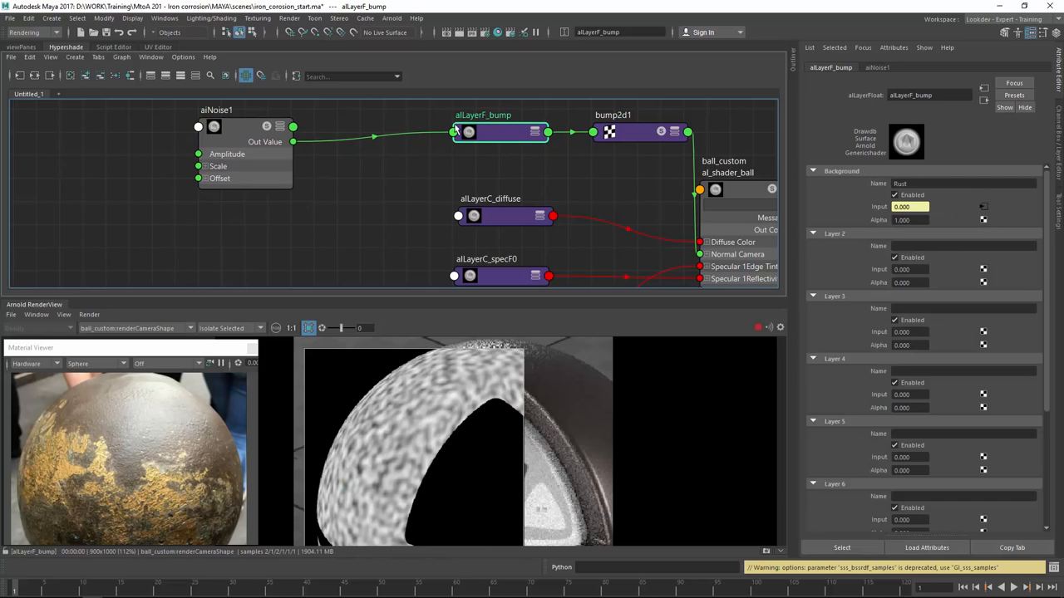
{"action": "mouse_move", "coordinate": [496, 136]}
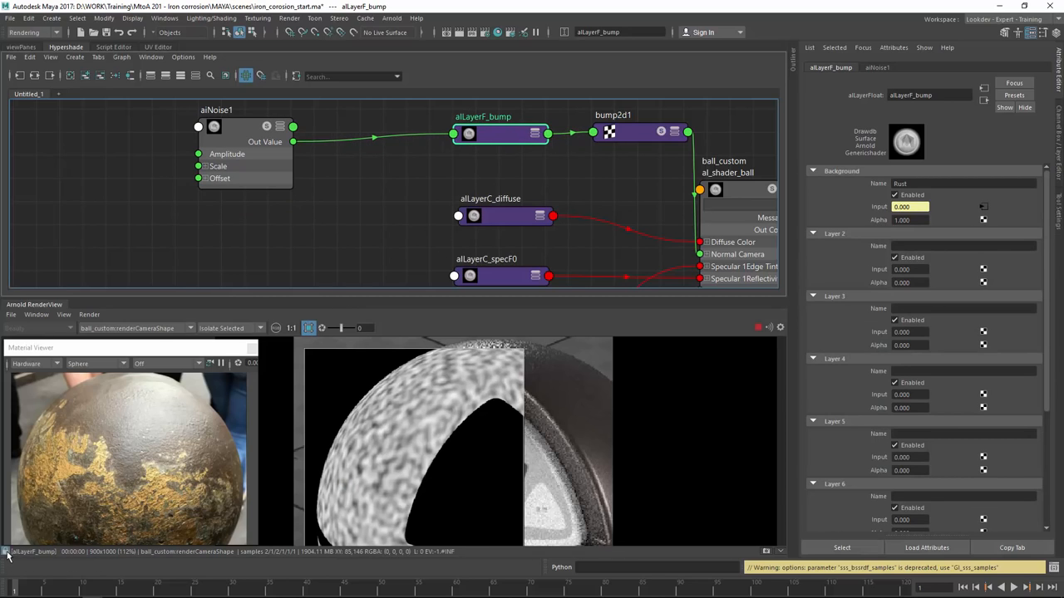
{"action": "left_click", "coordinate": [491, 216]}
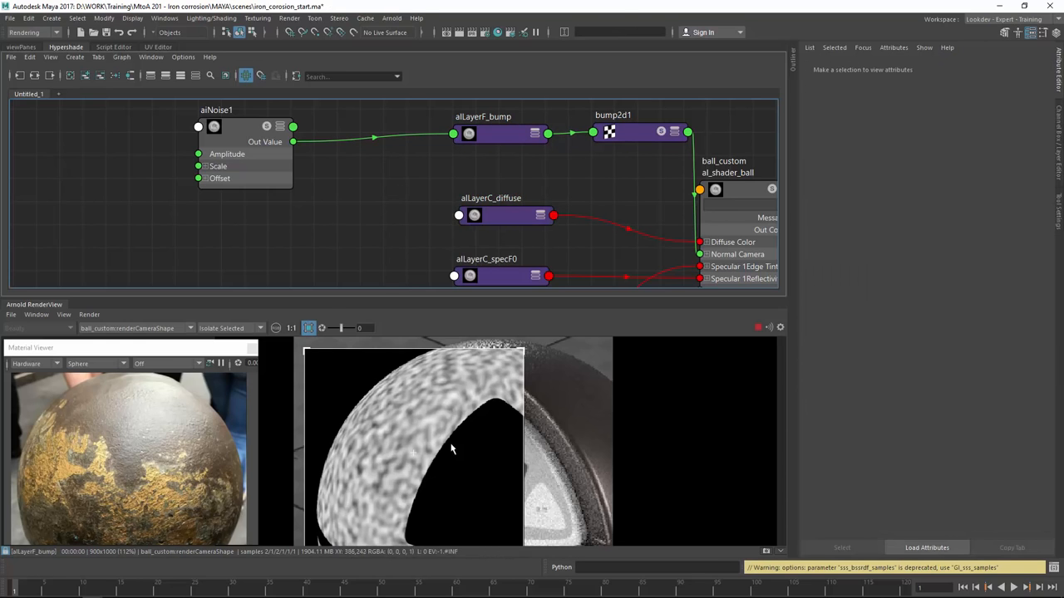
{"action": "mouse_move", "coordinate": [241, 133]}
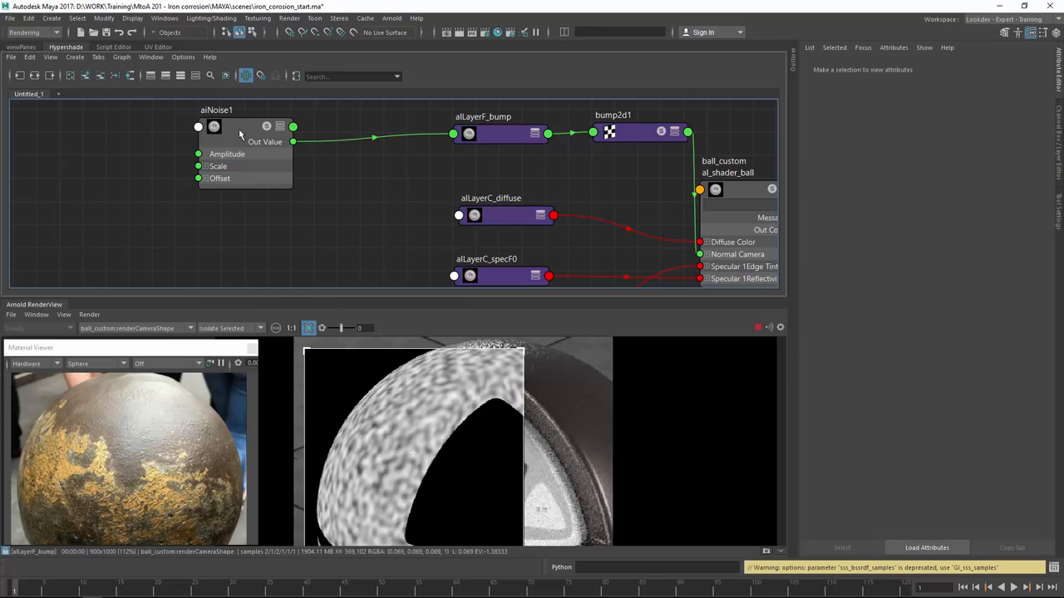
Step: Give aiNoise1 more octaves of detail and a Scale of 2.5, then return the render to Beauty shading
{"action": "left_click", "coordinate": [243, 125]}
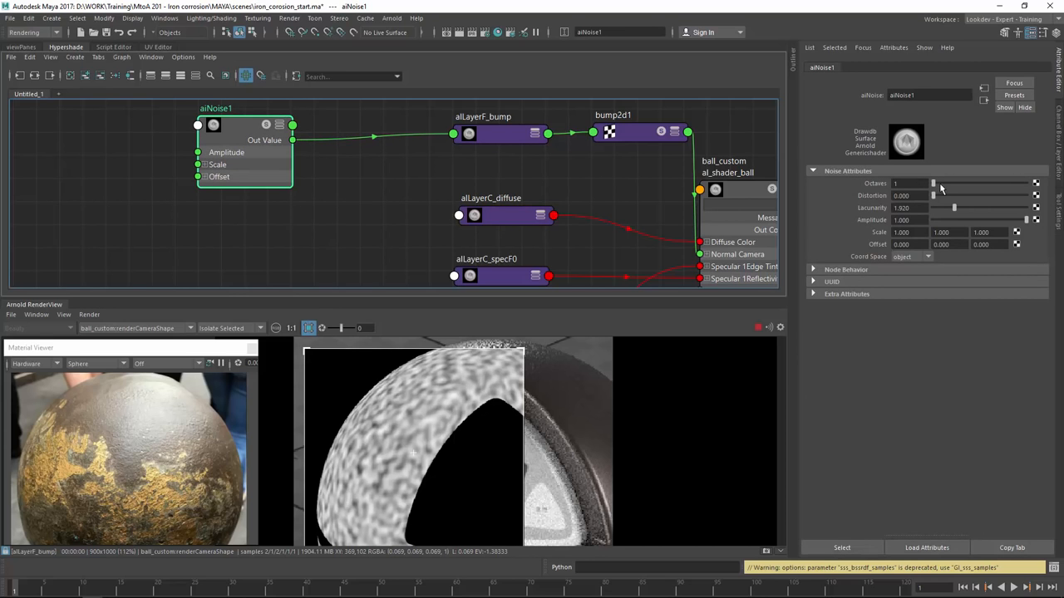
{"action": "left_click_drag", "start_coordinate": [932, 182], "coordinate": [960, 183]}
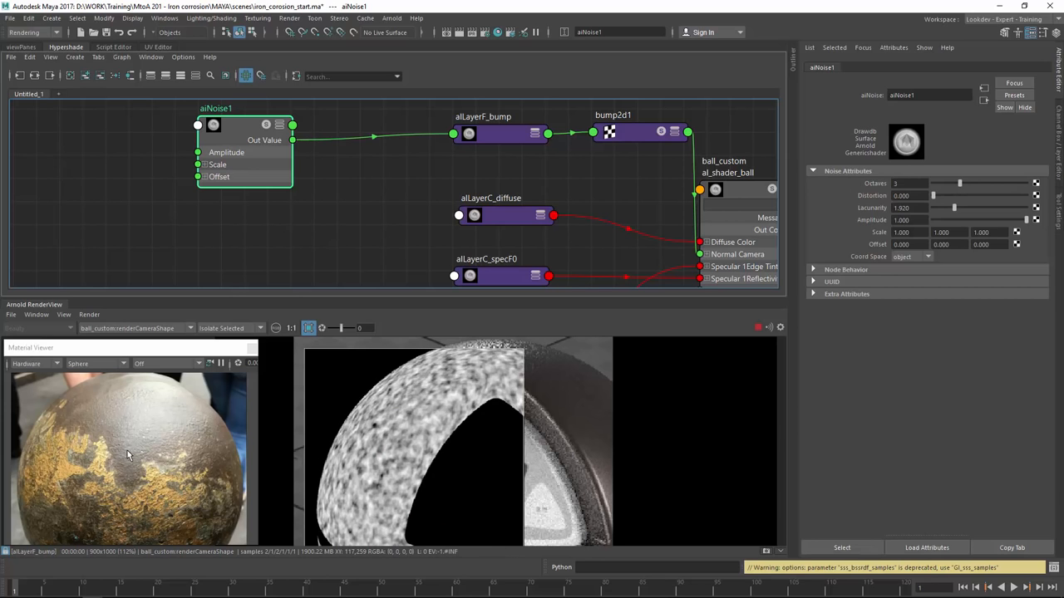
{"action": "left_click_drag", "start_coordinate": [130, 455], "coordinate": [174, 466]}
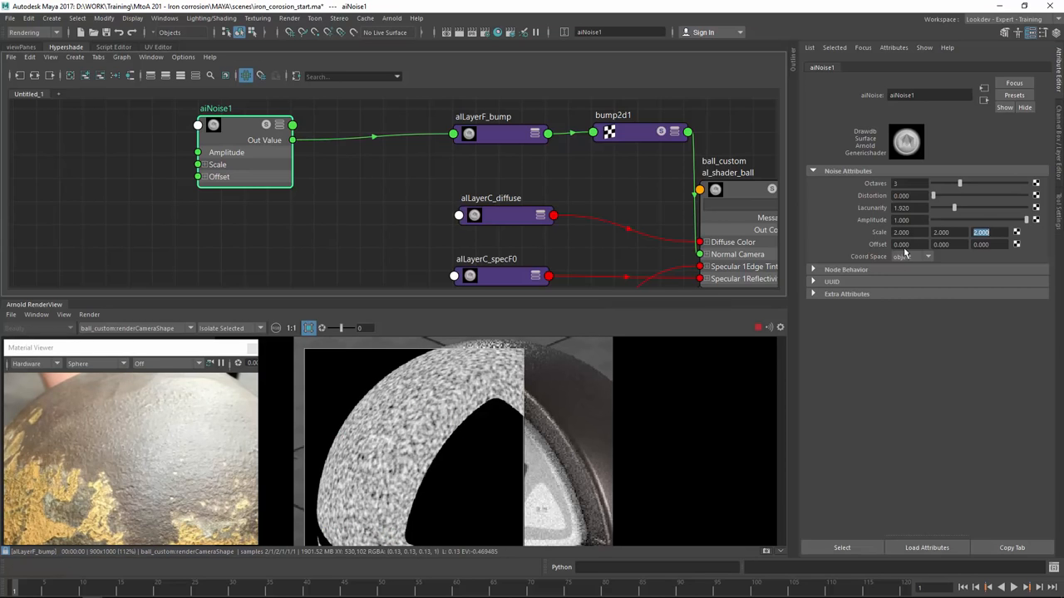
{"action": "type", "text": "2.5"}
{"action": "left_click", "coordinate": [911, 219]}
{"action": "type", "text": "0.040"}
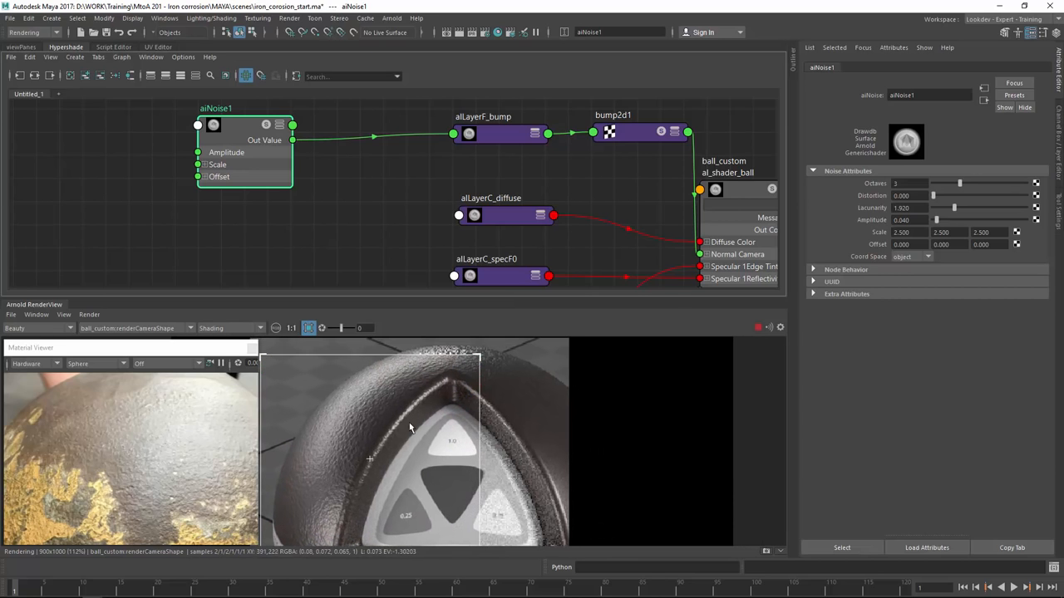
{"action": "mouse_move", "coordinate": [402, 432]}
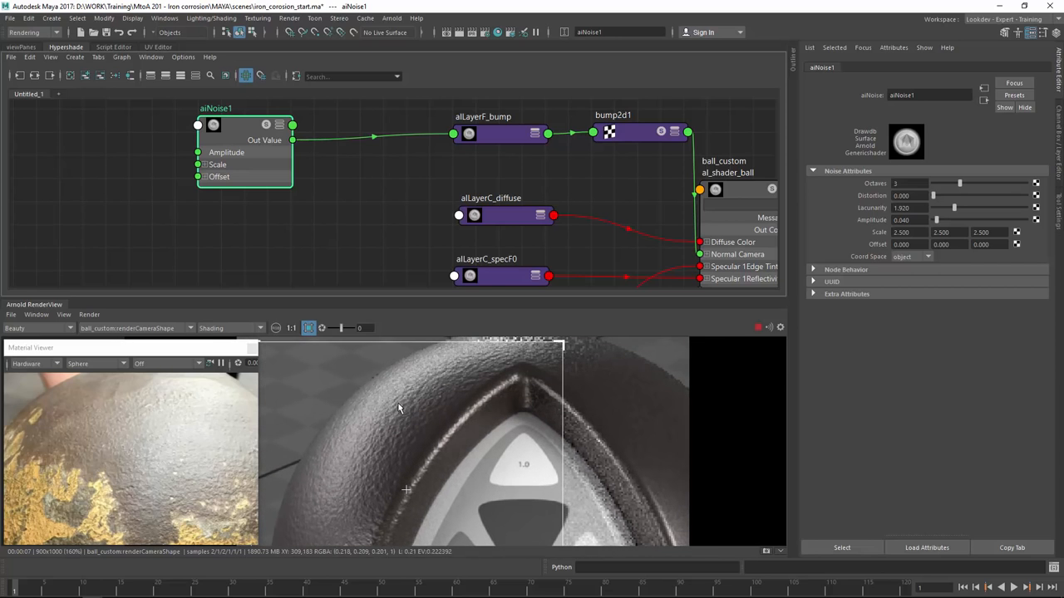
{"action": "mouse_move", "coordinate": [386, 439]}
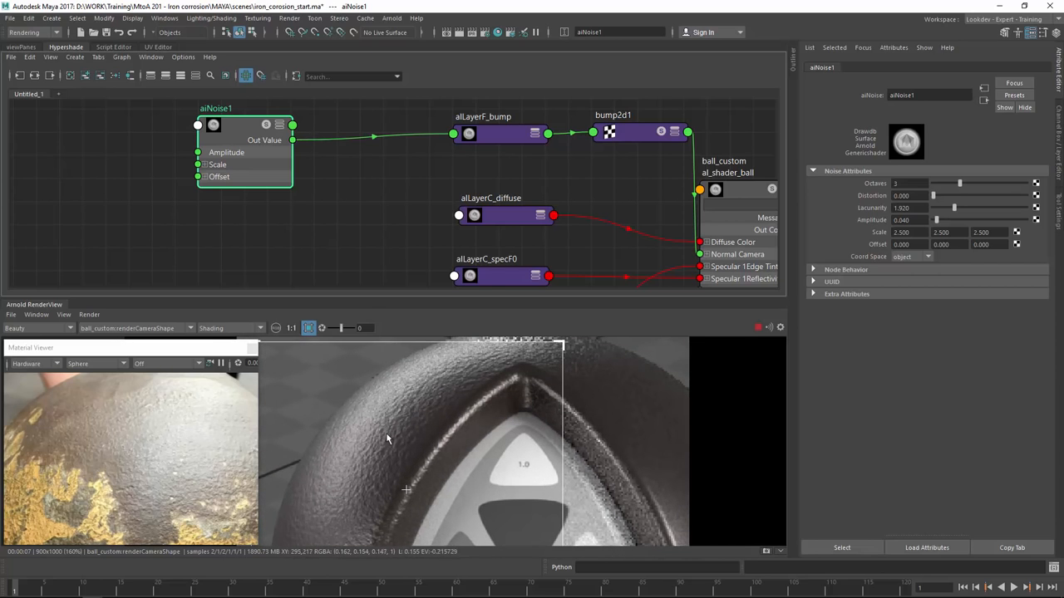
{"action": "mouse_move", "coordinate": [399, 434]}
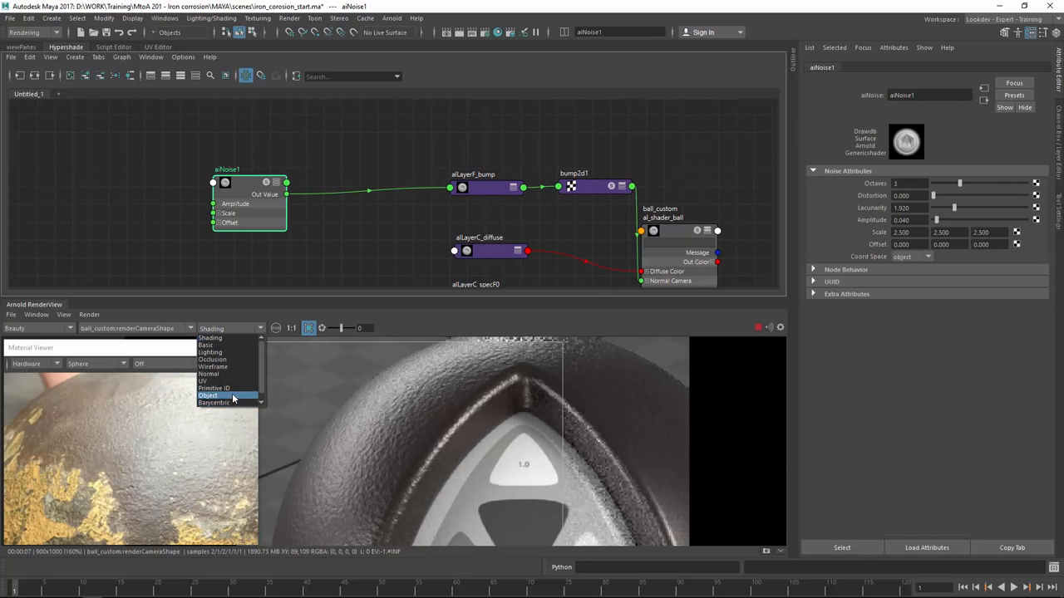
Step: Create alCombineFloat1 multiplying alNoise1 and alFractal1 and route its Out Value into alLayerF_bump Layer 1
{"action": "left_click", "coordinate": [209, 395]}
{"action": "type", "text": "alco"}
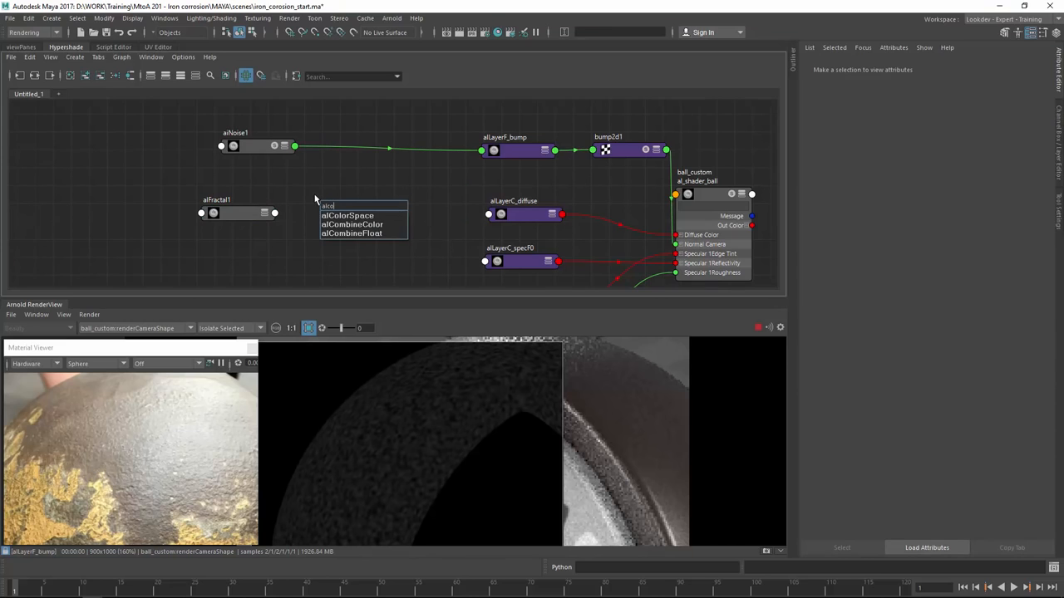
{"action": "left_click", "coordinate": [352, 233]}
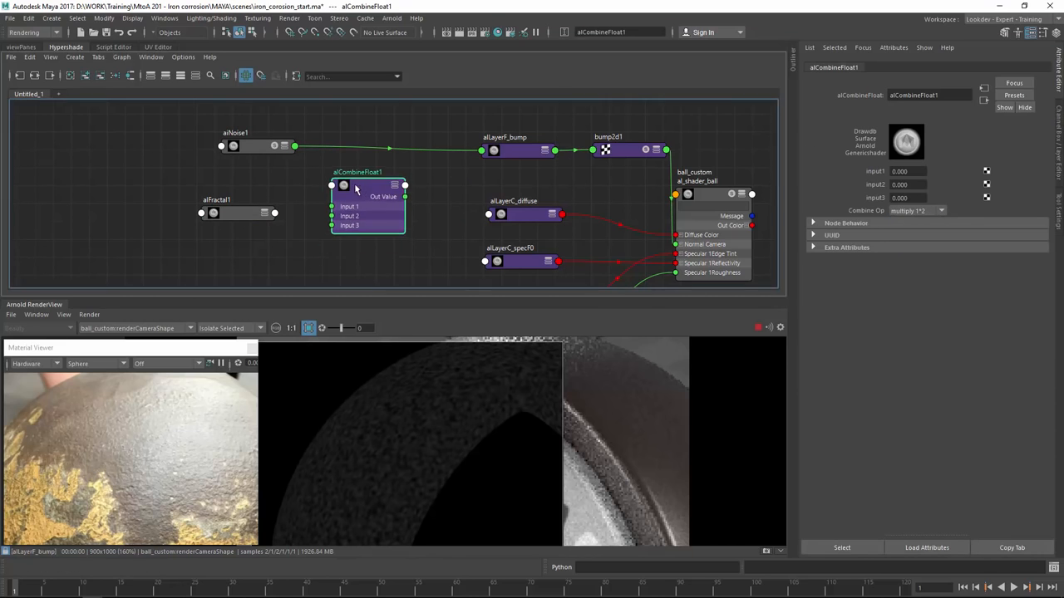
{"action": "left_click", "coordinate": [236, 133]}
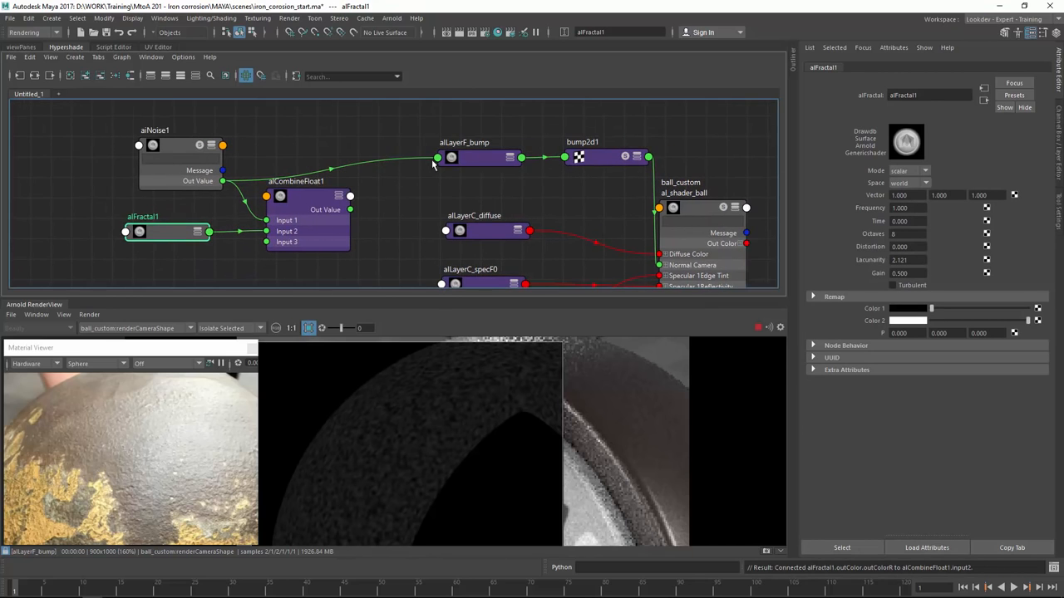
{"action": "left_click", "coordinate": [464, 158]}
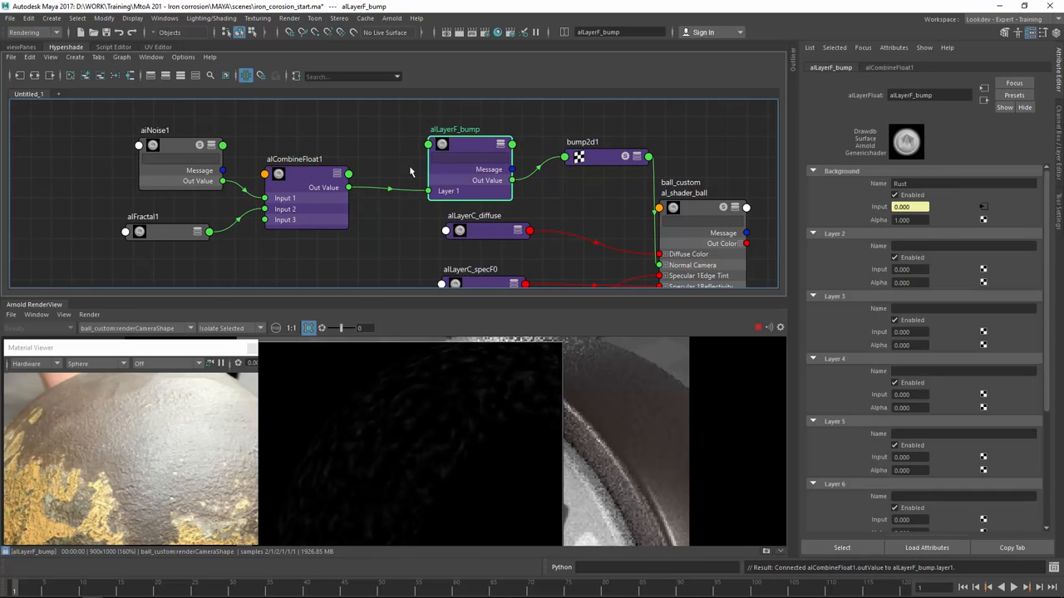
{"action": "left_click", "coordinate": [155, 231]}
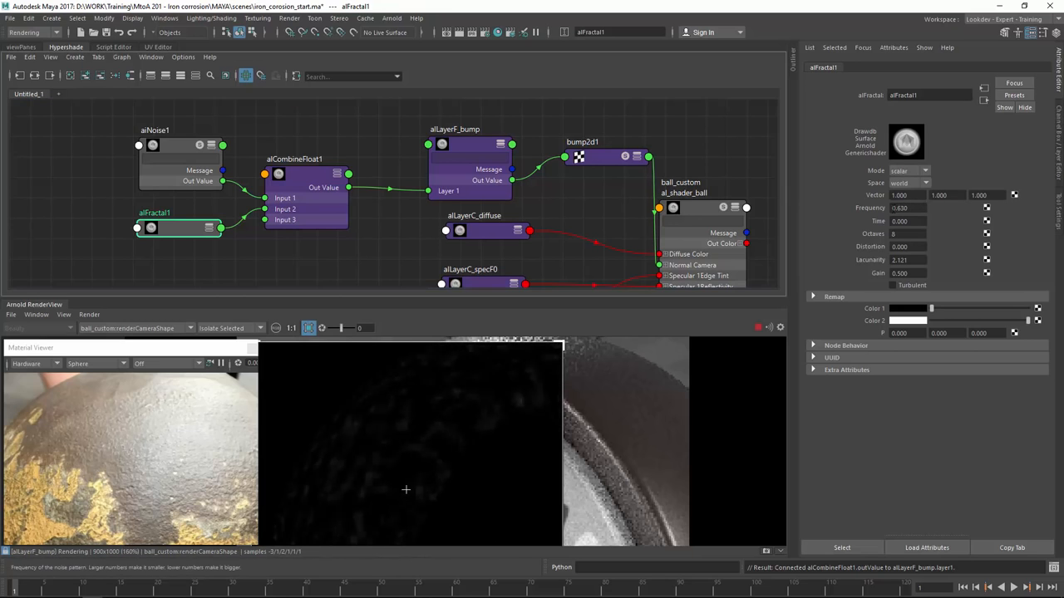
Step: Set alFractal1 Frequency to -0.050 and raise its Color 1 value to 0.150
{"action": "type", "text": "-0.050"}
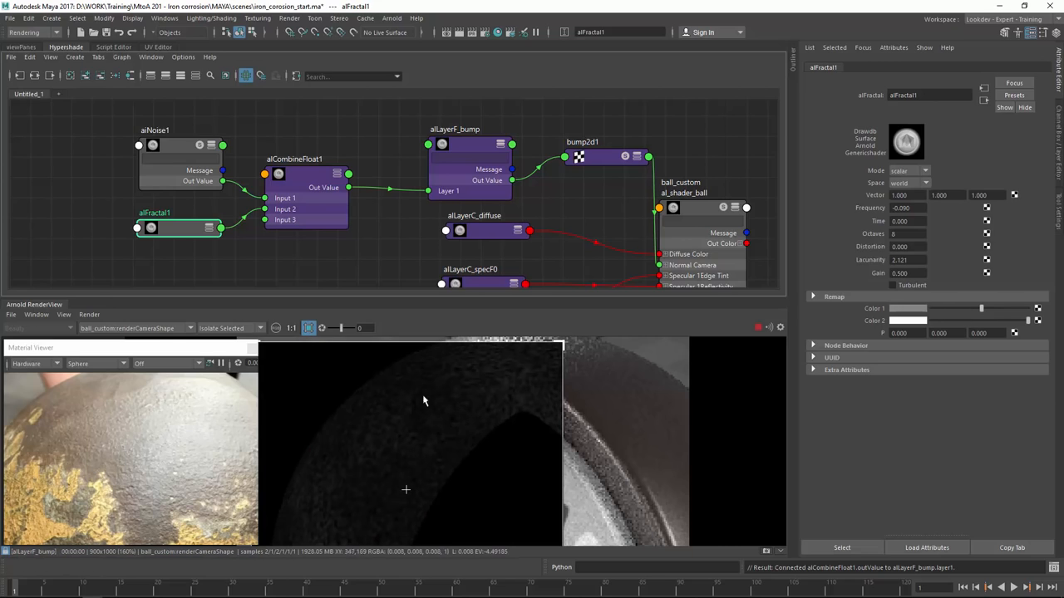
{"action": "mouse_move", "coordinate": [439, 429]}
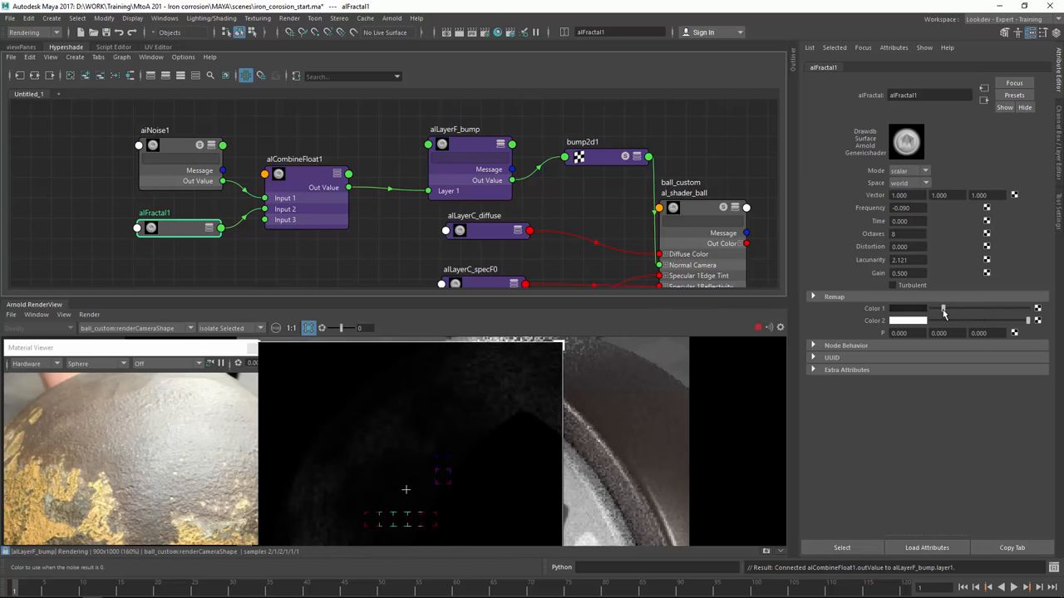
{"action": "left_click_drag", "start_coordinate": [944, 308], "coordinate": [954, 308]}
{"action": "type", "text": "0.68"}
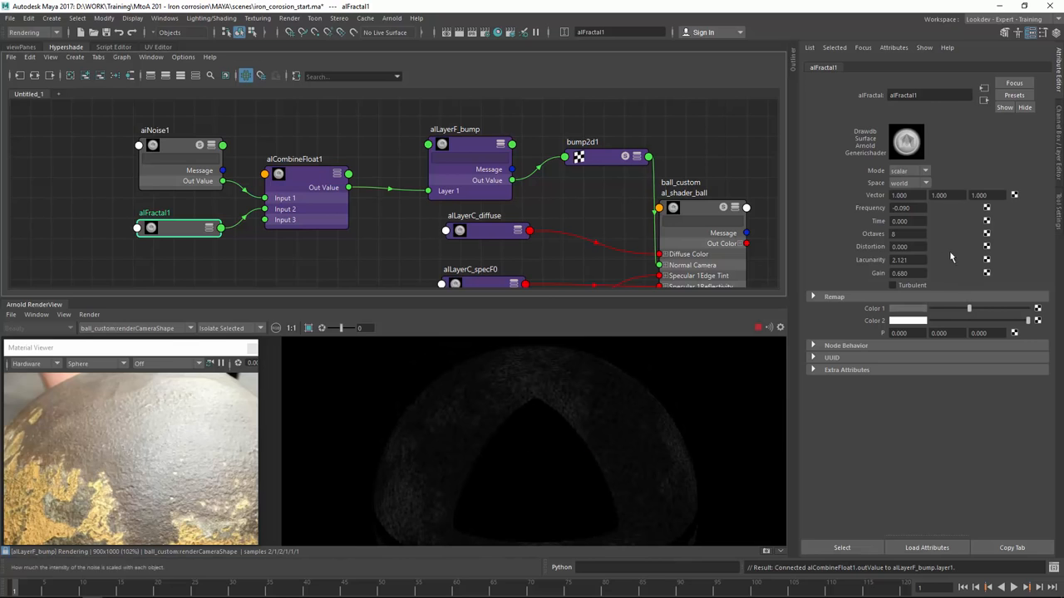
{"action": "type", "text": "0.150"}
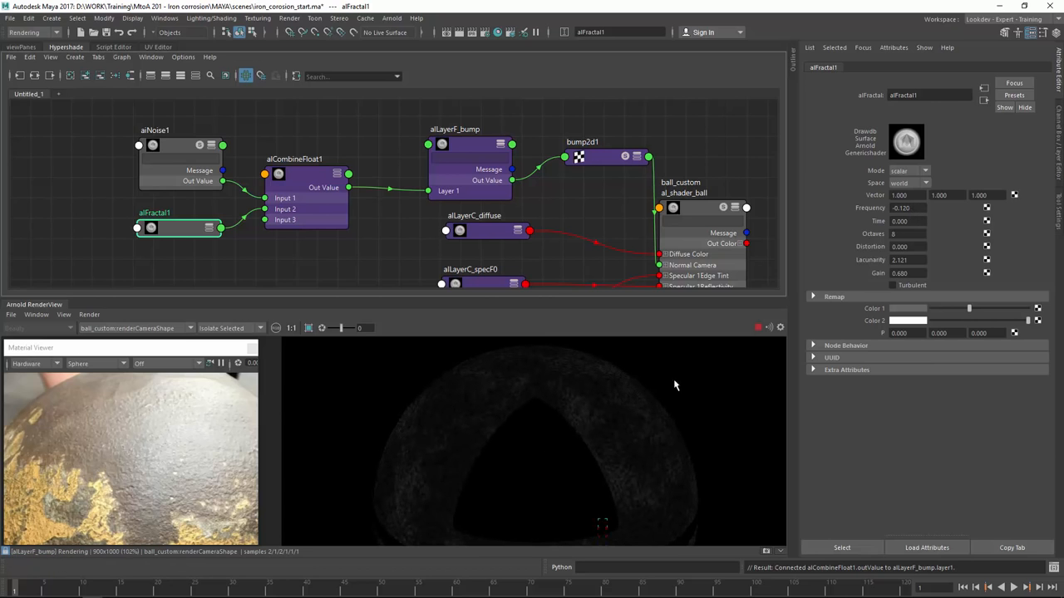
Step: Switch the Arnold RenderView from Isolate Selected back to full Shading
{"action": "left_click", "coordinate": [229, 327]}
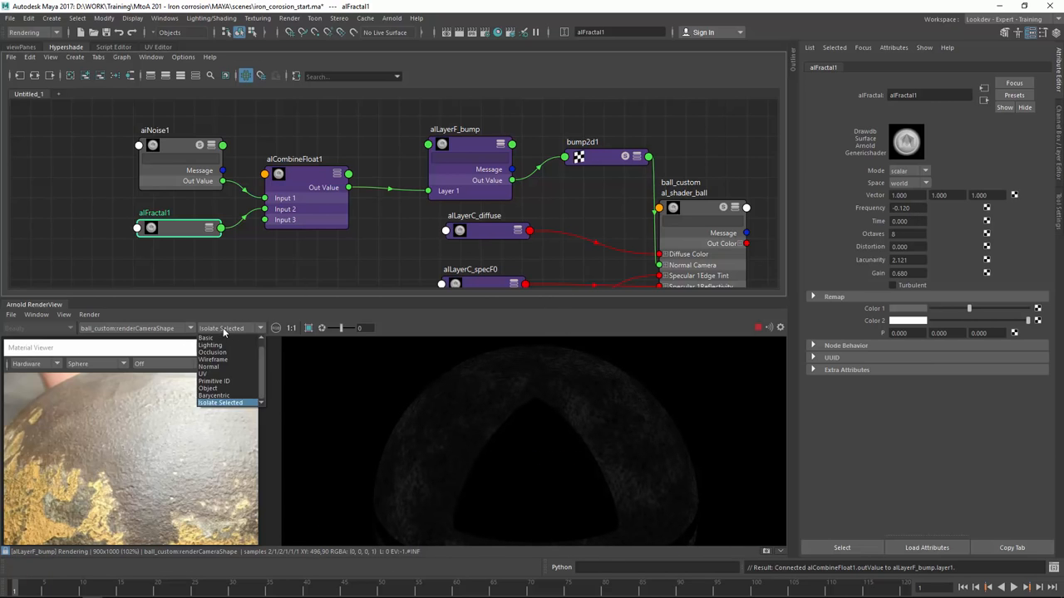
{"action": "left_click", "coordinate": [209, 328]}
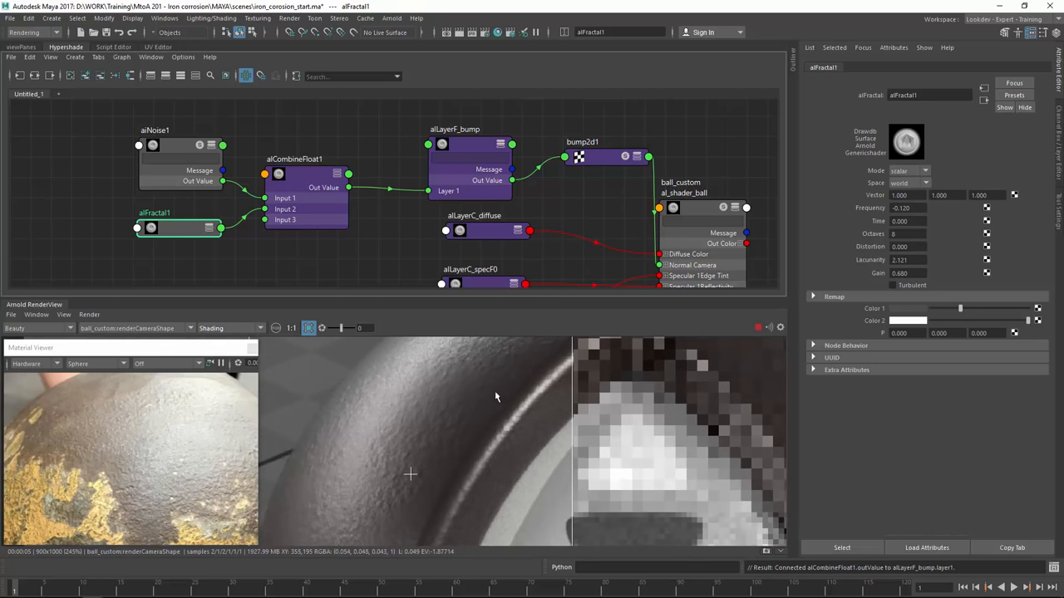
{"action": "mouse_move", "coordinate": [164, 485]}
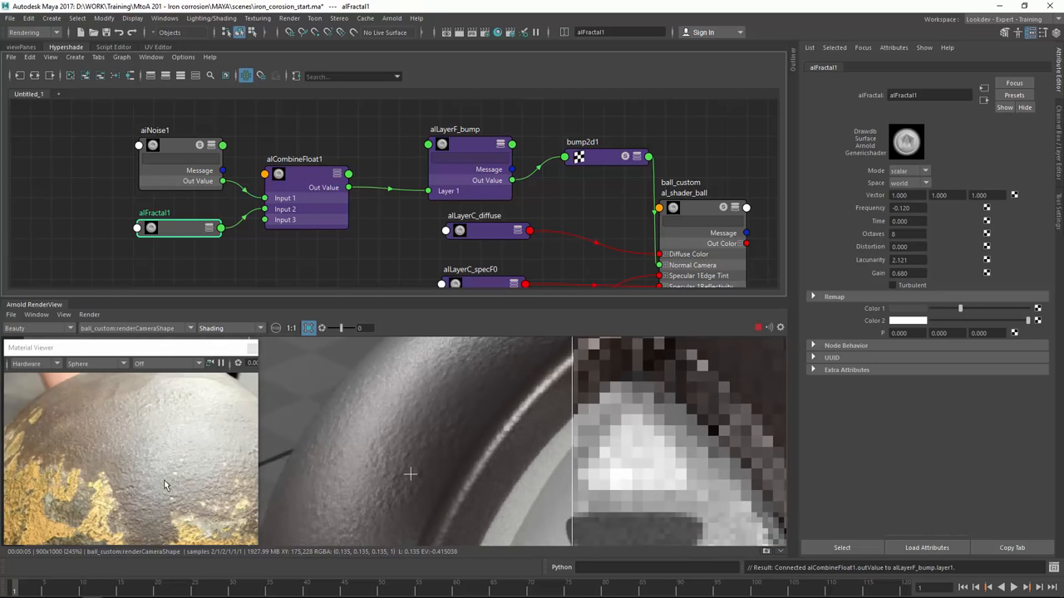
{"action": "mouse_move", "coordinate": [170, 469]}
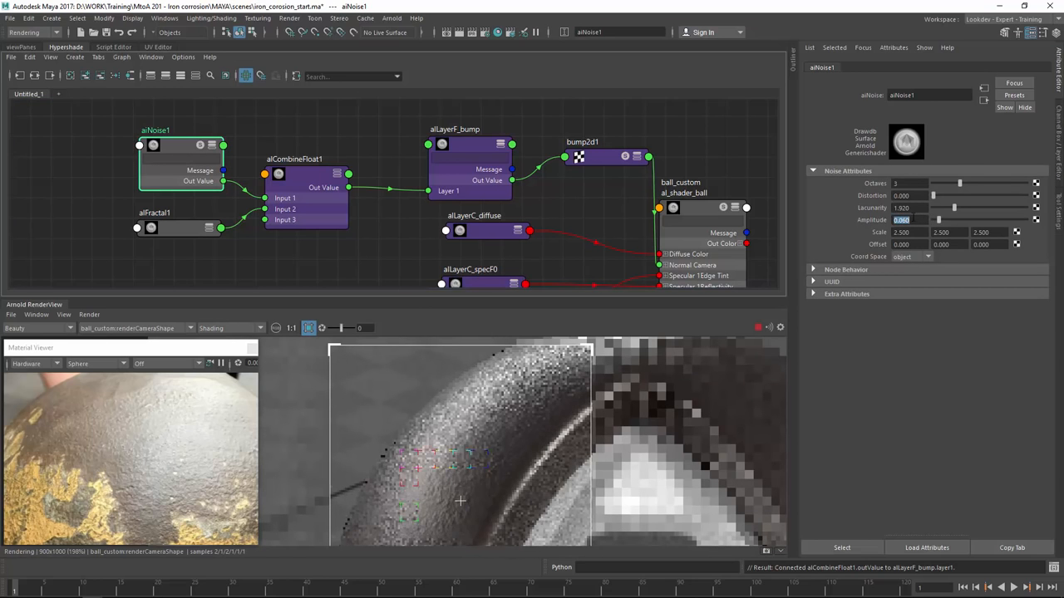
{"action": "mouse_move", "coordinate": [525, 429]}
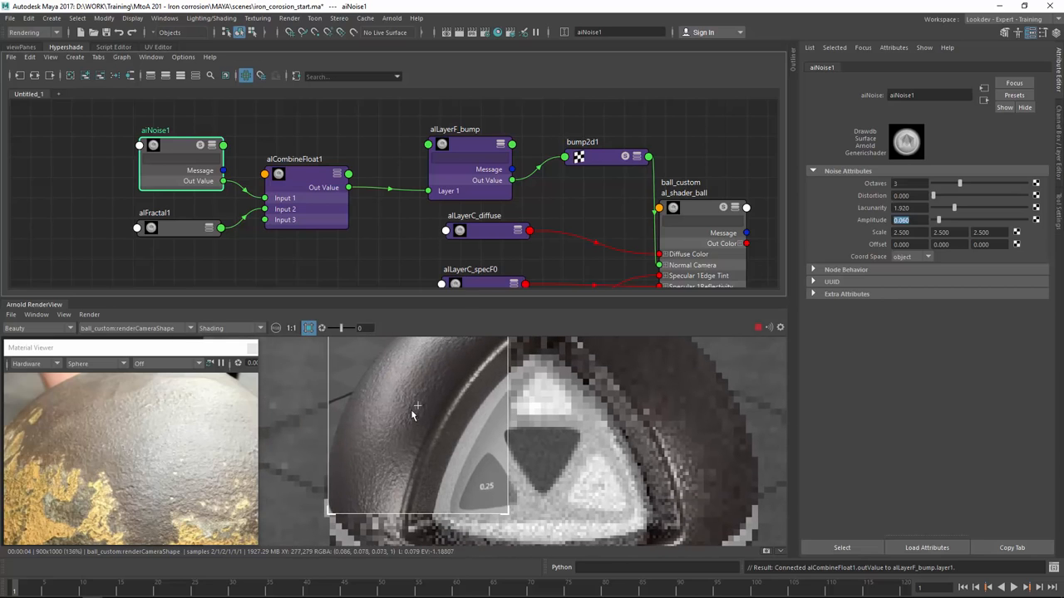
{"action": "mouse_move", "coordinate": [398, 339]}
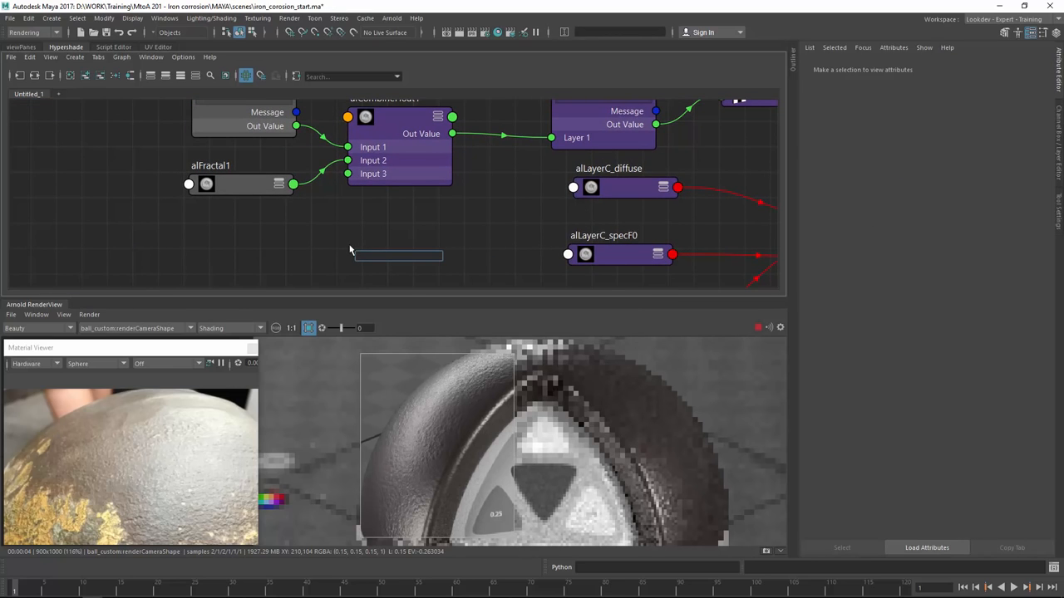
Step: Create alFractal2 and alCombineFloat2 and wire the second fractal into the new combine node
{"action": "type", "text": "al"}
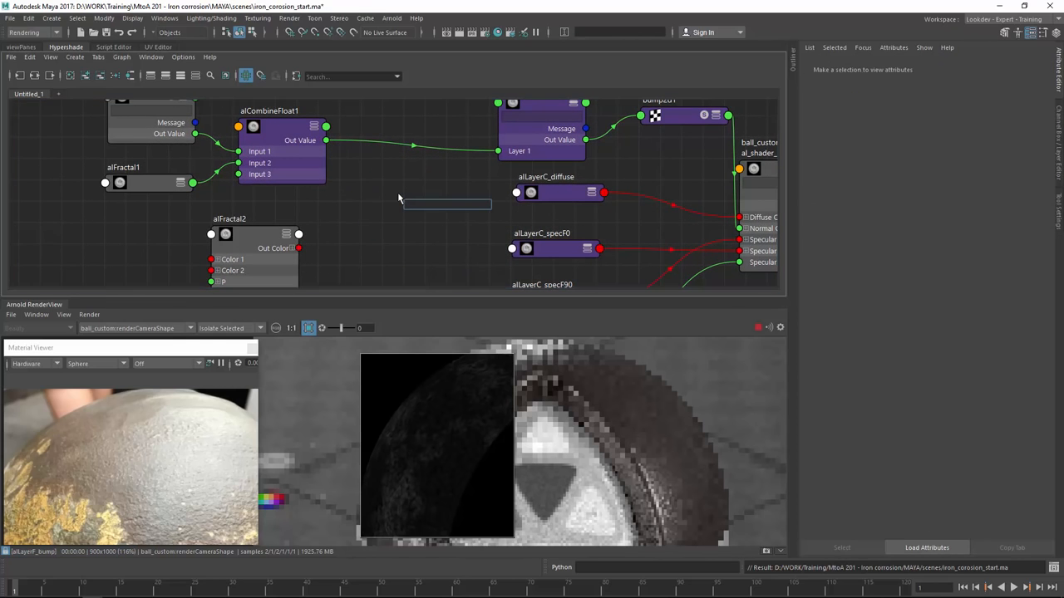
{"action": "left_click", "coordinate": [447, 203]}
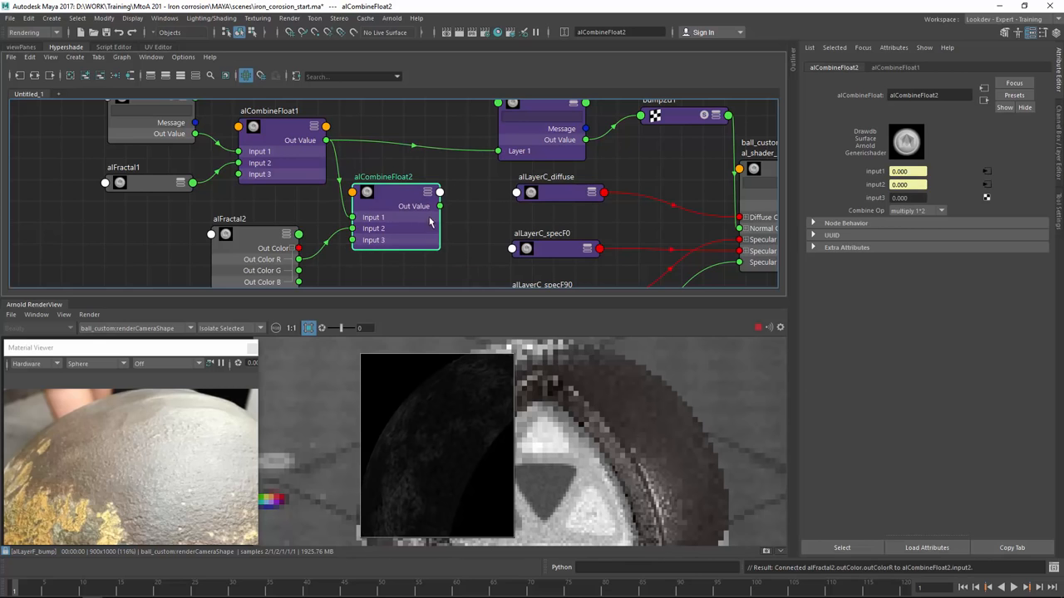
{"action": "left_click_drag", "start_coordinate": [396, 225], "coordinate": [429, 163]}
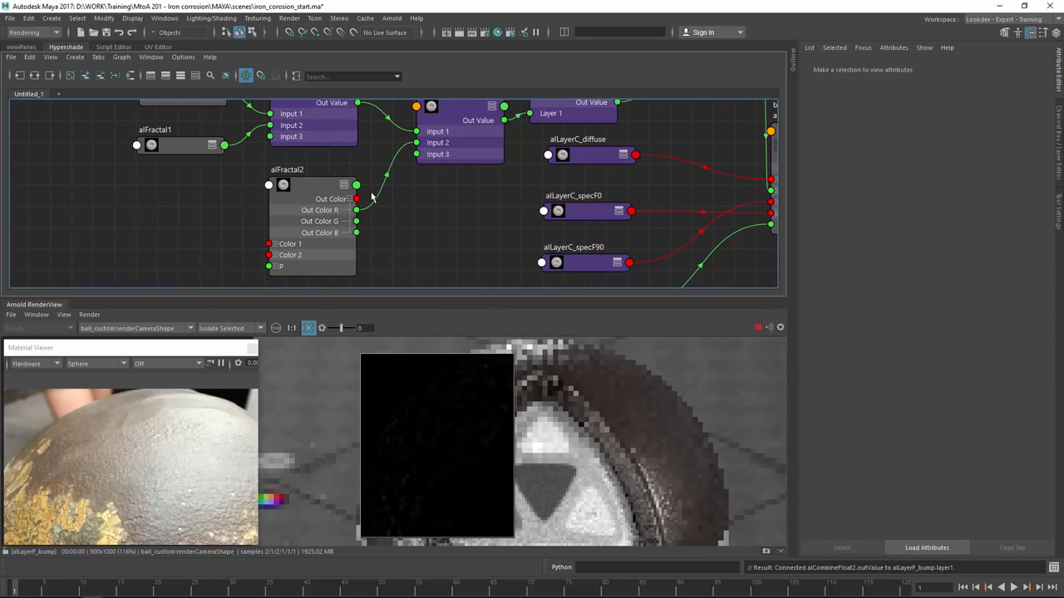
{"action": "left_click", "coordinate": [308, 170]}
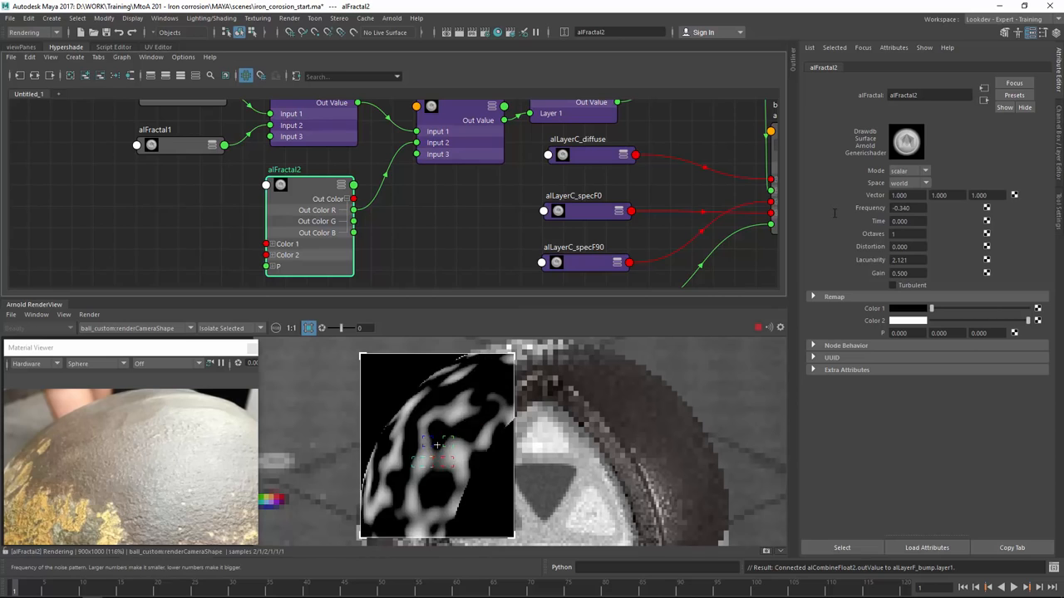
Step: Set alFractal2 Frequency to -0.230 and a detail value of 1.330 in its Remap/Contrast/Clamp settings
{"action": "type", "text": "-0.230"}
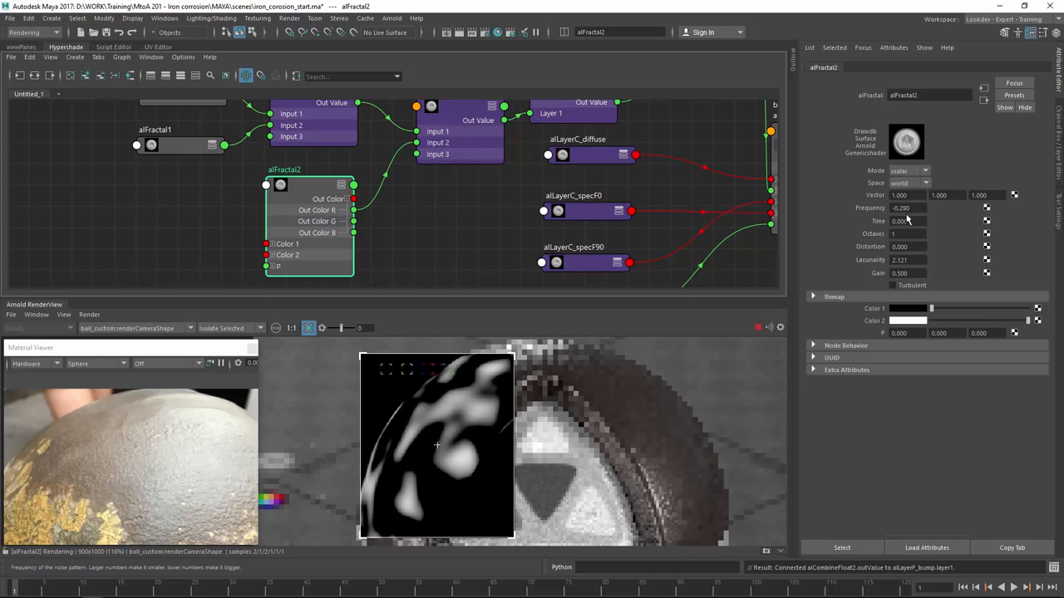
{"action": "left_click", "coordinate": [834, 296]}
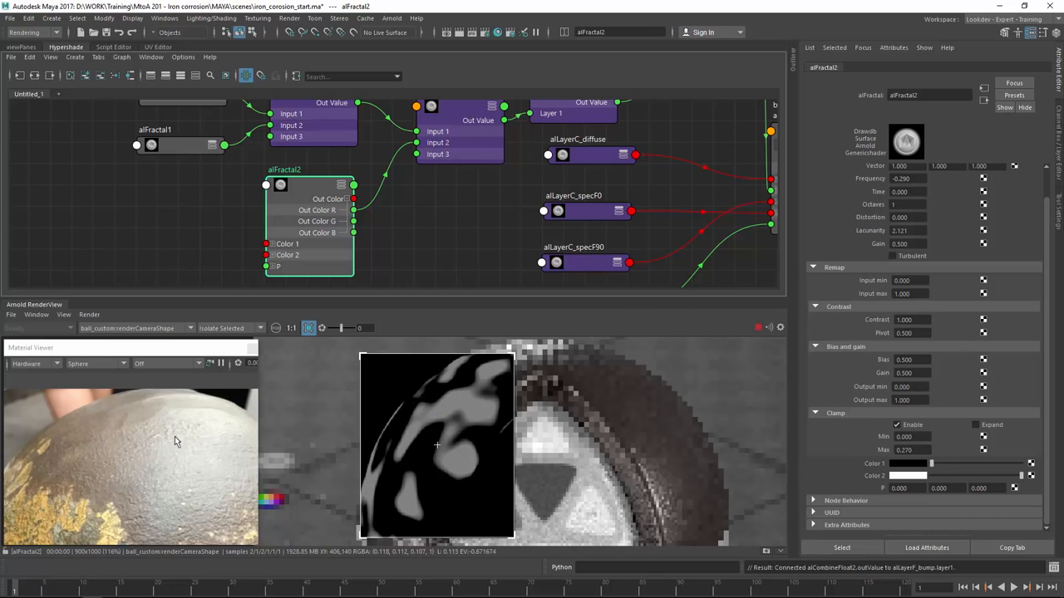
{"action": "mouse_move", "coordinate": [931, 369]}
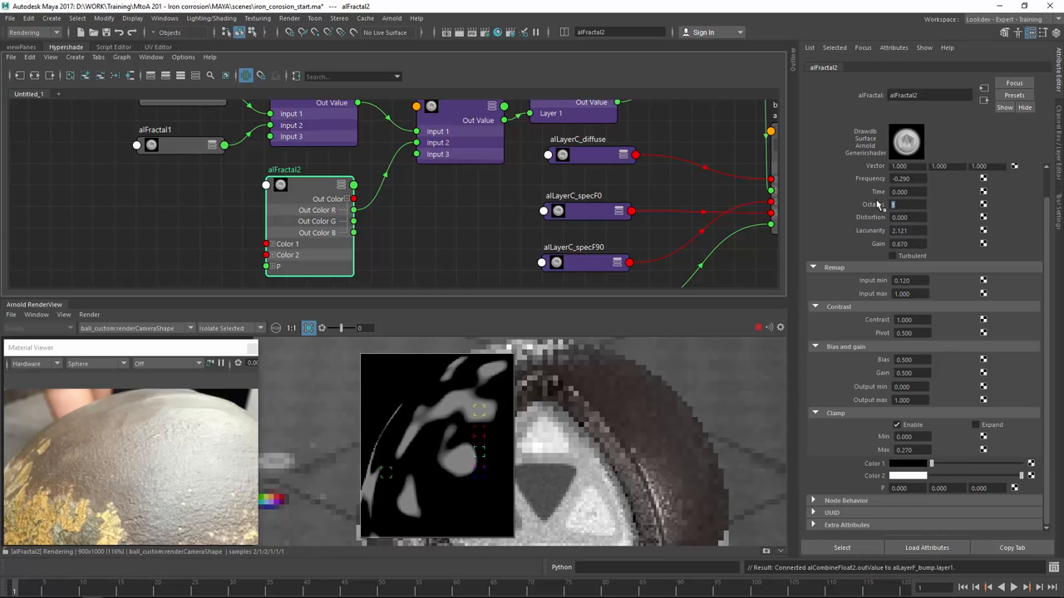
{"action": "left_click", "coordinate": [906, 202]}
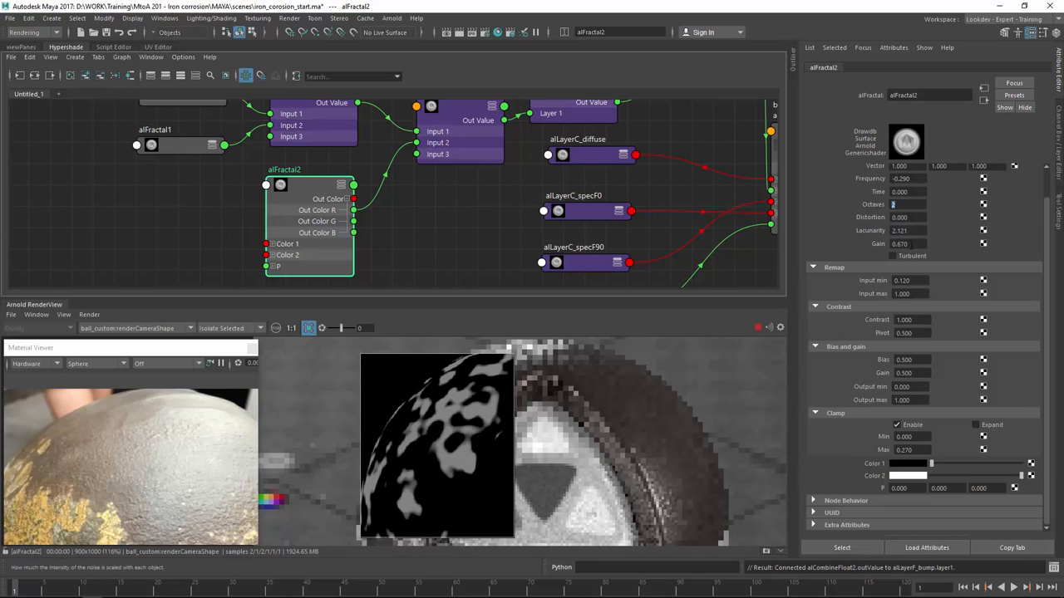
{"action": "type", "text": "1.330"}
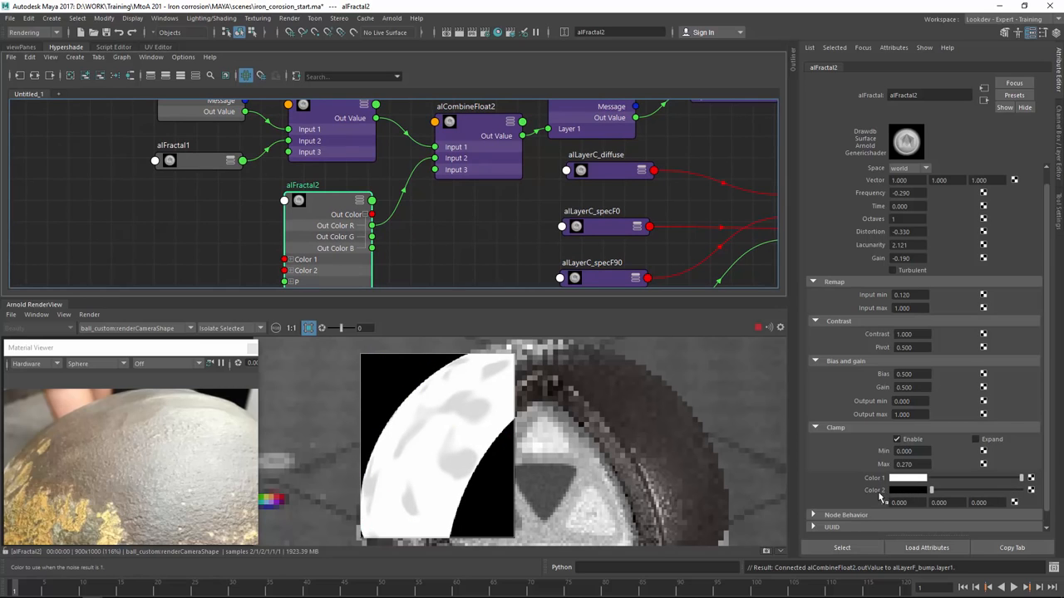
Step: Narrow alFractal2's Output max and Clamp Max to 0.390, then preview alCombineFloat2's sparser mix
{"action": "left_click", "coordinate": [465, 106]}
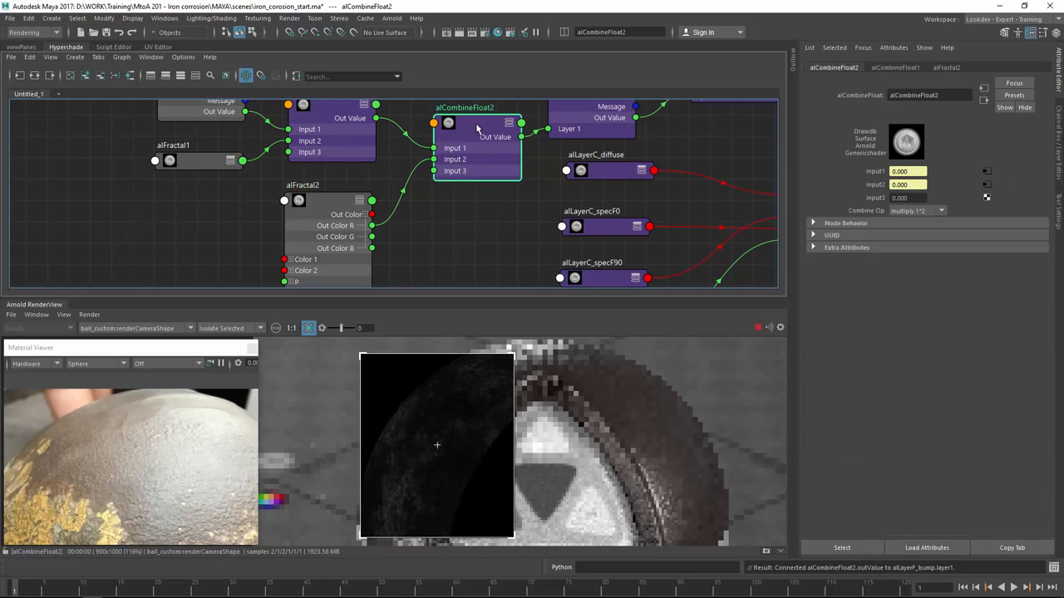
{"action": "mouse_move", "coordinate": [479, 412]}
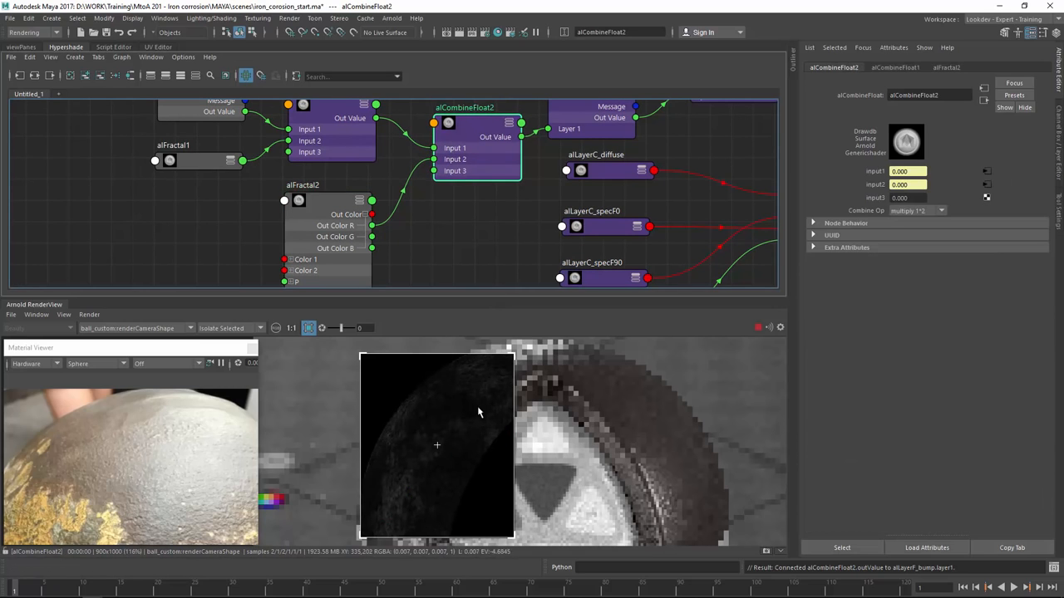
{"action": "left_click", "coordinate": [303, 185]}
{"action": "type", "text": "1"}
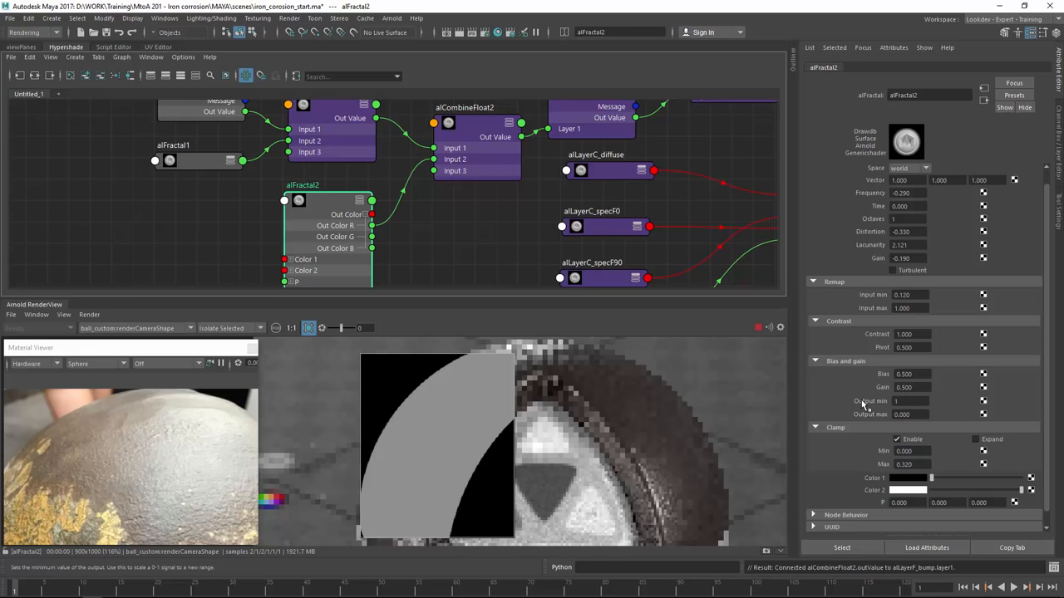
{"action": "left_click", "coordinate": [906, 401]}
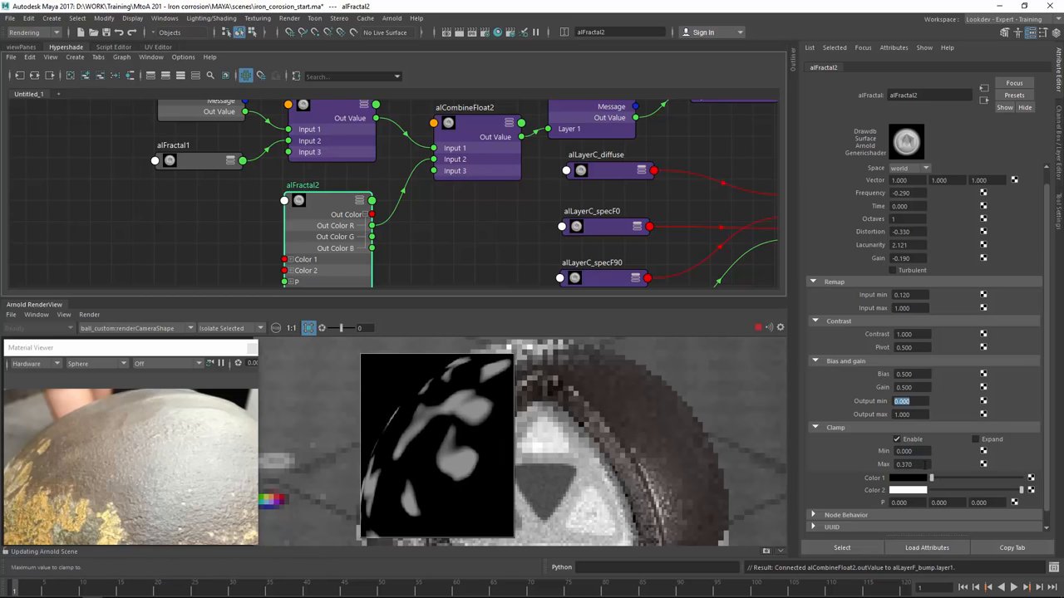
{"action": "left_click", "coordinate": [904, 464]}
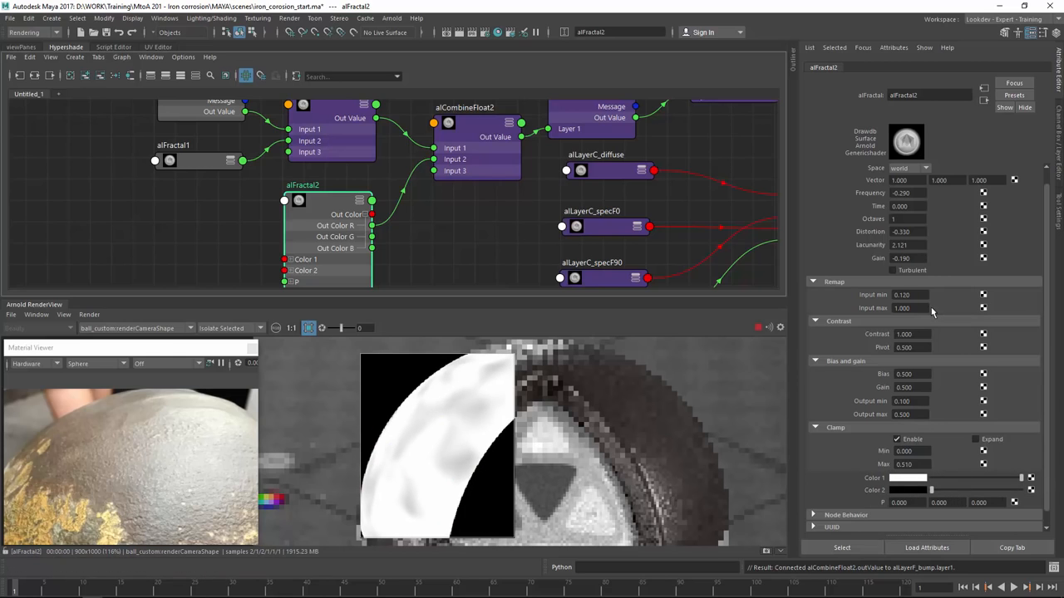
{"action": "type", "text": "0.390"}
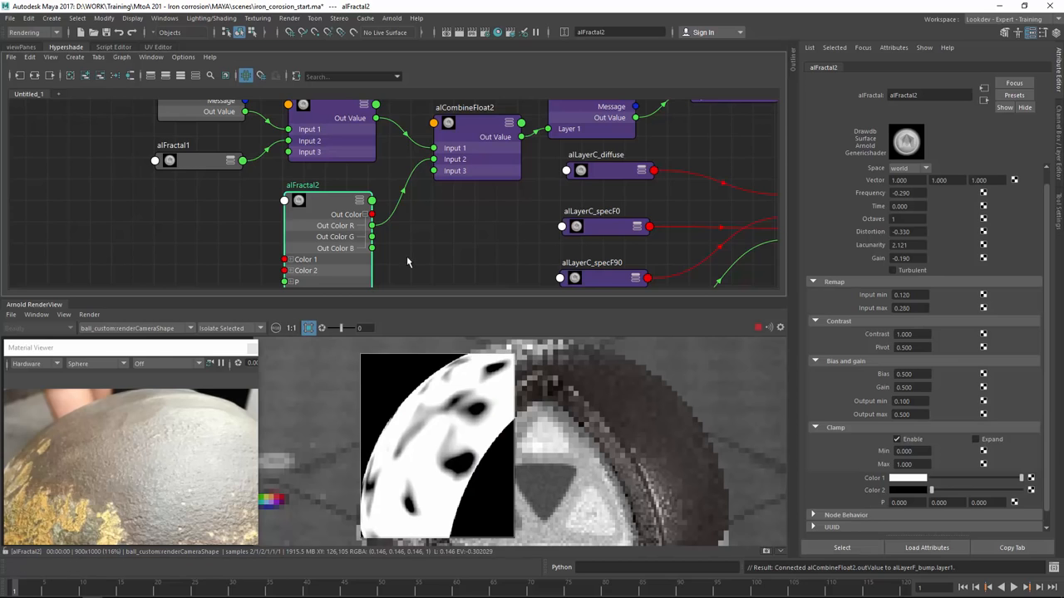
{"action": "left_click", "coordinate": [466, 106]}
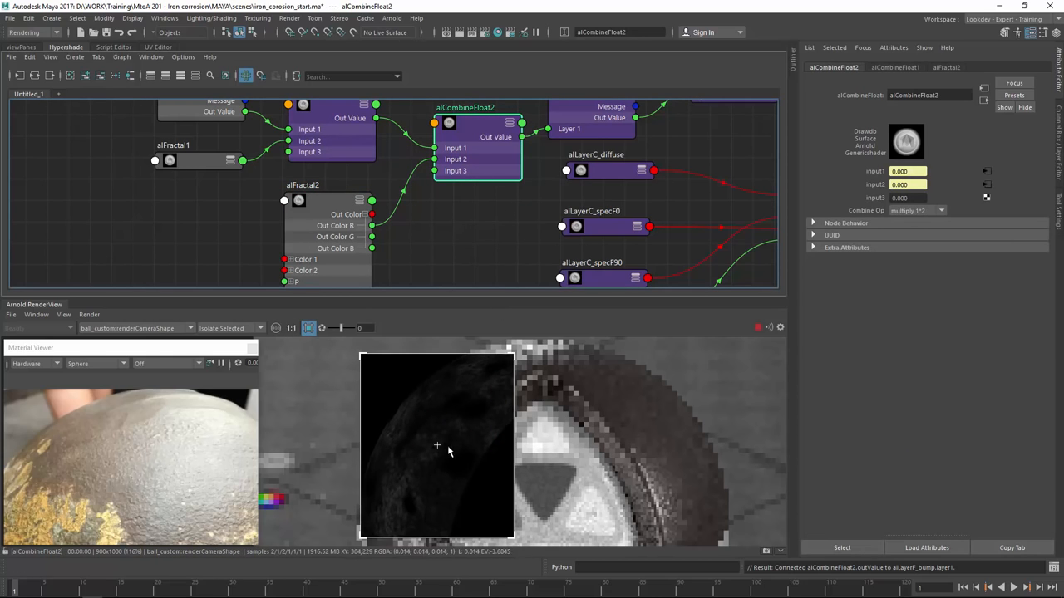
{"action": "mouse_move", "coordinate": [591, 165]}
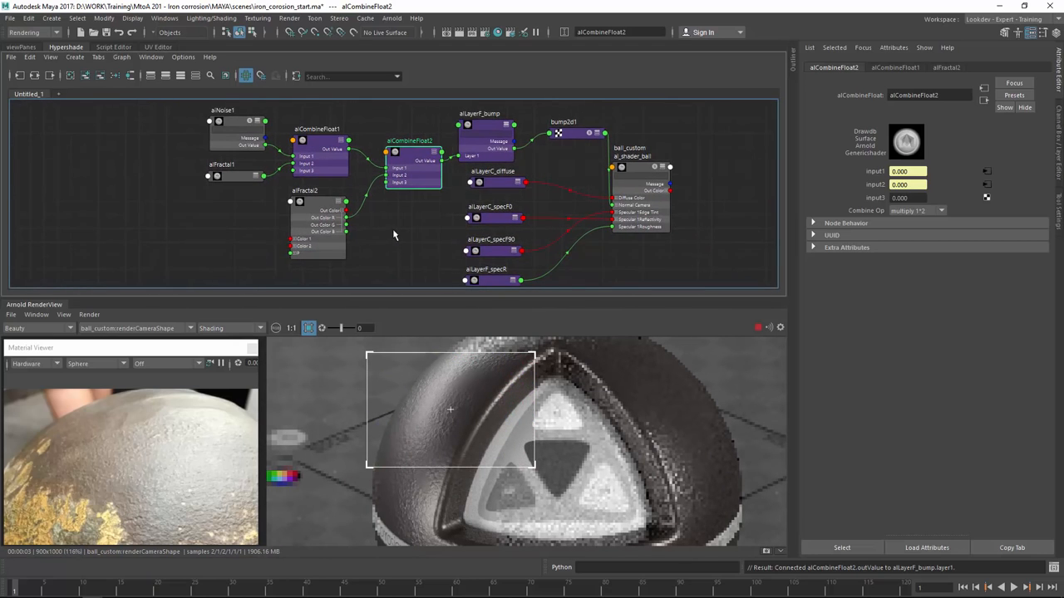
{"action": "mouse_move", "coordinate": [369, 243]}
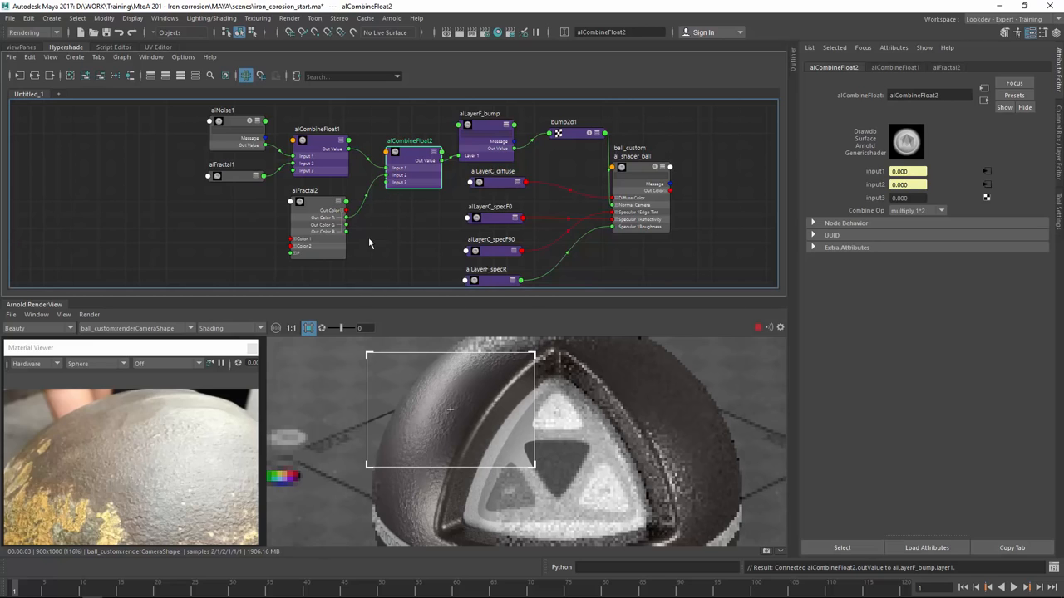
{"action": "mouse_move", "coordinate": [384, 226]}
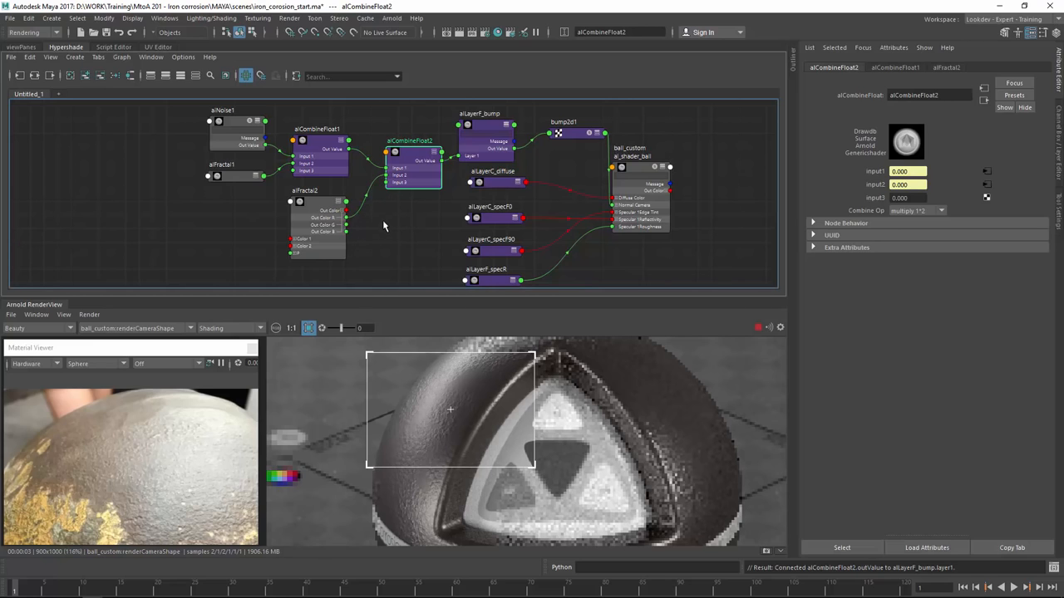
{"action": "mouse_move", "coordinate": [386, 204]}
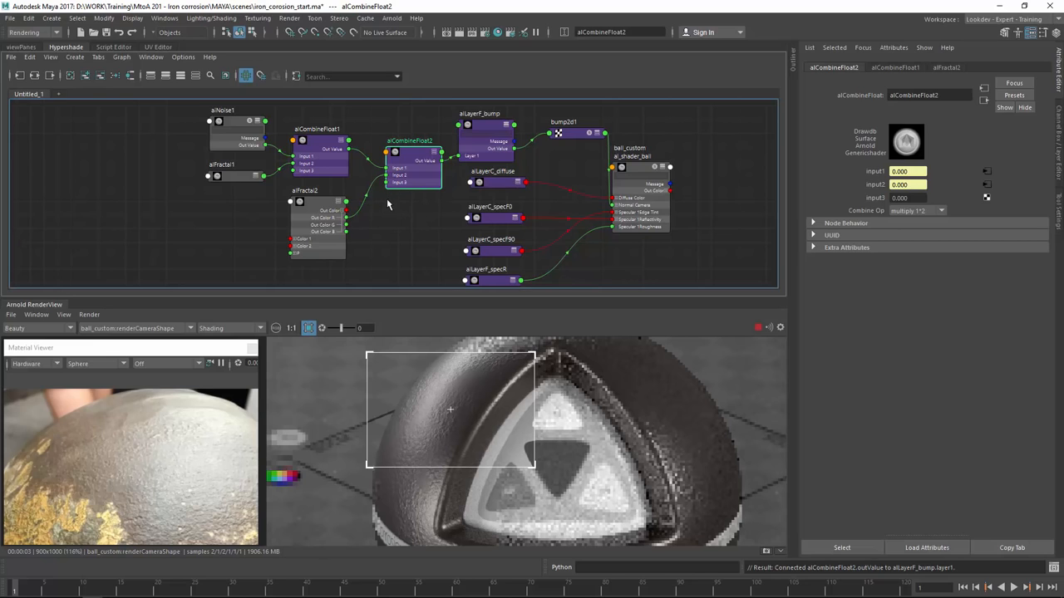
{"action": "mouse_move", "coordinate": [397, 226]}
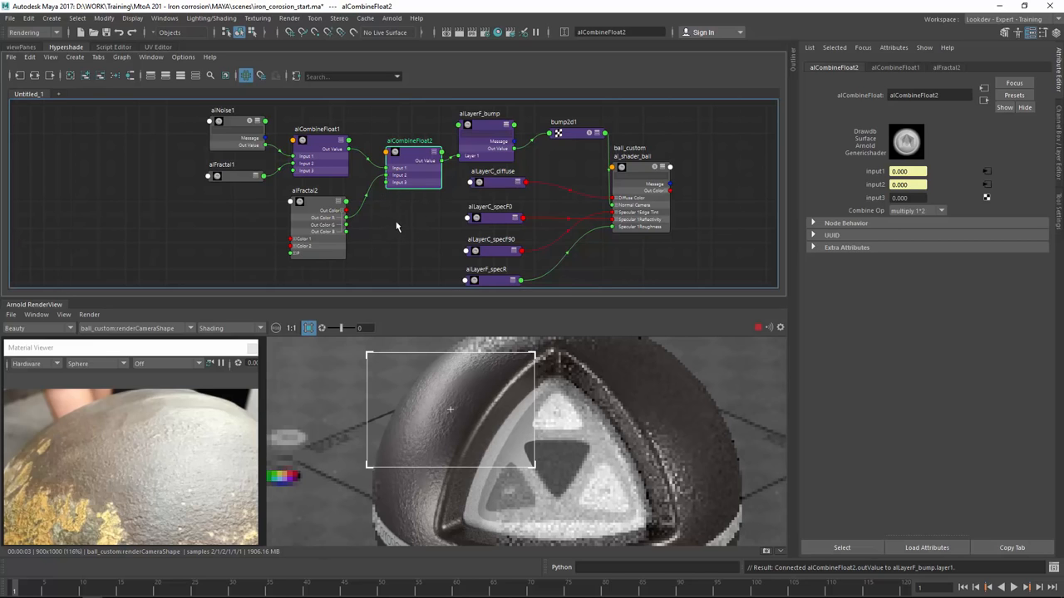
Step: Preview the alCombineFloat2 mask on its own in the render view
{"action": "left_click", "coordinate": [230, 327]}
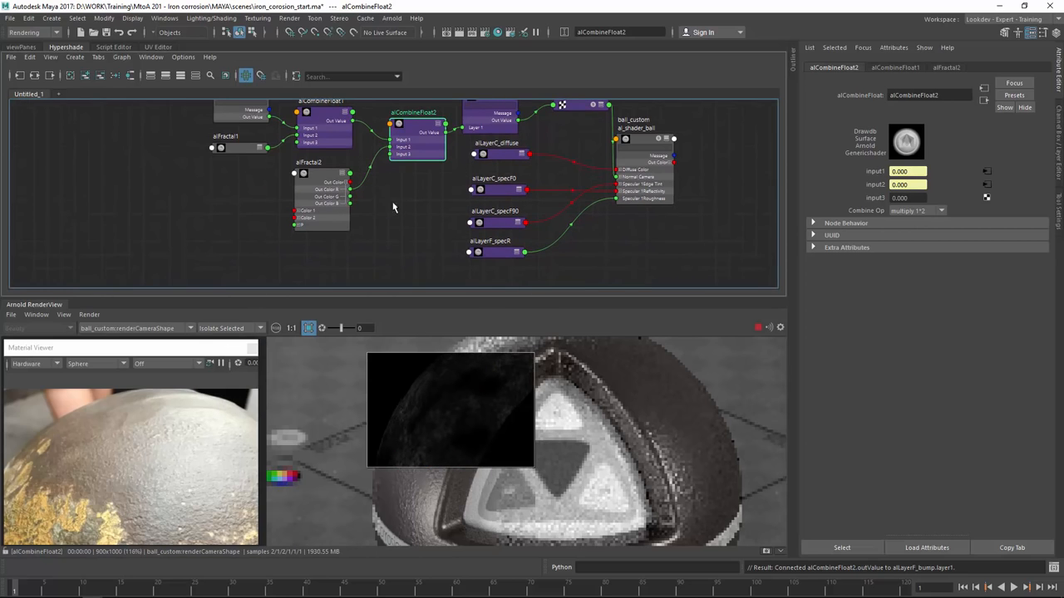
{"action": "mouse_move", "coordinate": [505, 256]}
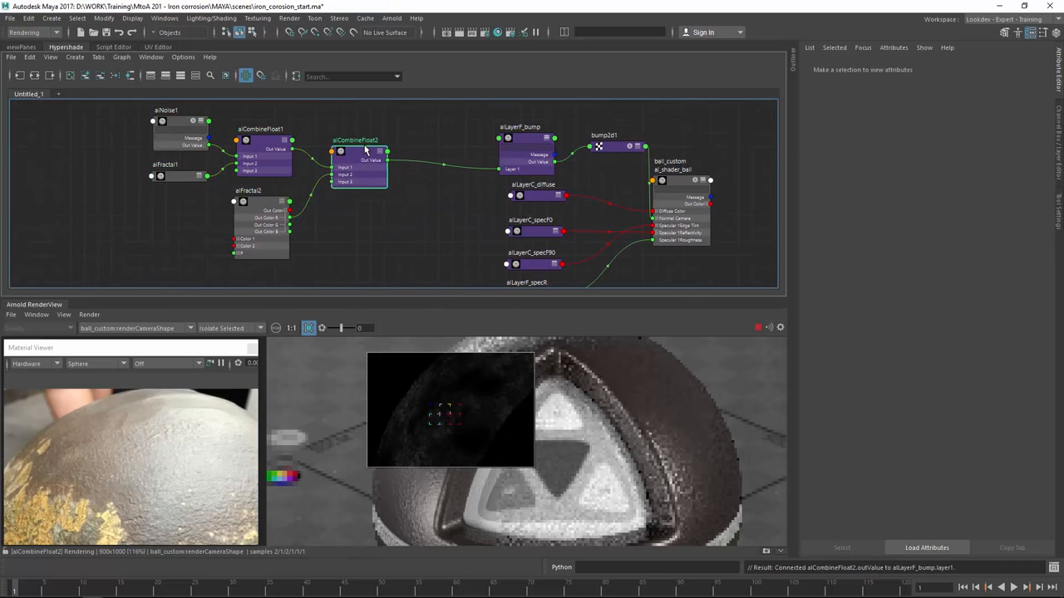
Step: Rename the new remap node to alRemapF_rust_specR feeding the aiLayerF_specR roughness layer
{"action": "left_click", "coordinate": [265, 125]}
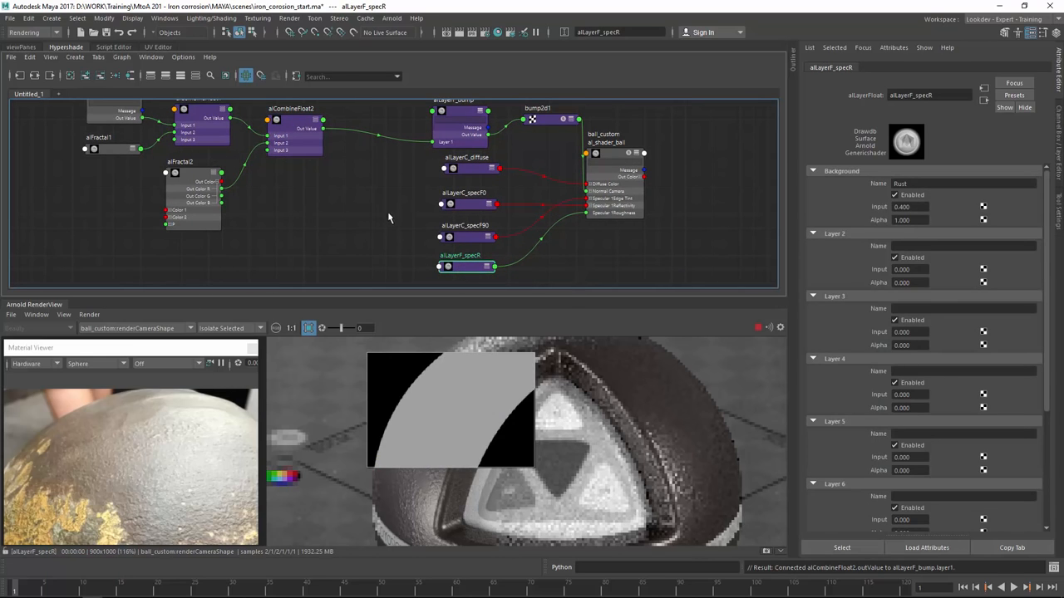
{"action": "mouse_move", "coordinate": [419, 236]}
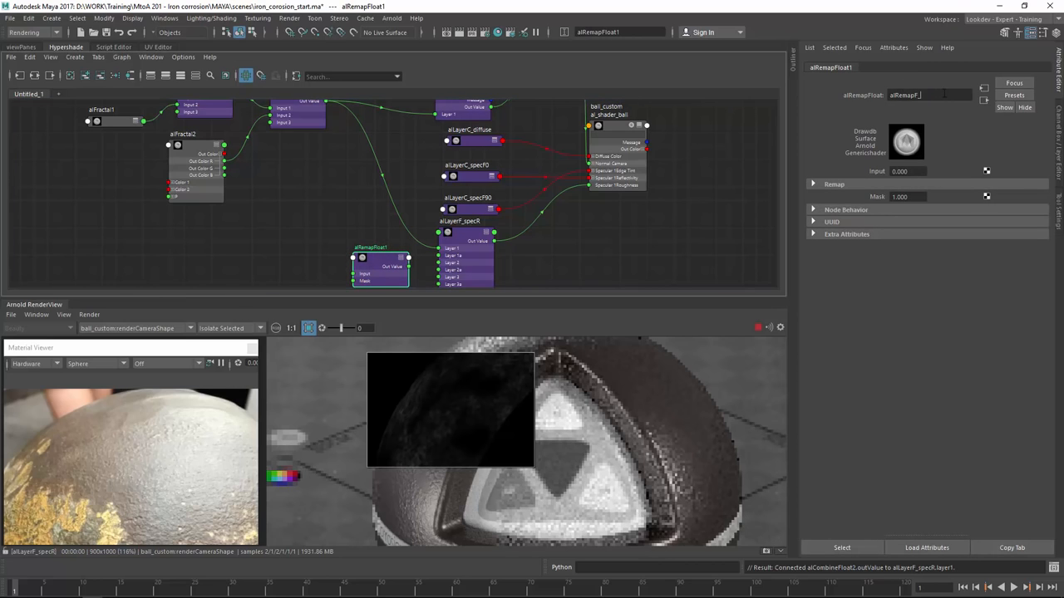
{"action": "type", "text": "_rust"}
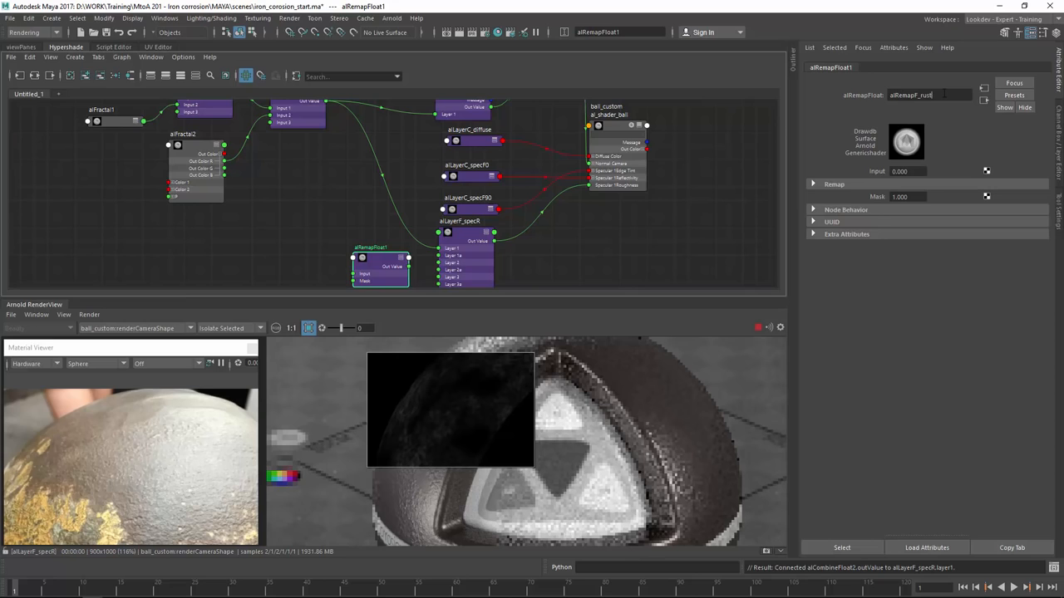
{"action": "type", "text": "_specR"}
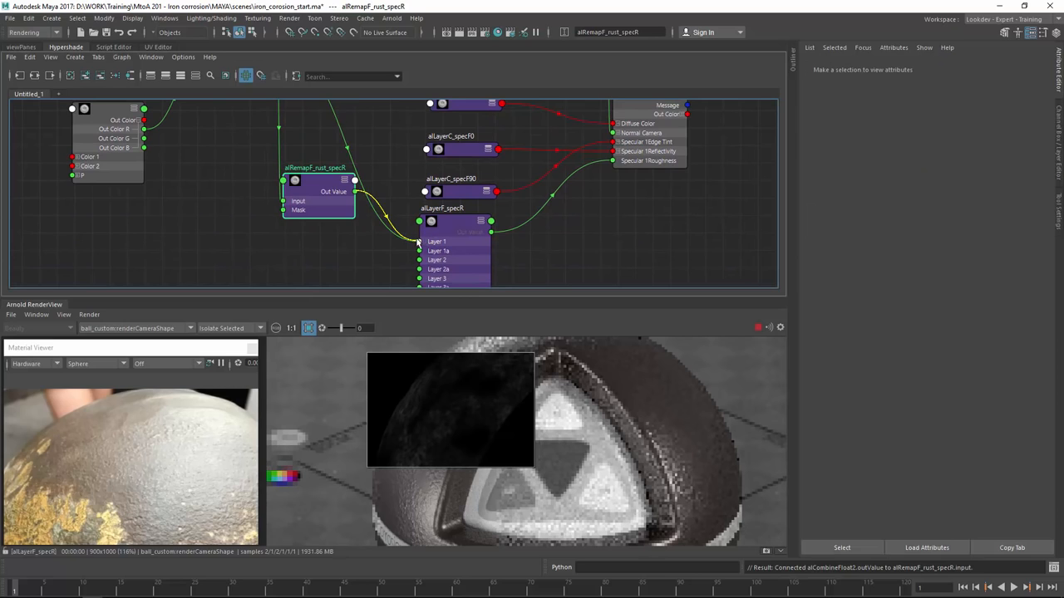
Step: Retune alRemapF_rust_specR's remap values to 0.600 and -0.160
{"action": "left_click", "coordinate": [336, 231]}
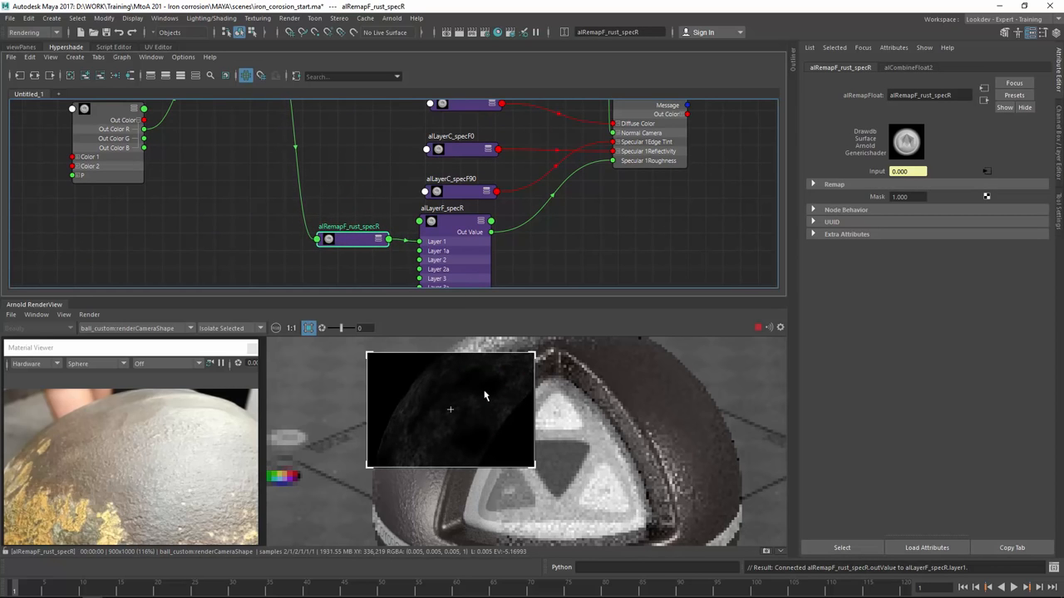
{"action": "mouse_move", "coordinate": [510, 362]}
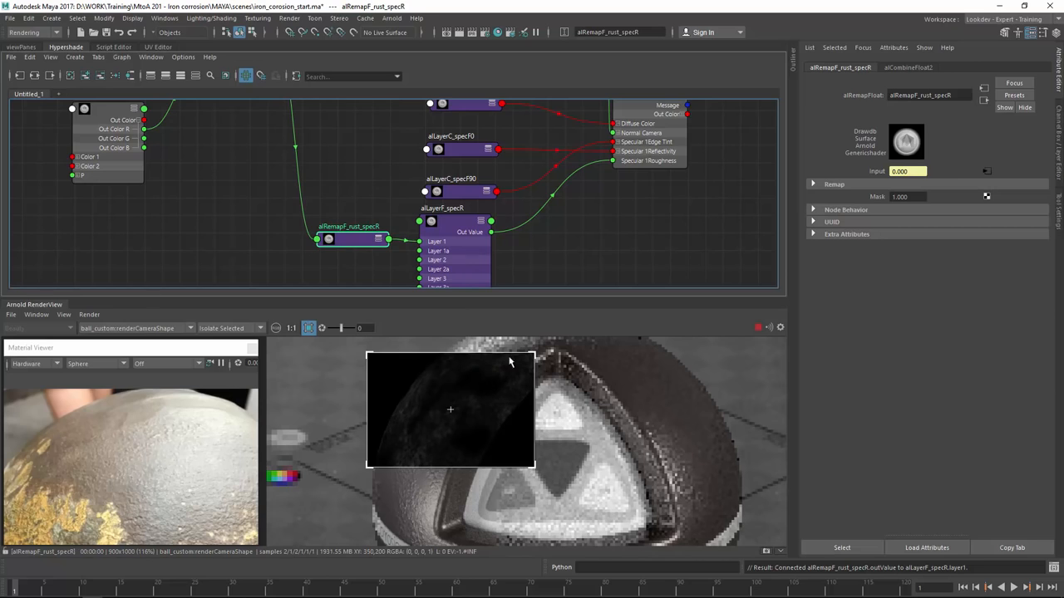
{"action": "left_click", "coordinate": [834, 182]}
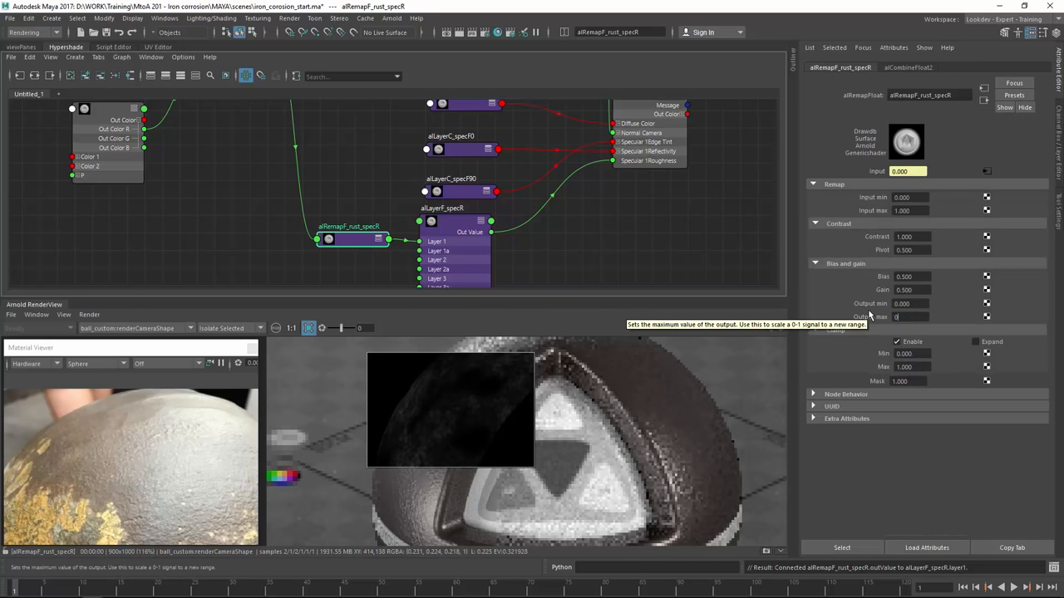
{"action": "type", "text": "0.600"}
{"action": "left_click", "coordinate": [910, 304]}
{"action": "type", "text": "0.300"}
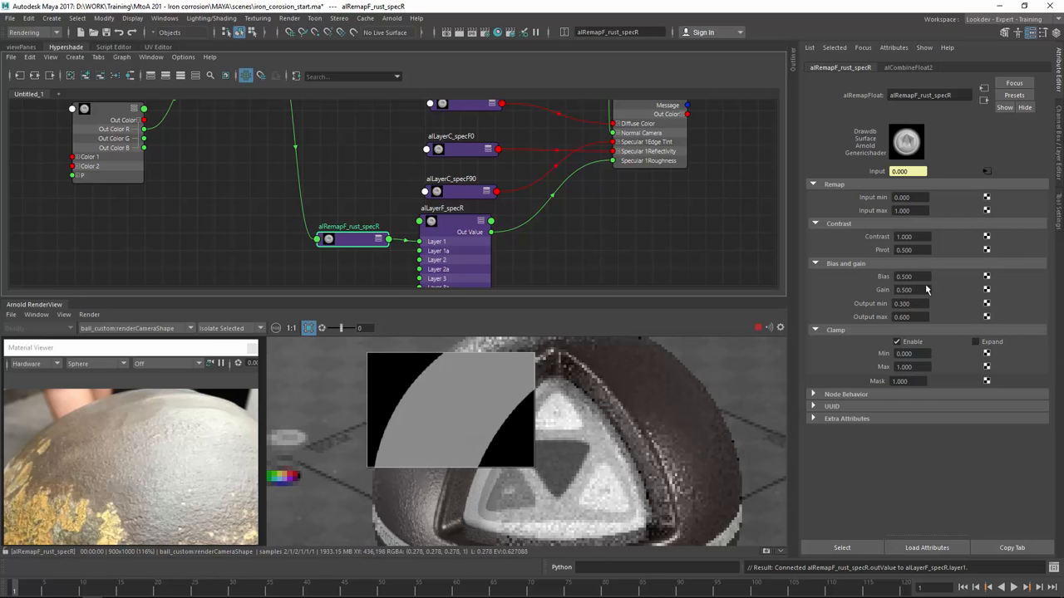
{"action": "type", "text": "-0.160"}
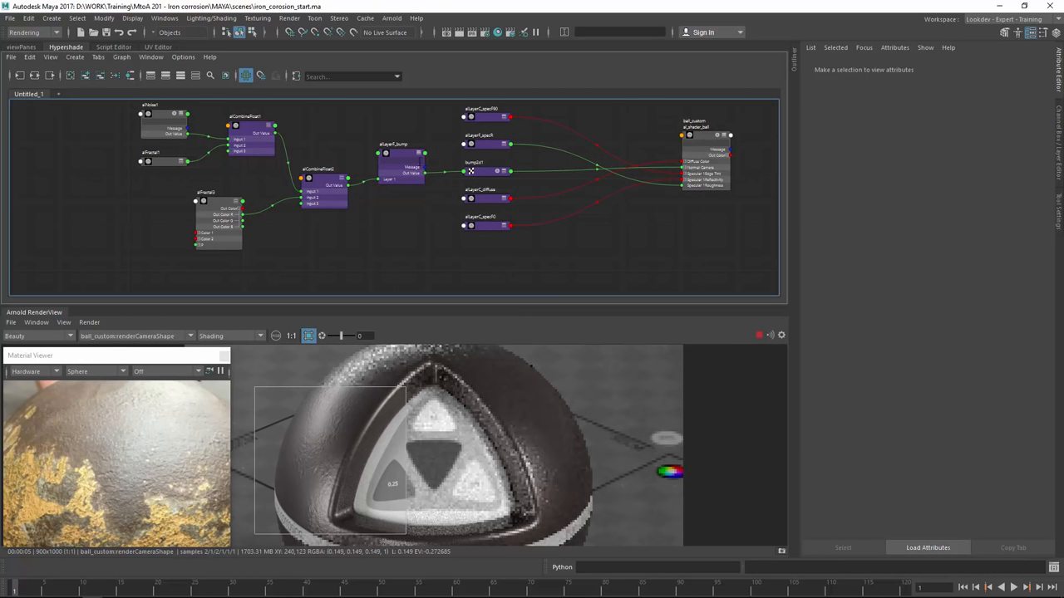
{"action": "mouse_move", "coordinate": [410, 242]}
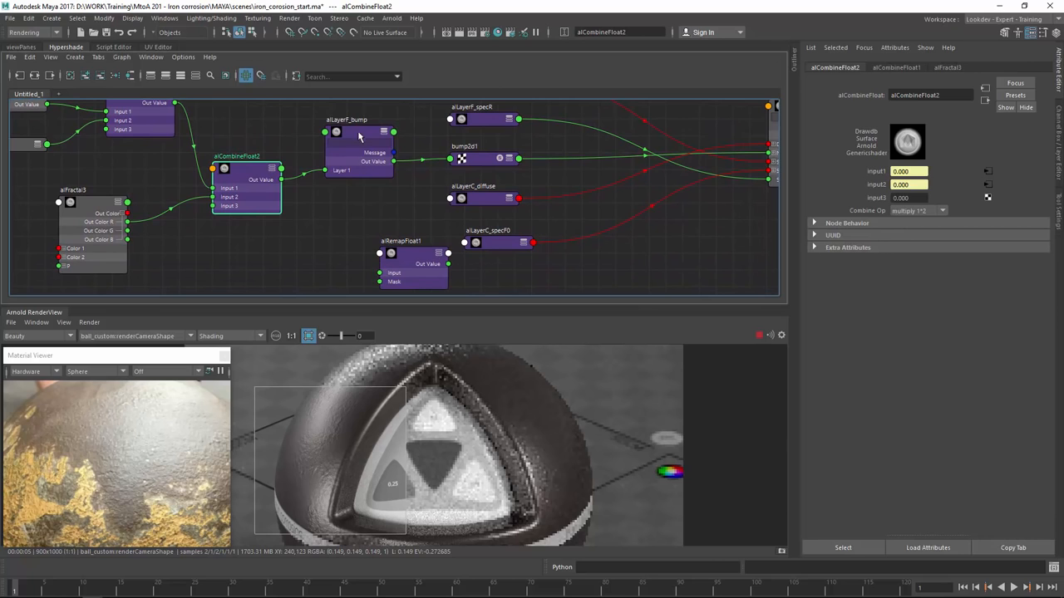
Step: Create the alRemapF_rust remap node feeding the aiLayerC_specF0 layer and refresh the isolated preview
{"action": "left_click", "coordinate": [324, 125]}
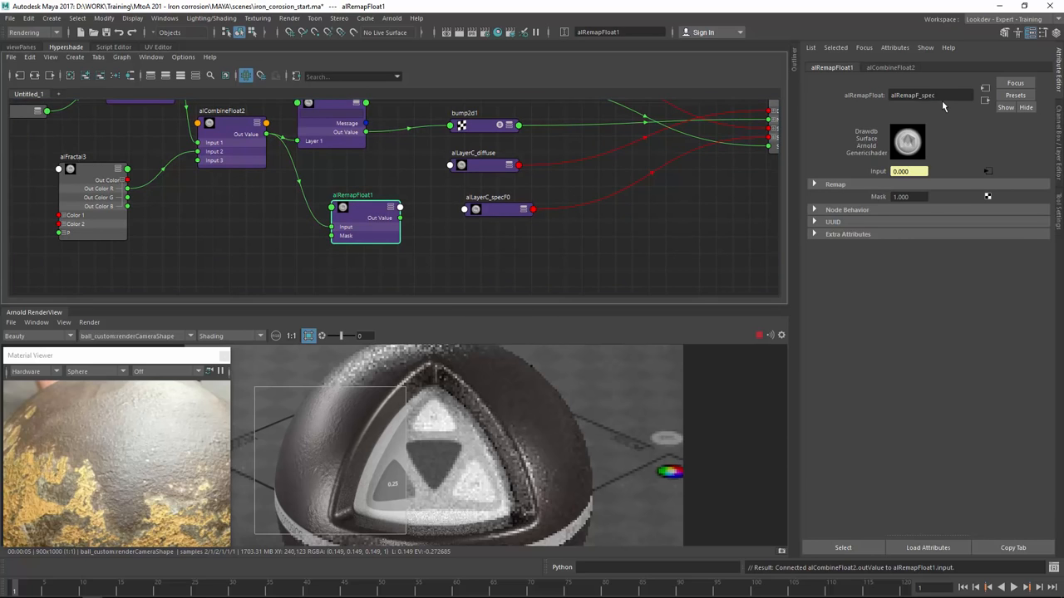
{"action": "type", "text": "alRemapF_rust_"}
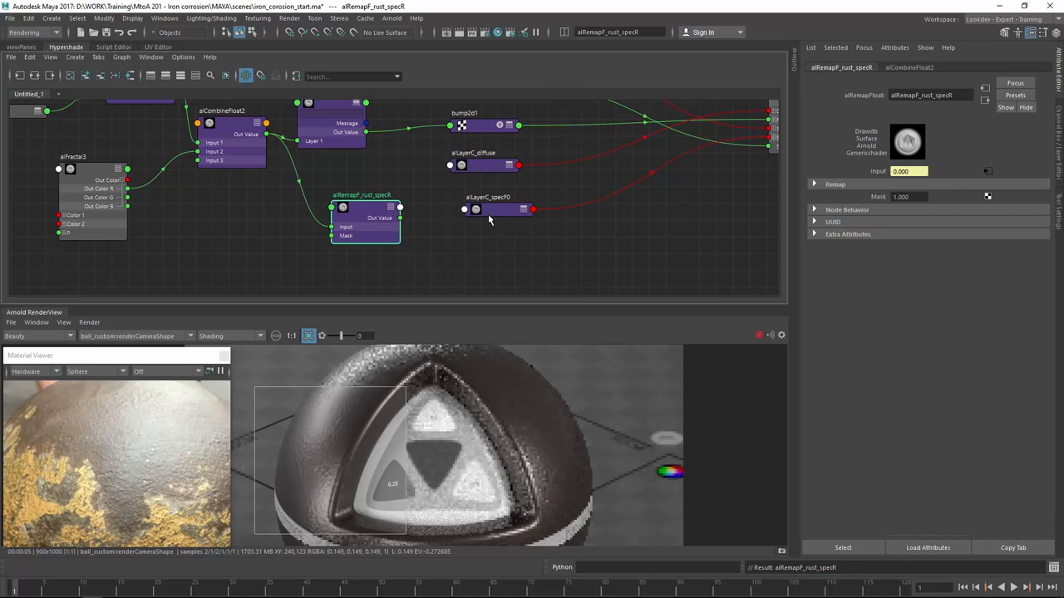
{"action": "mouse_move", "coordinate": [545, 252]}
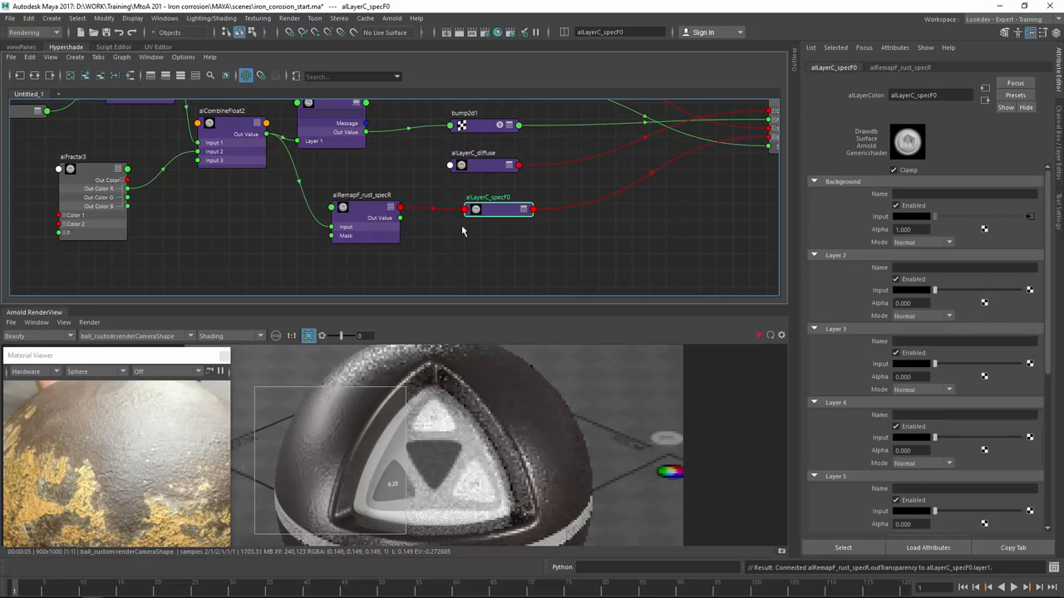
{"action": "left_click", "coordinate": [491, 209]}
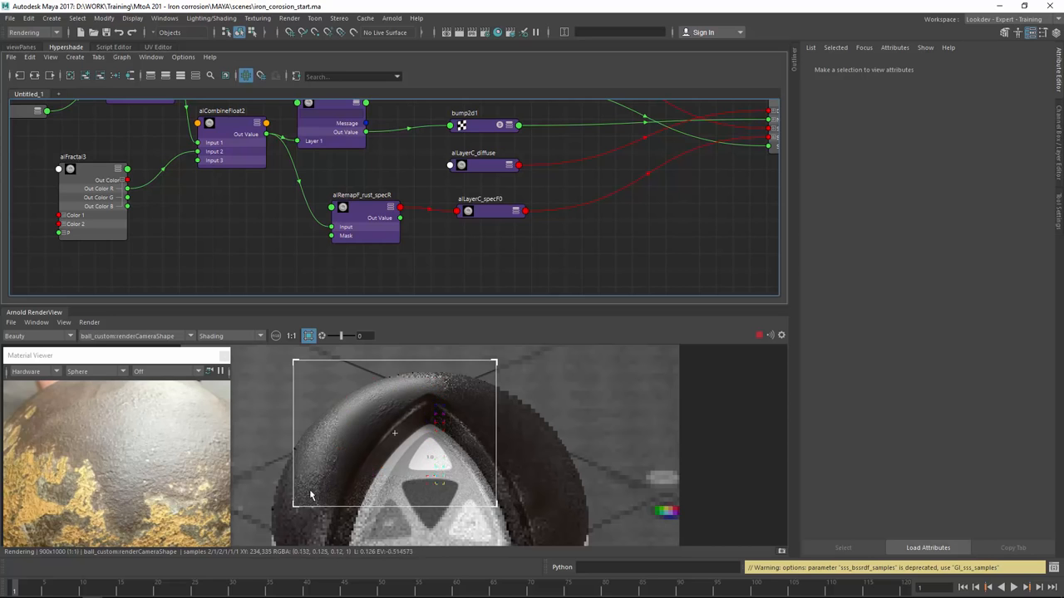
{"action": "mouse_move", "coordinate": [367, 384]}
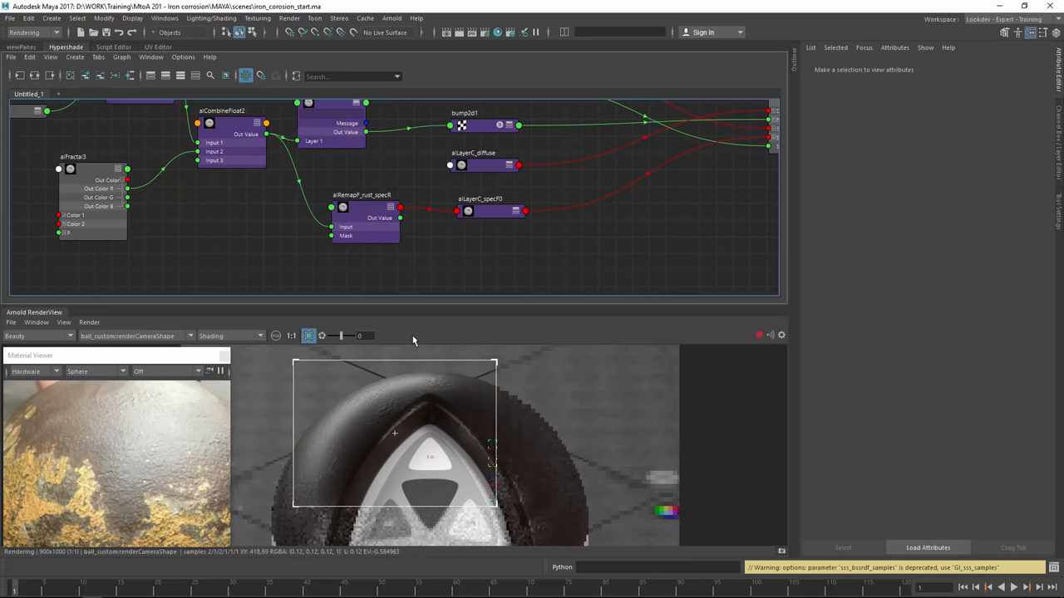
{"action": "left_click", "coordinate": [229, 336]}
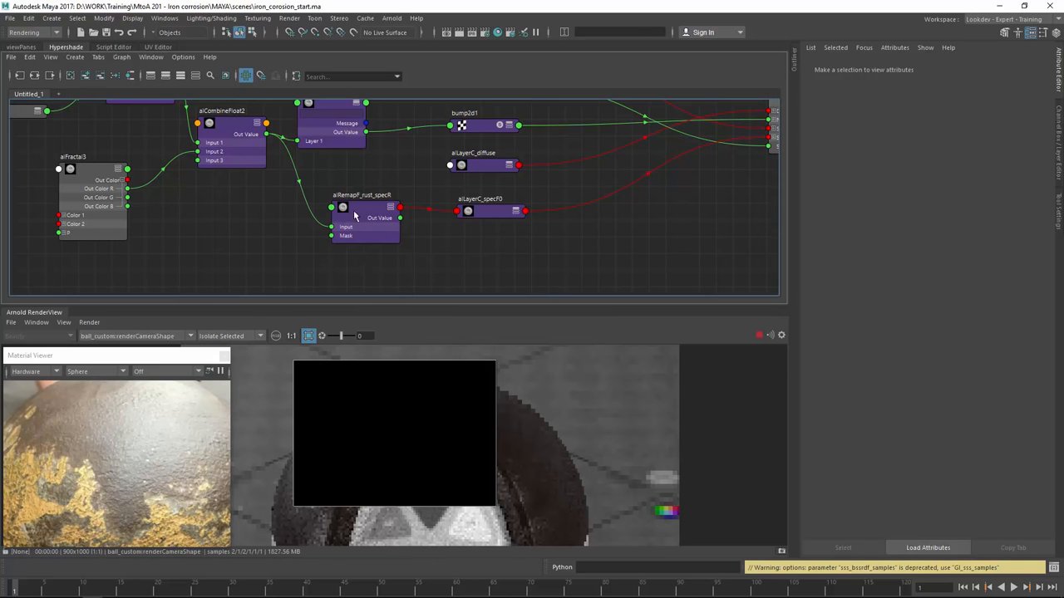
Step: Set the rust remap node's input/output ranges to 0.8 and -0.650 for a grey rust mask
{"action": "left_click", "coordinate": [362, 216]}
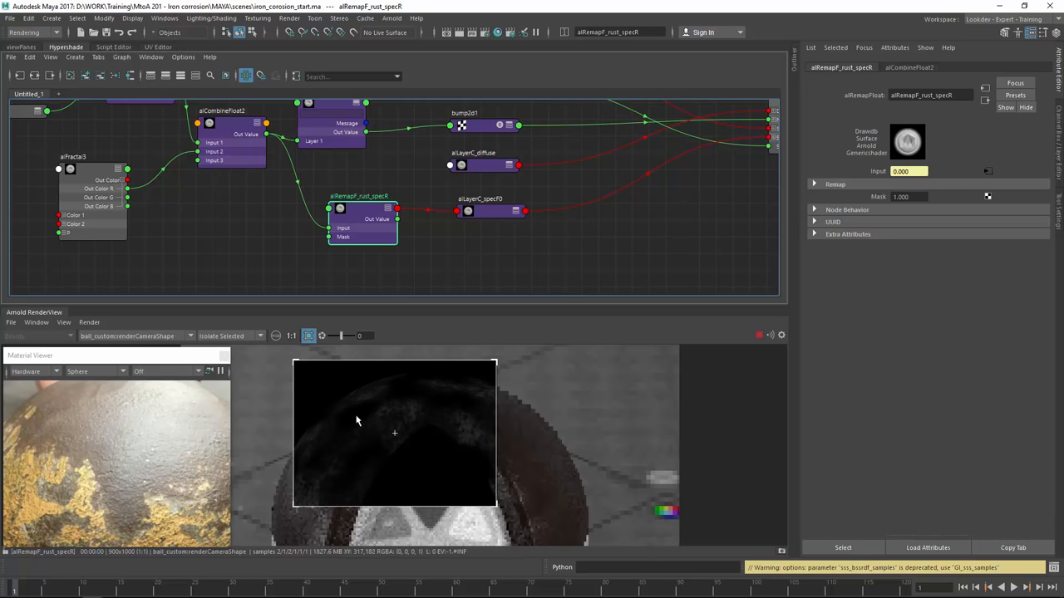
{"action": "mouse_move", "coordinate": [357, 419]}
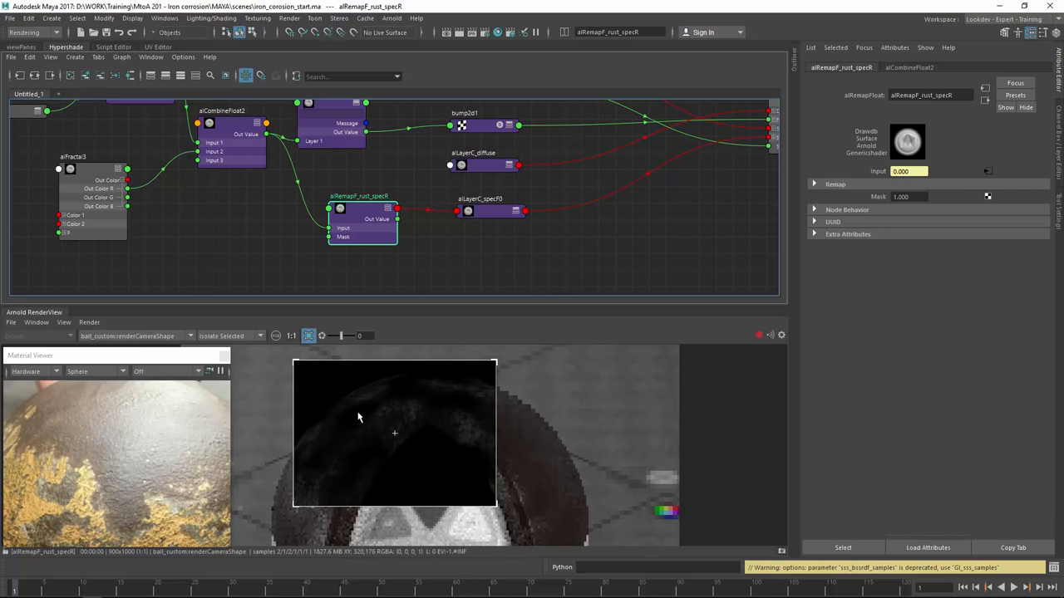
{"action": "mouse_move", "coordinate": [416, 422]}
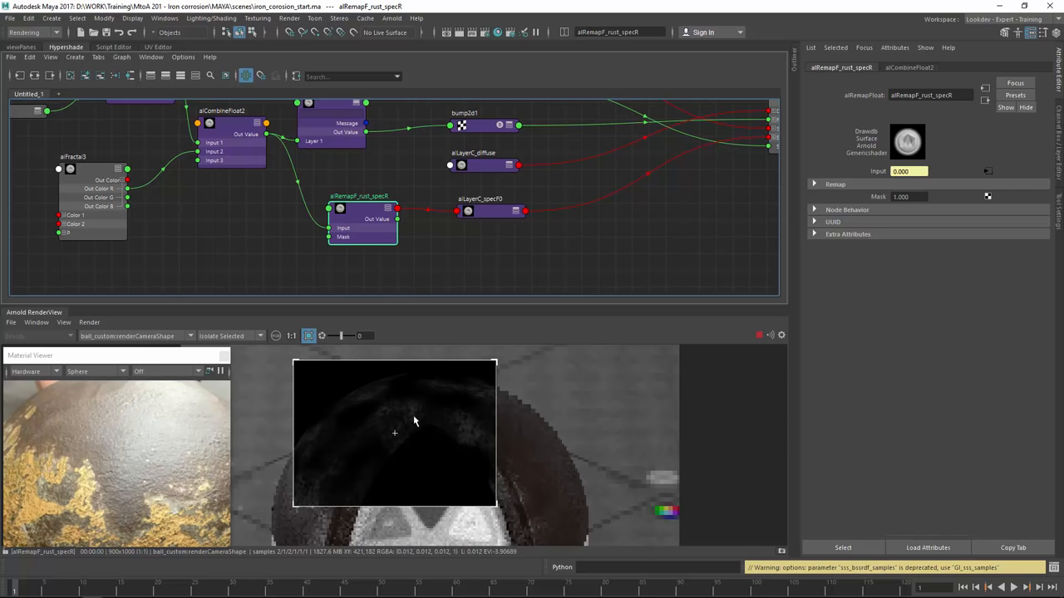
{"action": "mouse_move", "coordinate": [473, 301]}
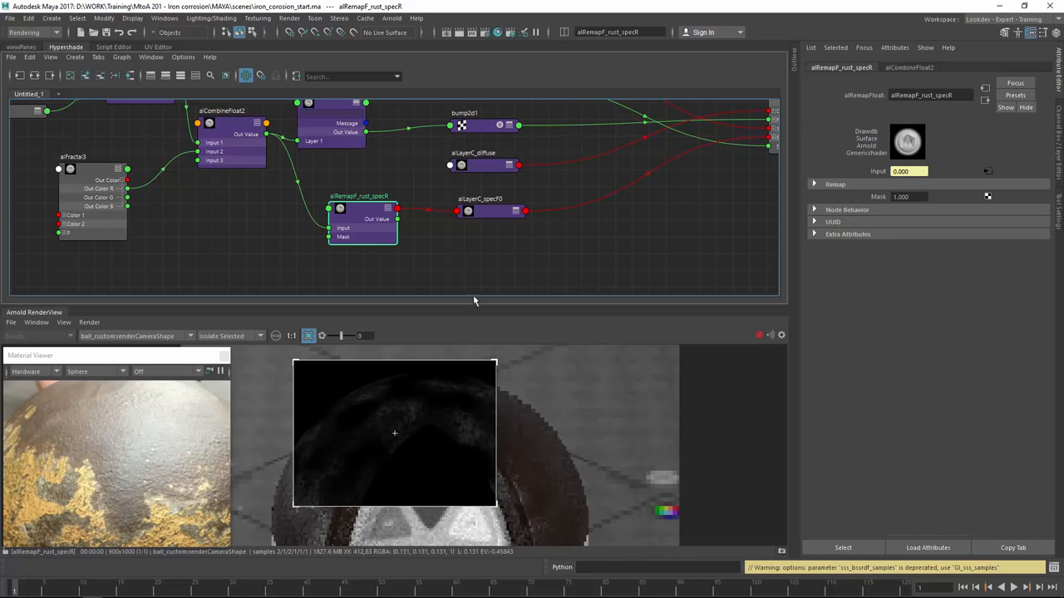
{"action": "left_click", "coordinate": [835, 183]}
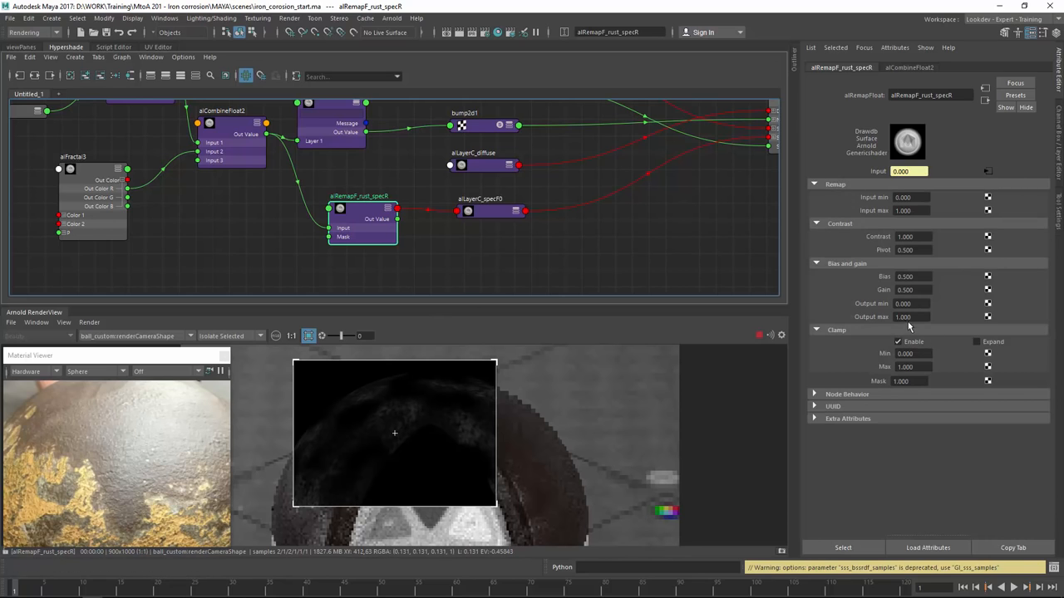
{"action": "type", "text": "0.8"}
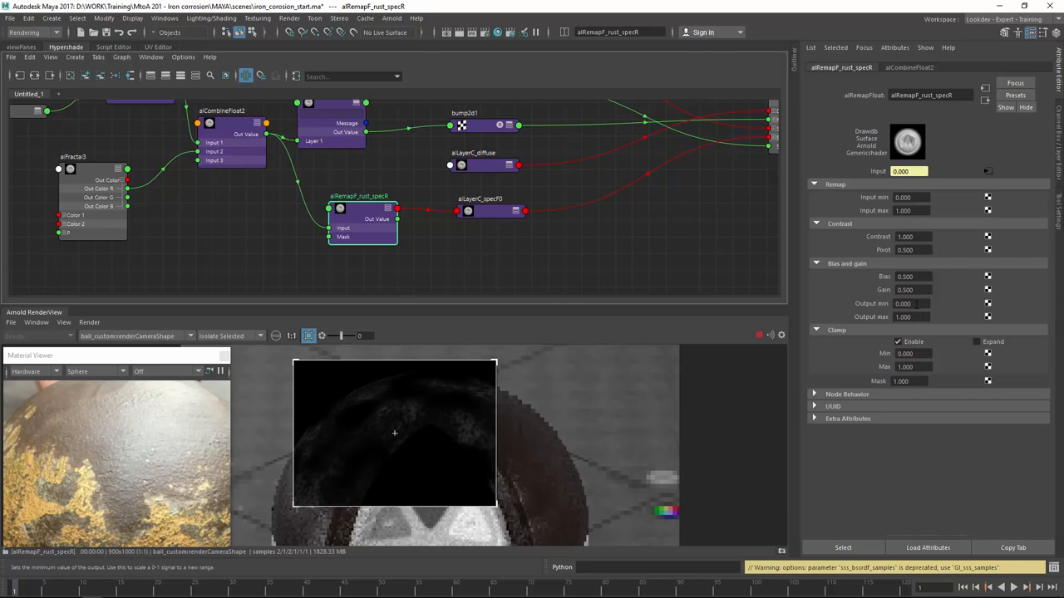
{"action": "left_click", "coordinate": [847, 263]}
{"action": "type", "text": "0.090"}
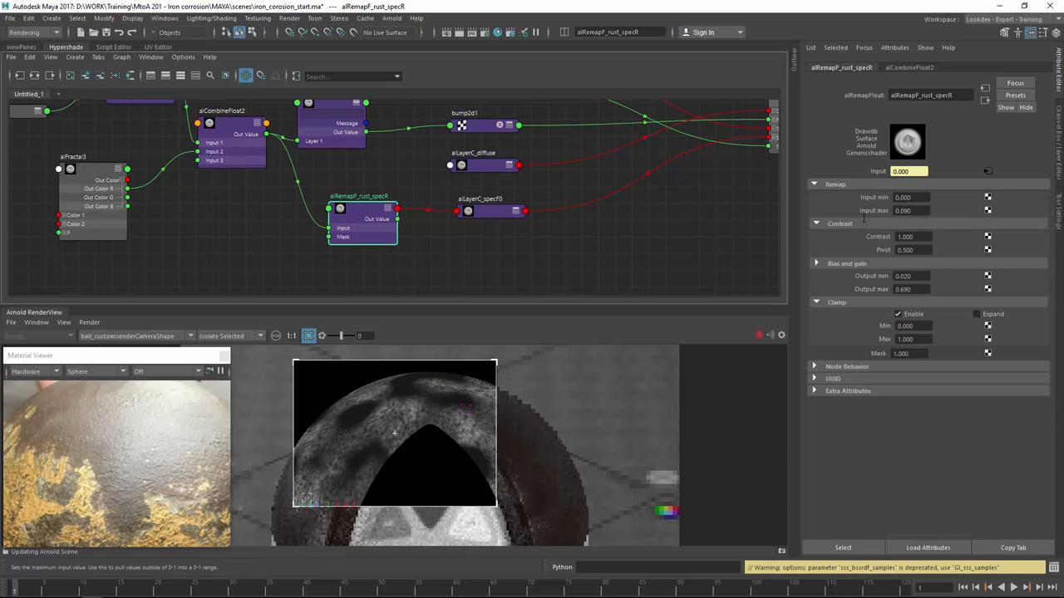
{"action": "type", "text": "-0.650"}
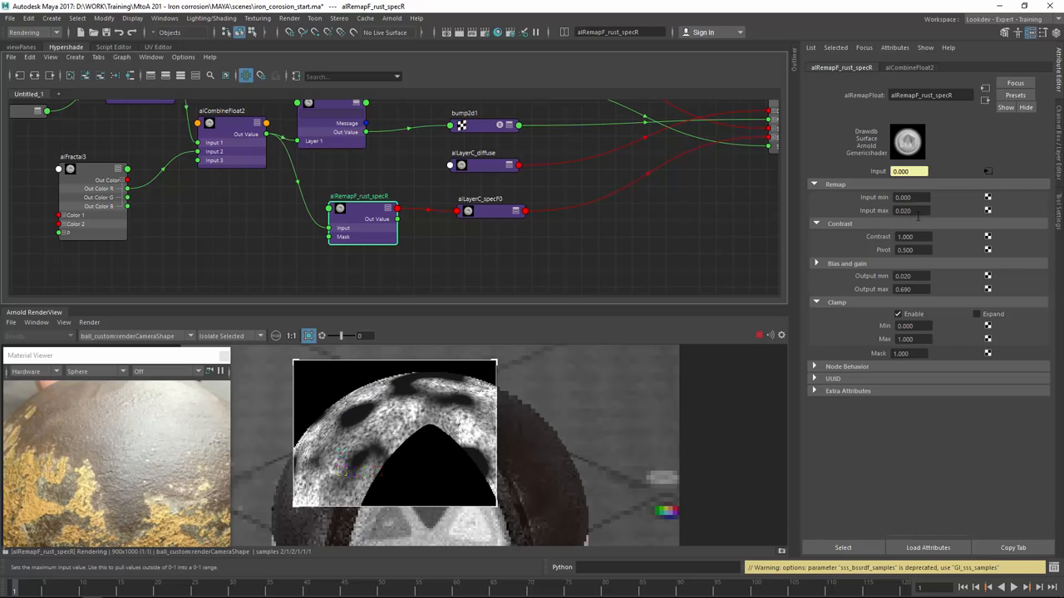
{"action": "left_click", "coordinate": [906, 289]}
{"action": "type", "text": "0.600"}
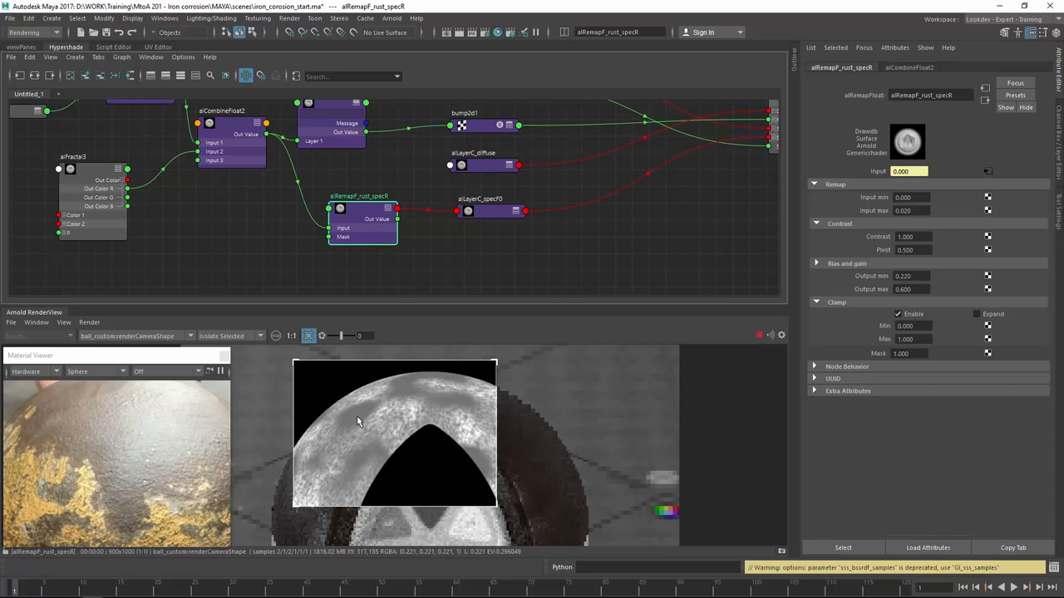
{"action": "mouse_move", "coordinate": [415, 414]}
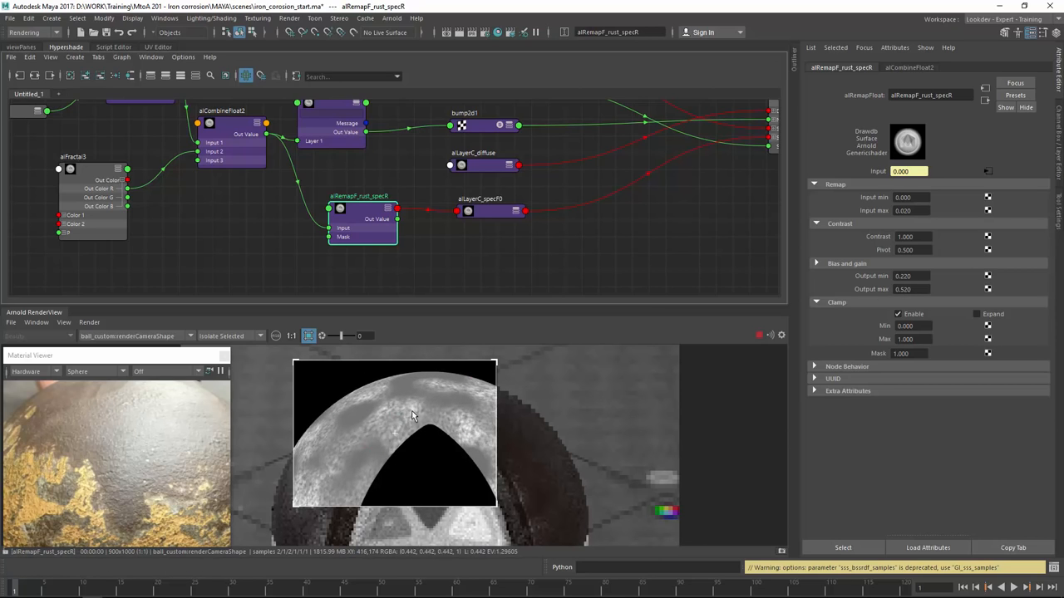
Step: Return the render view to Shading and adjust alLayerC_specF0's background reflectance colour
{"action": "left_click", "coordinate": [260, 336]}
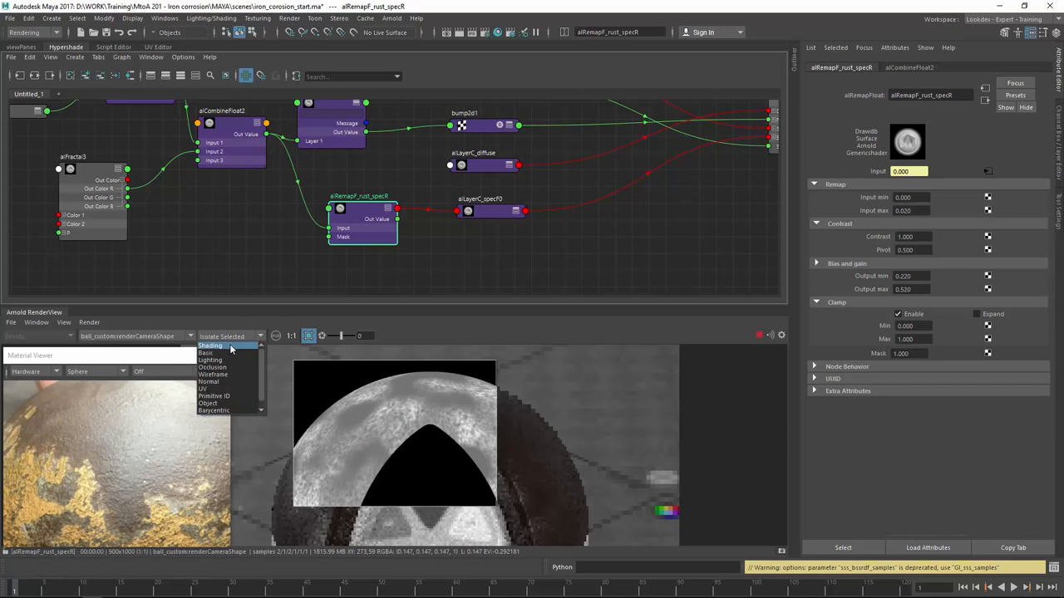
{"action": "left_click", "coordinate": [210, 344]}
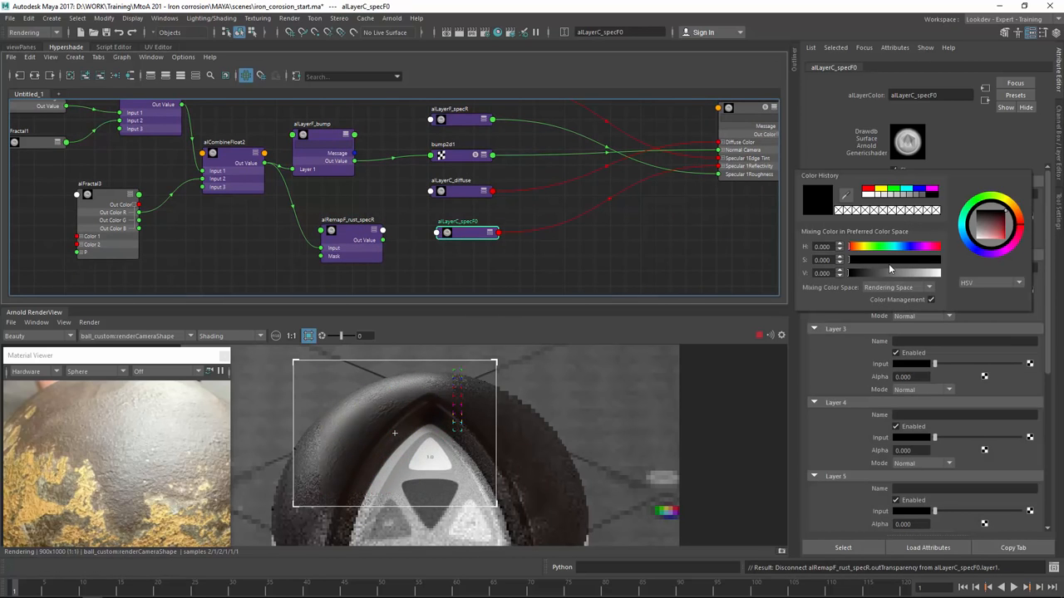
{"action": "left_click_drag", "start_coordinate": [894, 273], "coordinate": [856, 273]}
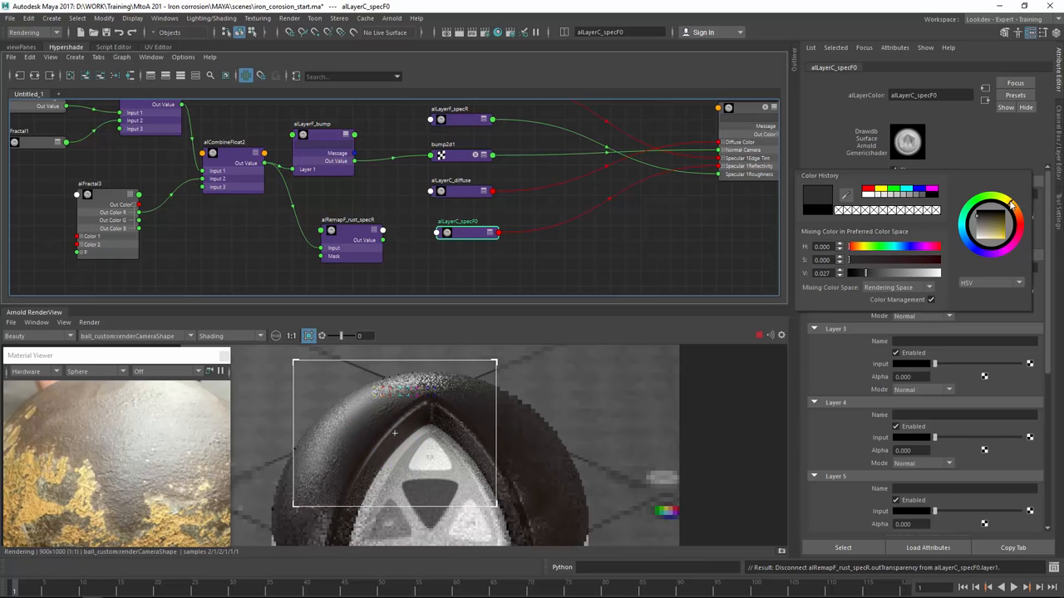
{"action": "left_click", "coordinate": [981, 216]}
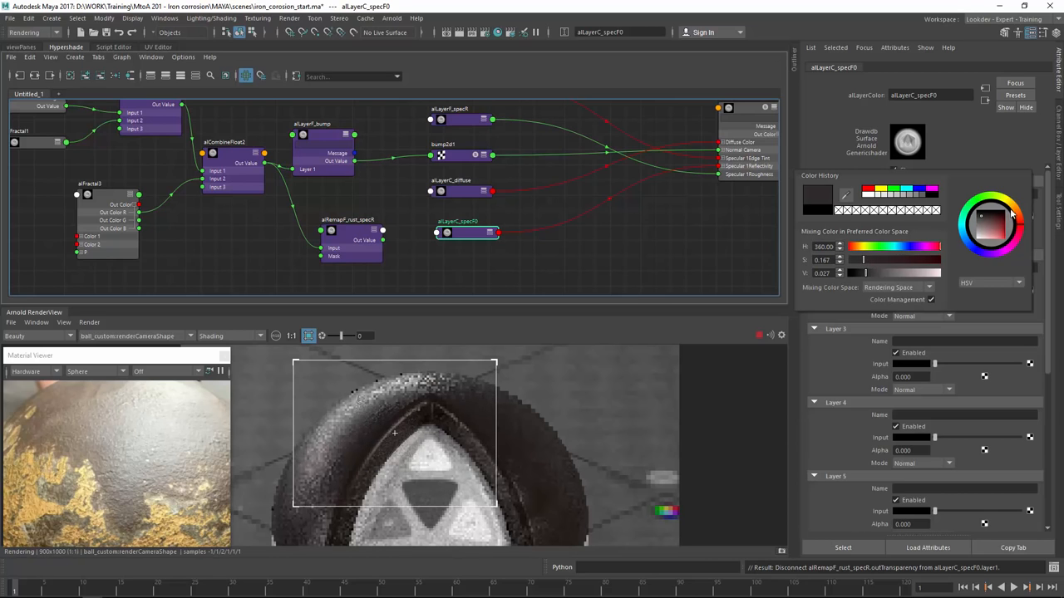
{"action": "left_click", "coordinate": [984, 214]}
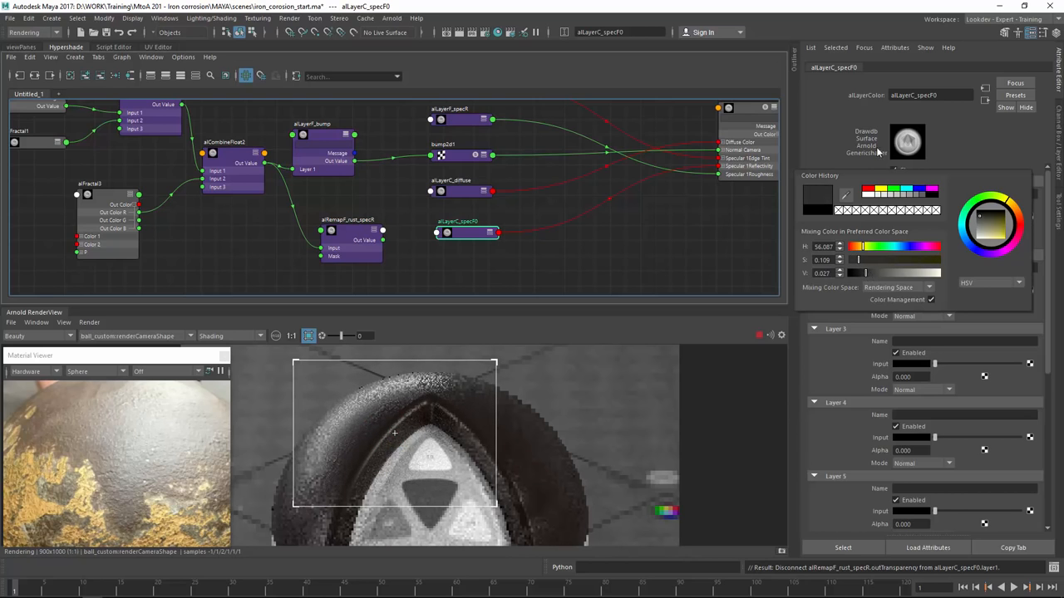
{"action": "left_click", "coordinate": [465, 269]}
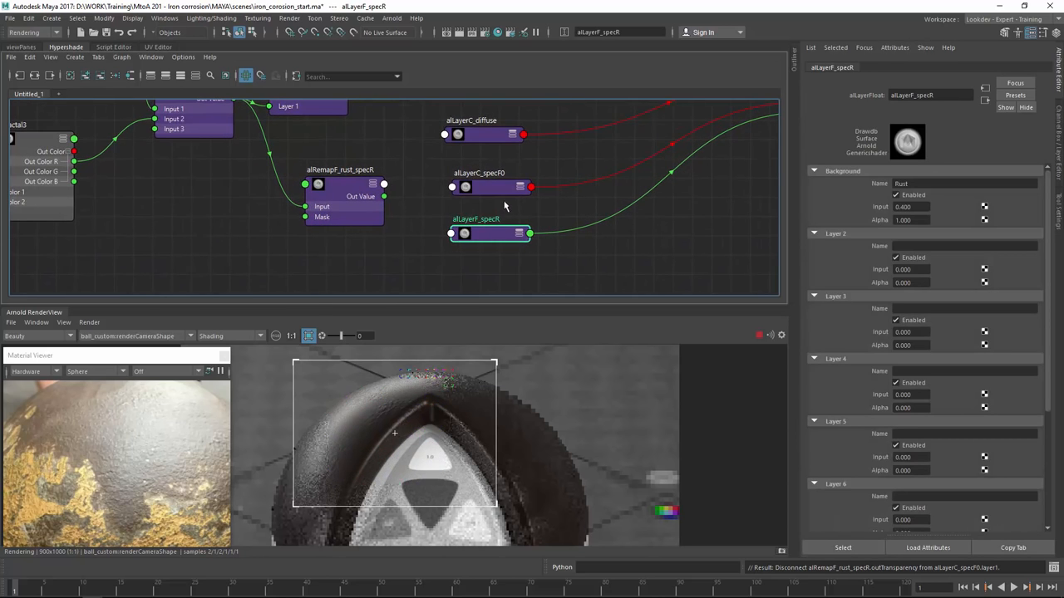
Step: Connect alRemapF_rust_specR's Out Value into alLayerF_specR Layer 1 and inspect both nodes' settings
{"action": "left_click", "coordinate": [489, 229]}
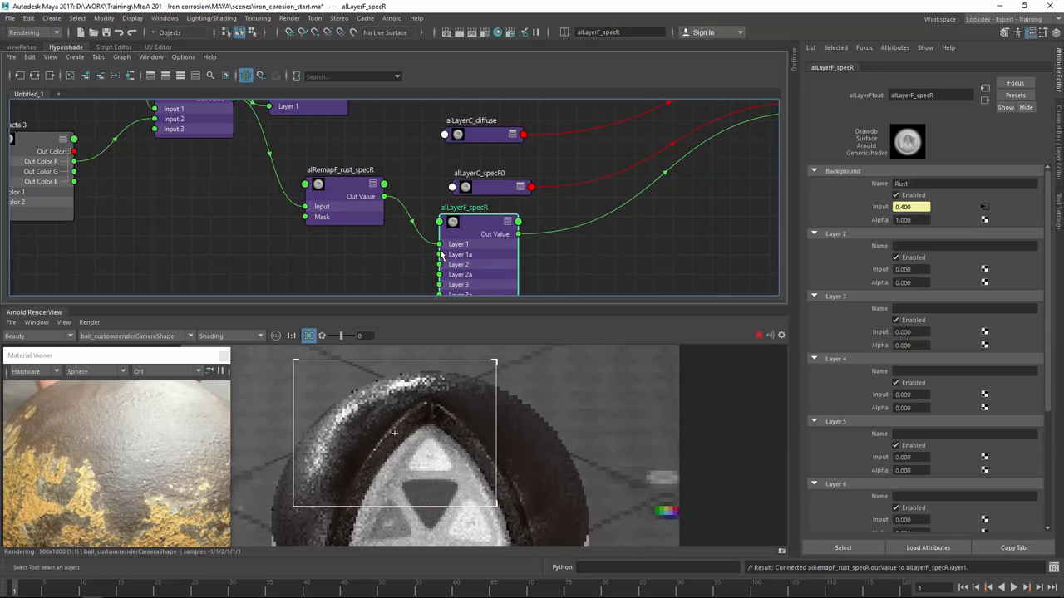
{"action": "left_click", "coordinate": [319, 196]}
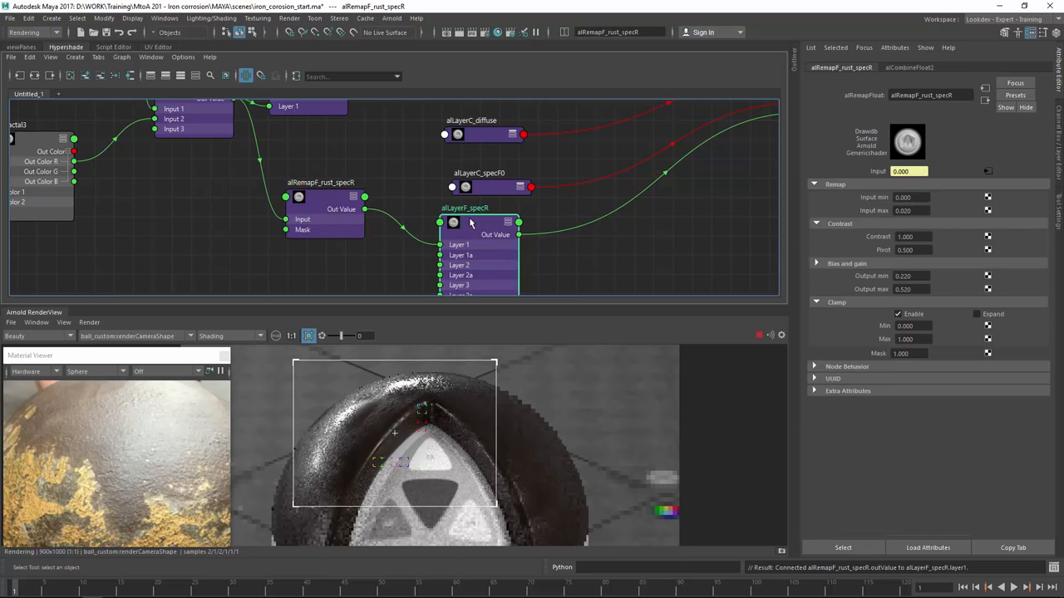
{"action": "left_click", "coordinate": [486, 223]}
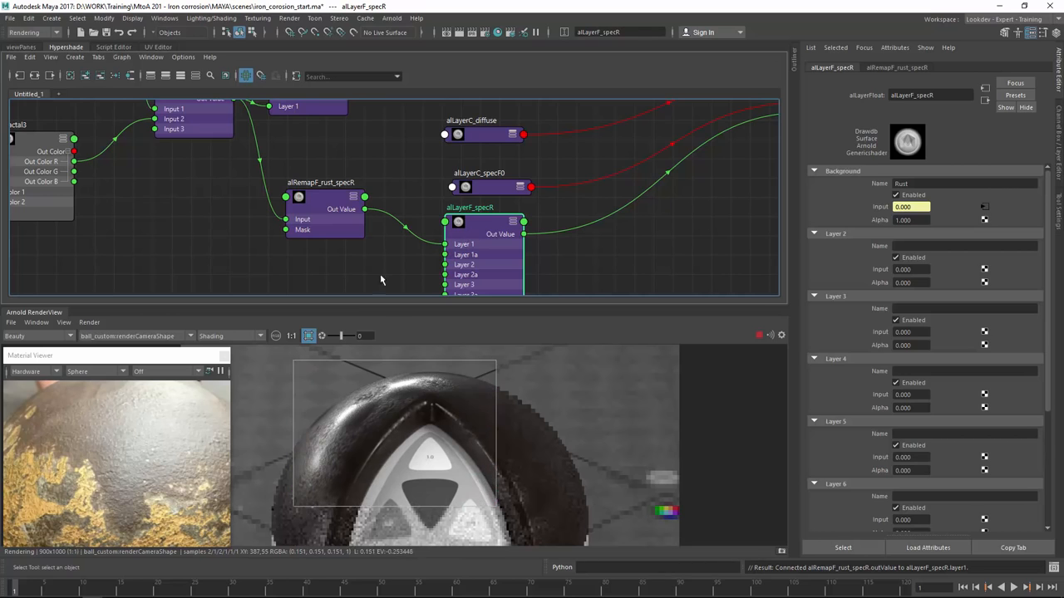
{"action": "left_click", "coordinate": [324, 213]}
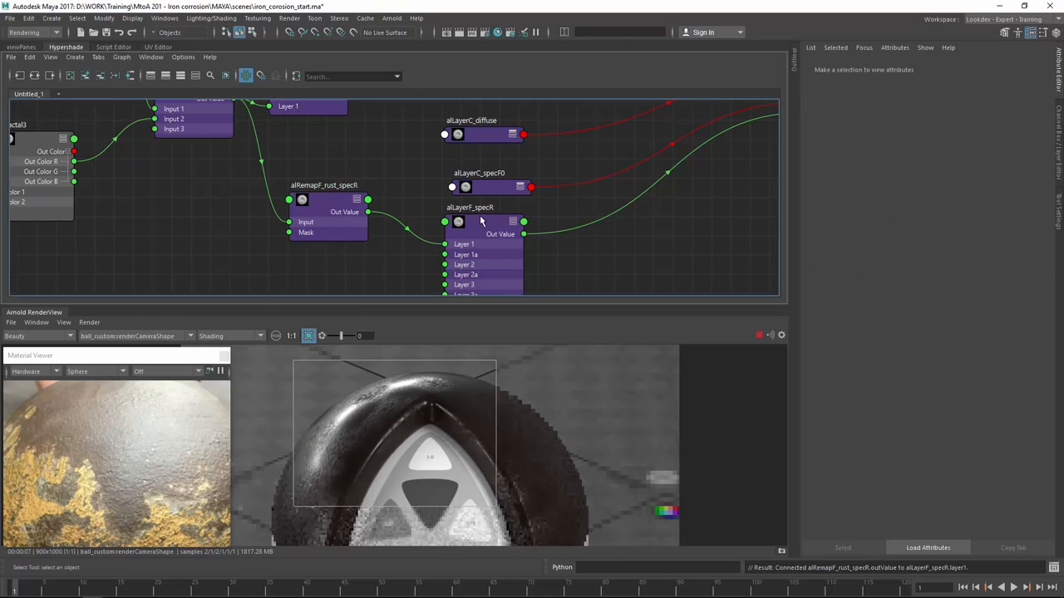
Step: Isolate the rust roughness remap in the render view to tune its output range
{"action": "left_click", "coordinate": [231, 336]}
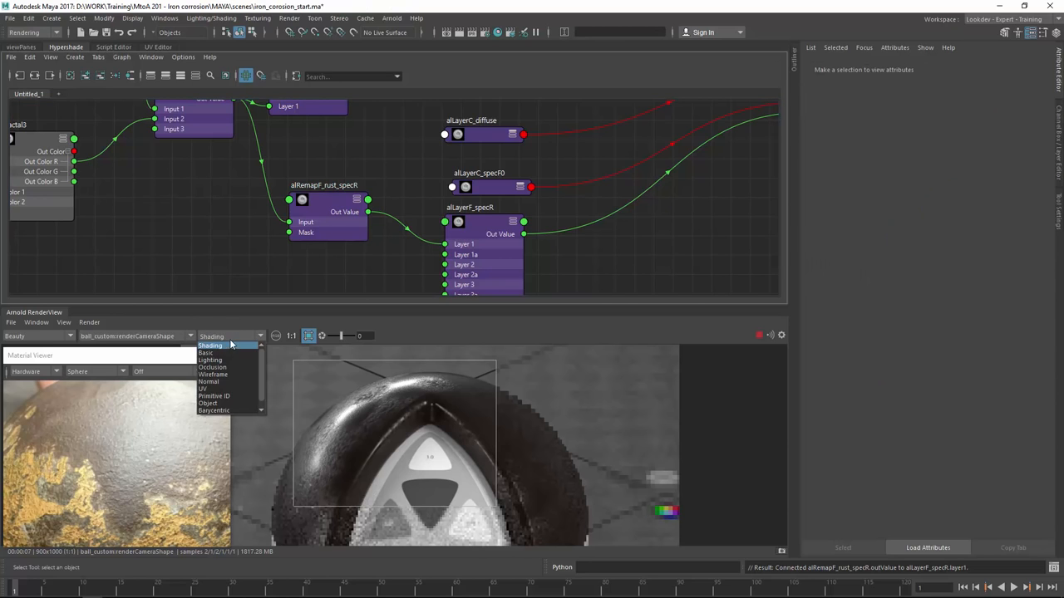
{"action": "left_click", "coordinate": [222, 336]}
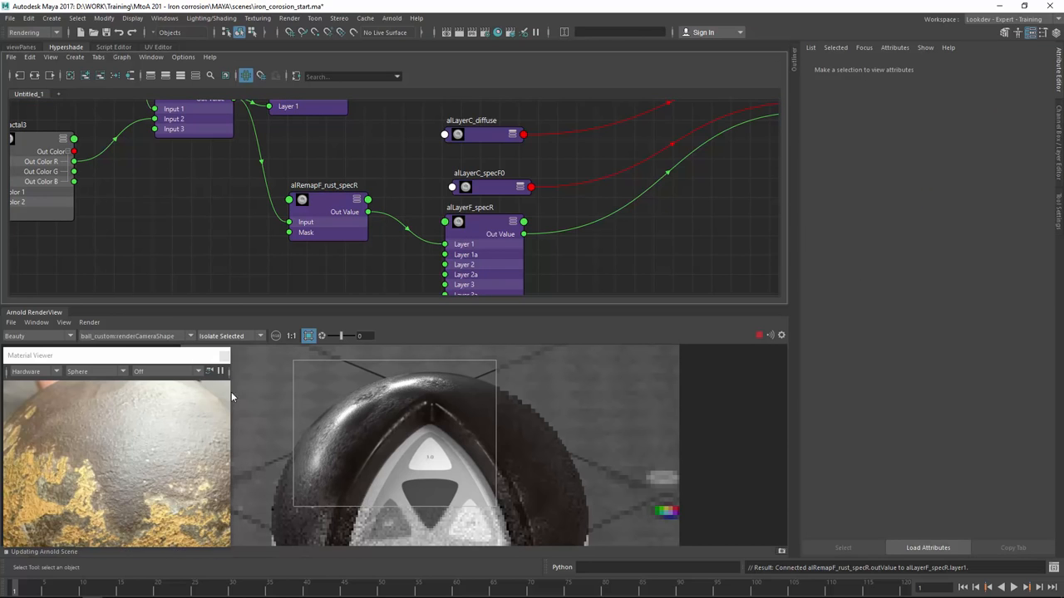
{"action": "left_click", "coordinate": [324, 191]}
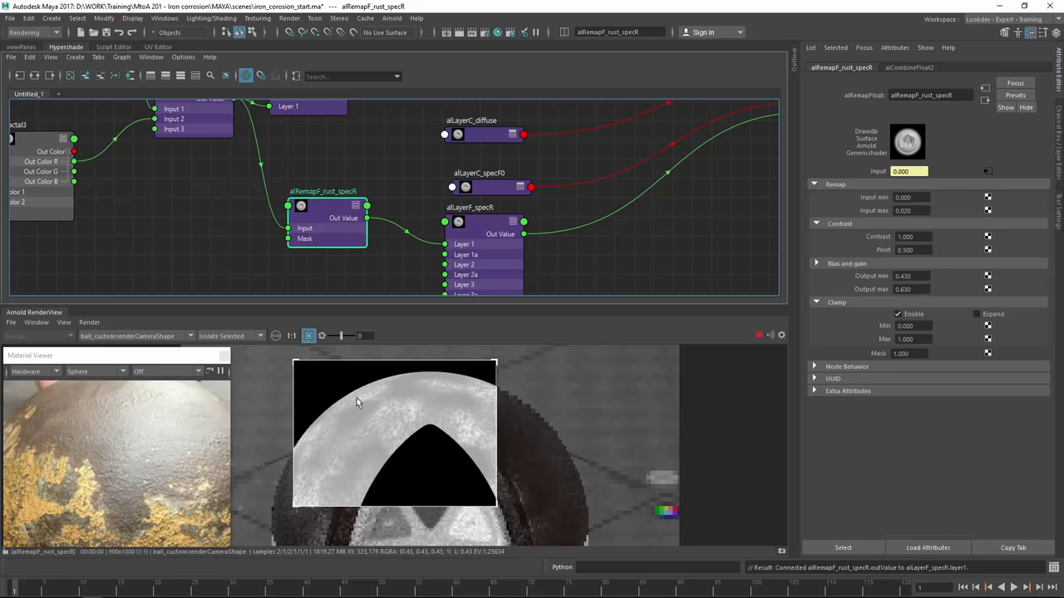
{"action": "left_click", "coordinate": [231, 335]}
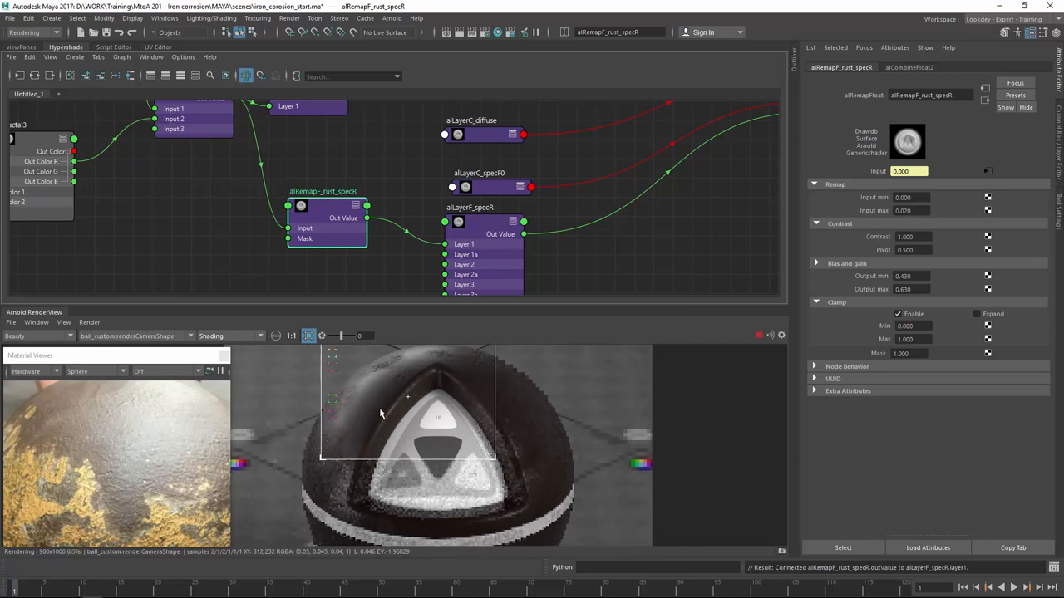
Step: Re-render the full iron ball in Arnold RenderView and bring the bump layer nodes into view
{"action": "left_click", "coordinate": [250, 171]}
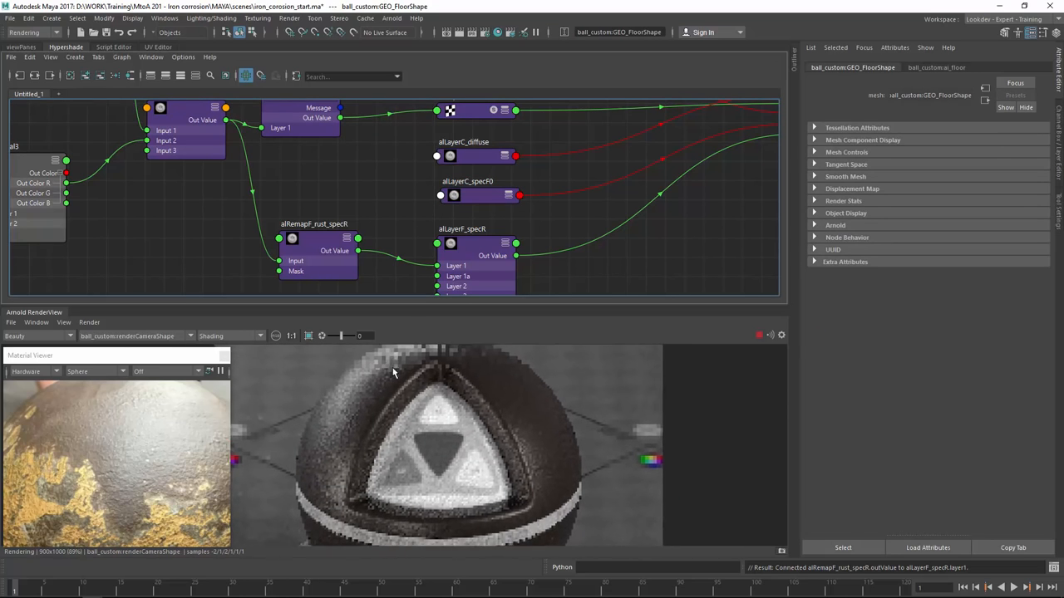
{"action": "left_click_drag", "start_coordinate": [283, 362], "coordinate": [399, 501]}
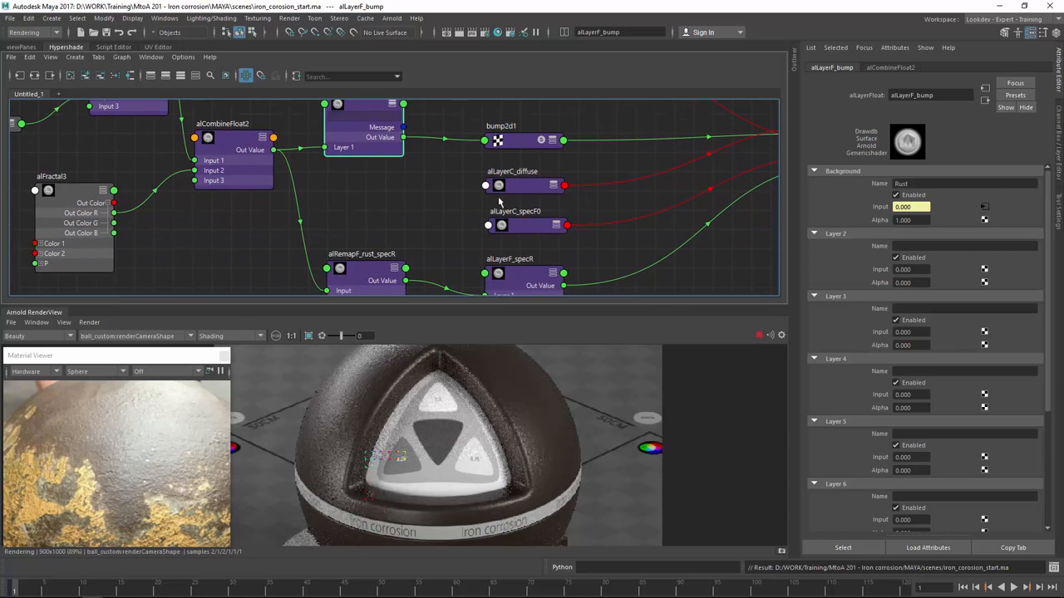
Step: Create an alRemapColor fed by alCombineFloat2 and wire it into alLayerC_diffuse layer 2
{"action": "left_click", "coordinate": [499, 185]}
{"action": "type", "text": "alre"}
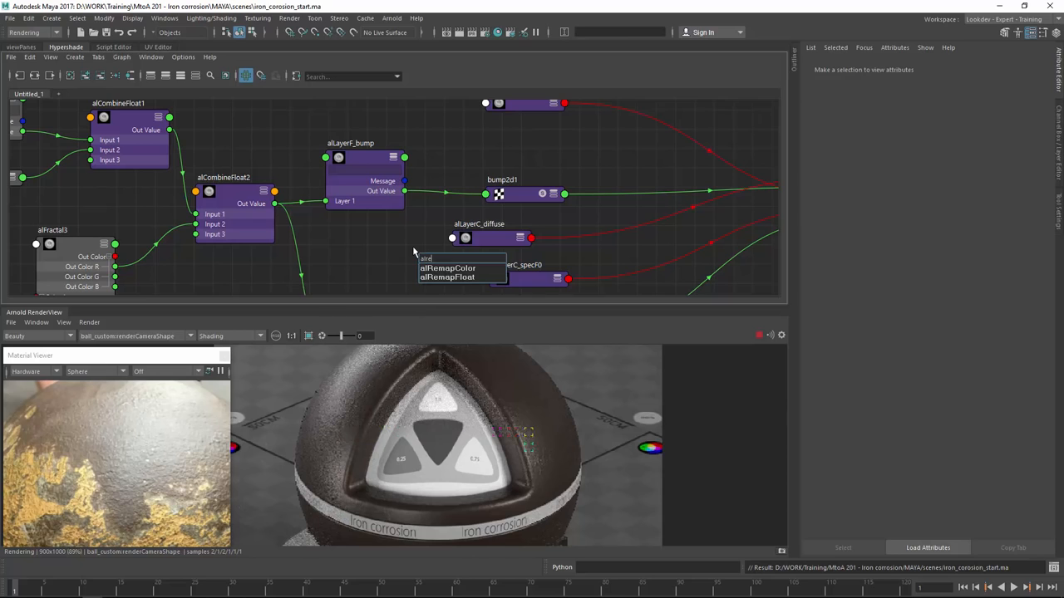
{"action": "left_click", "coordinate": [447, 267]}
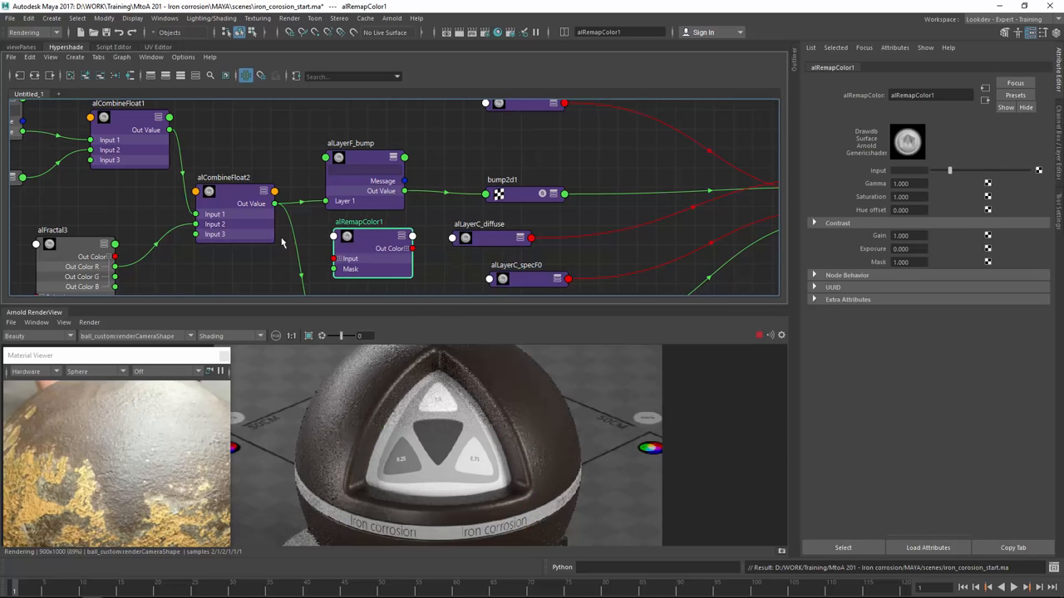
{"action": "left_click", "coordinate": [334, 246]}
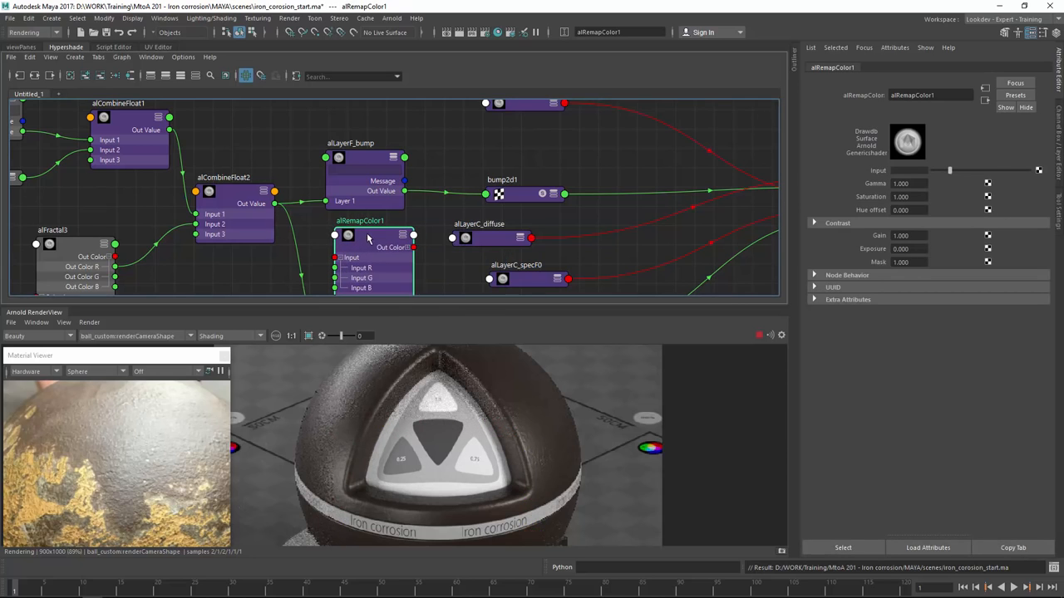
{"action": "left_click_drag", "start_coordinate": [274, 191], "coordinate": [339, 253]}
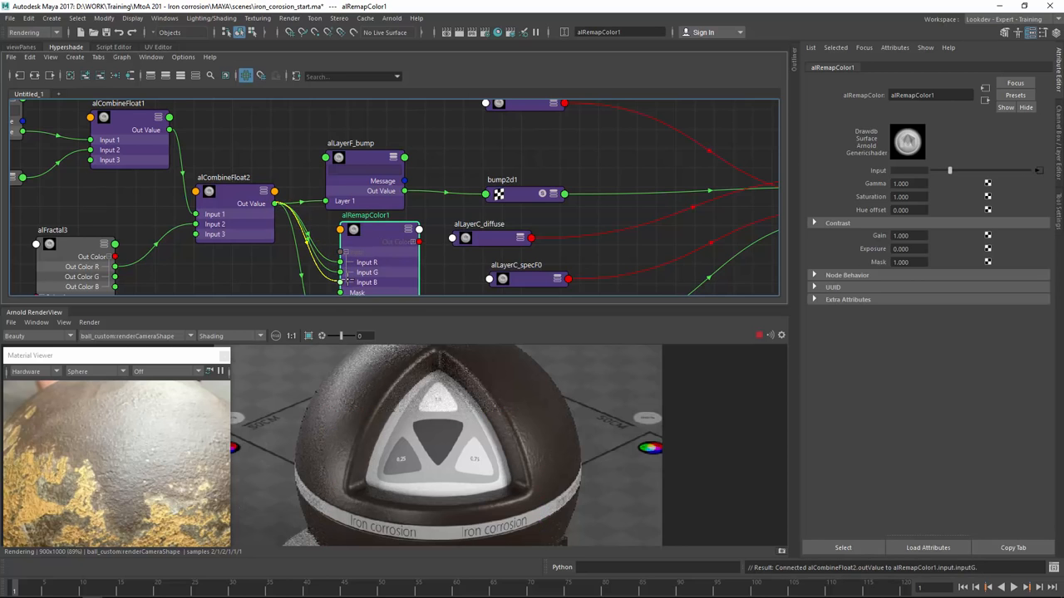
{"action": "left_click", "coordinate": [475, 196]}
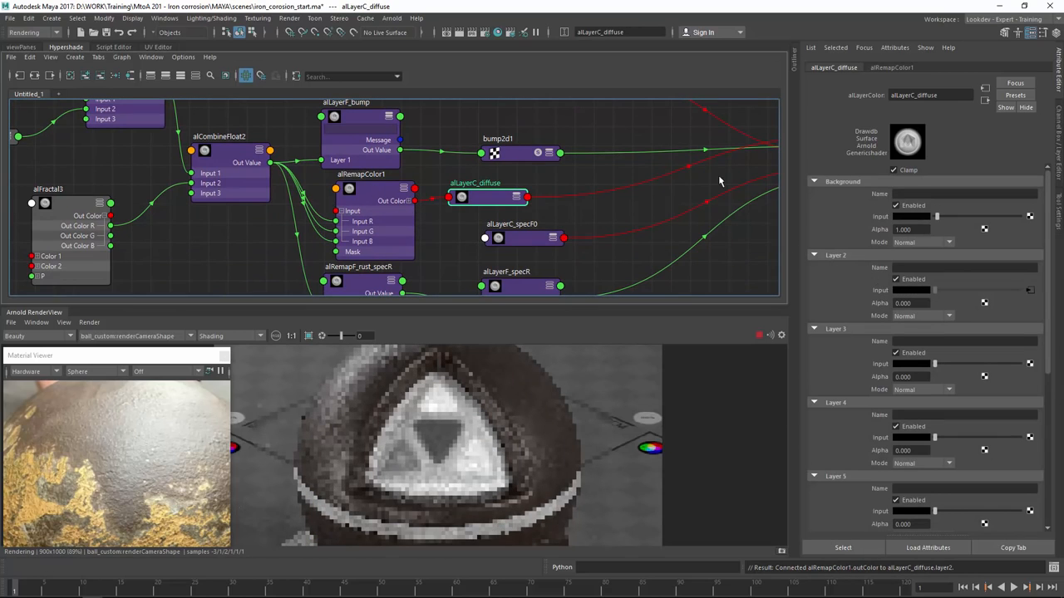
Step: Name the diffuse layers Rust and Rust Breakup
{"action": "type", "text": "Rust"}
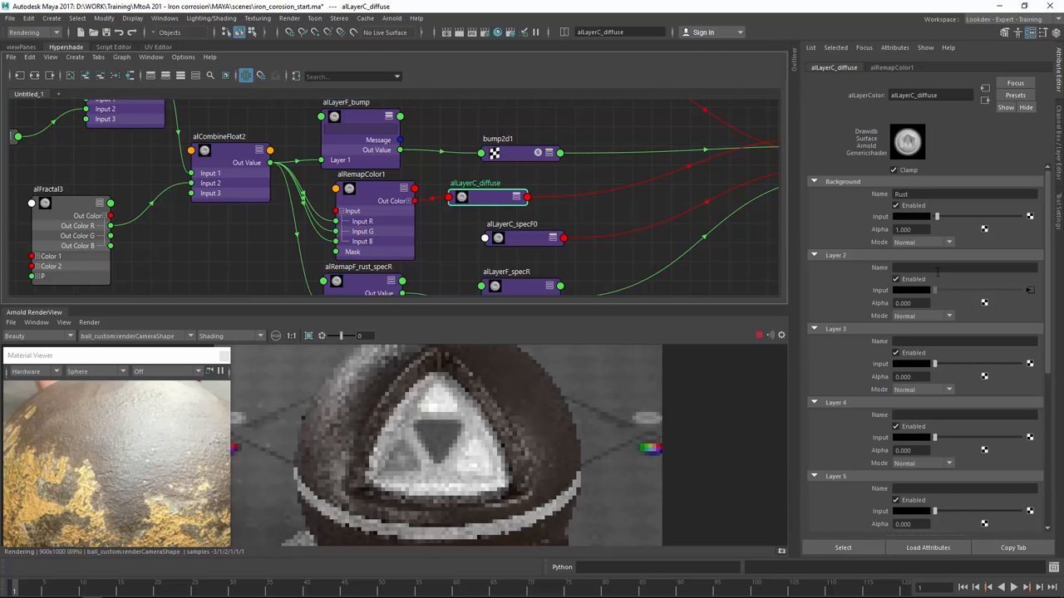
{"action": "type", "text": "Rust Greakup"}
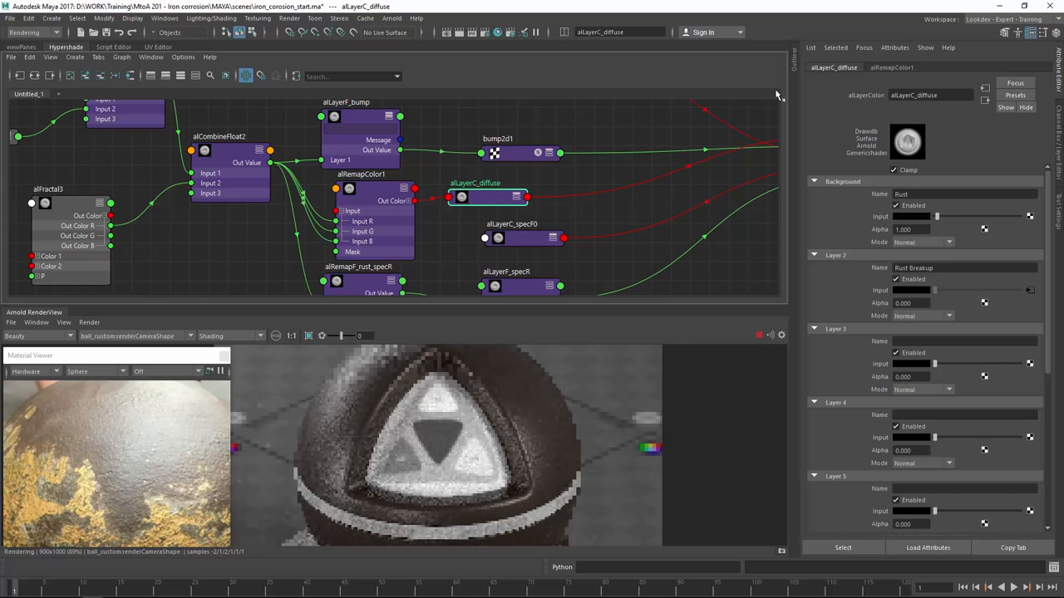
{"action": "left_click", "coordinate": [362, 175]}
{"action": "type", "text": "0.180"}
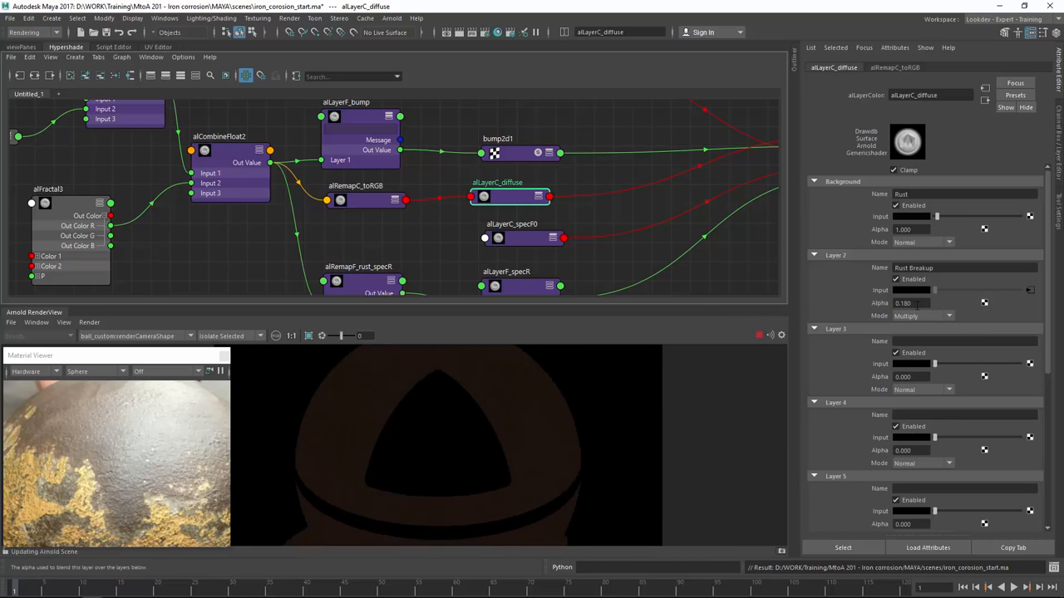
Step: Try Overlay then set the Rust Breakup layer's blend mode to Difference
{"action": "left_click", "coordinate": [923, 316]}
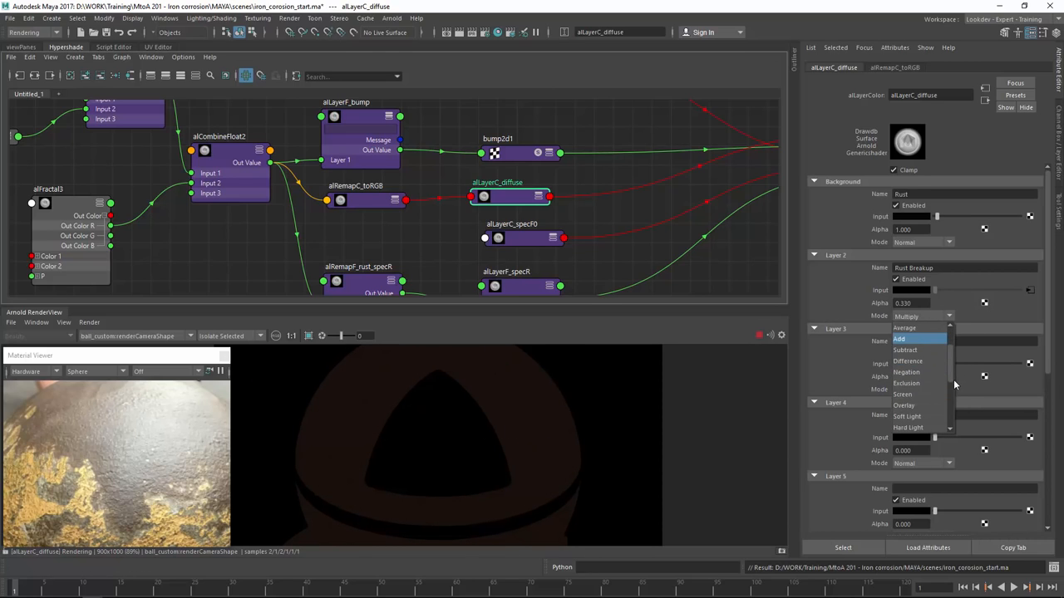
{"action": "left_click", "coordinate": [905, 406]}
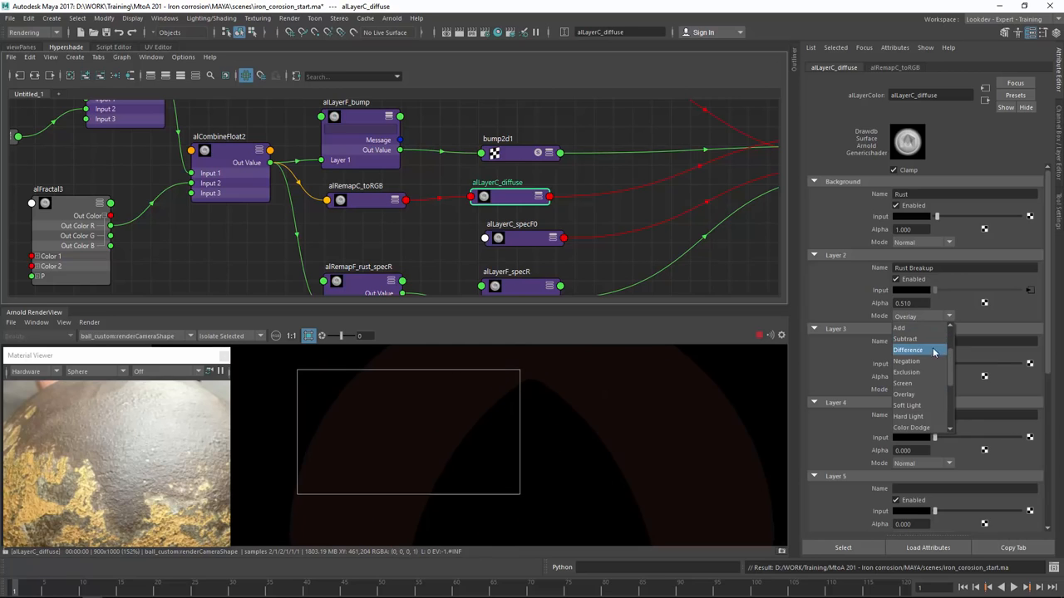
{"action": "left_click", "coordinate": [907, 349]}
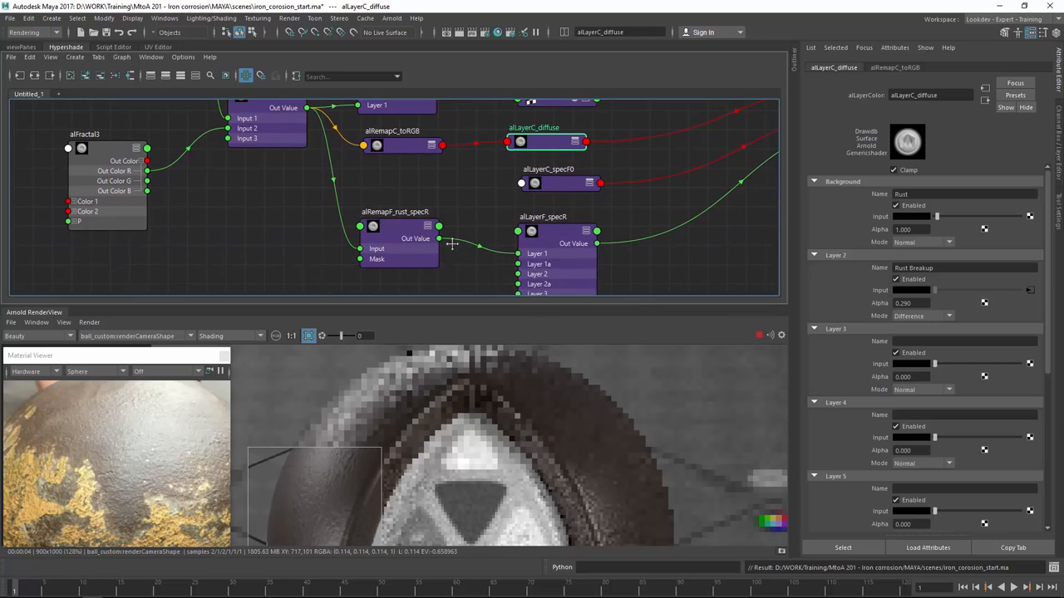
Step: Select alLayerC_specF0 and start editing its background reflectance colour
{"action": "left_click", "coordinate": [552, 189]}
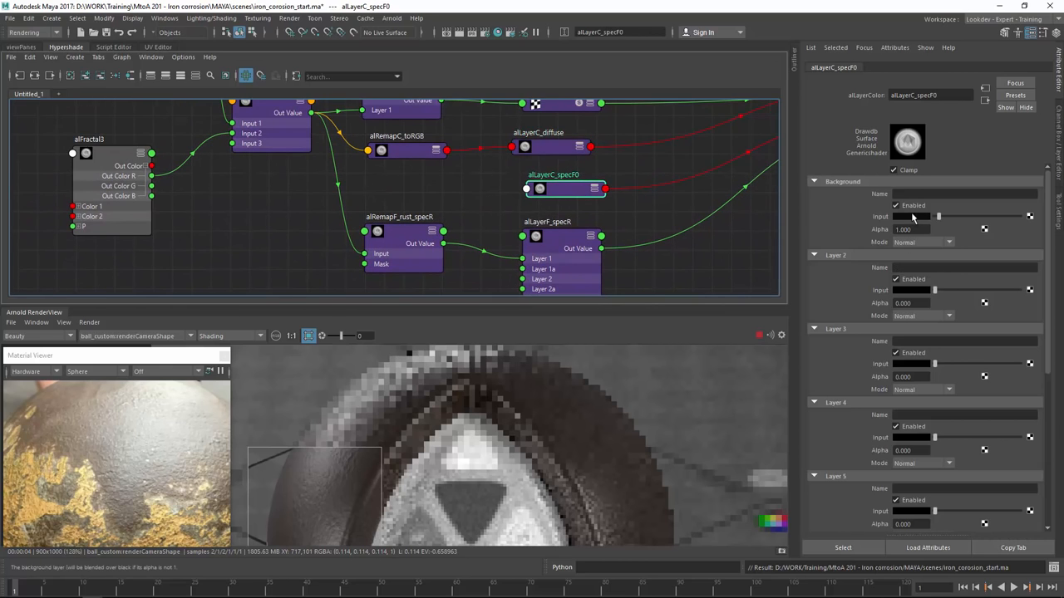
{"action": "left_click", "coordinate": [931, 216]}
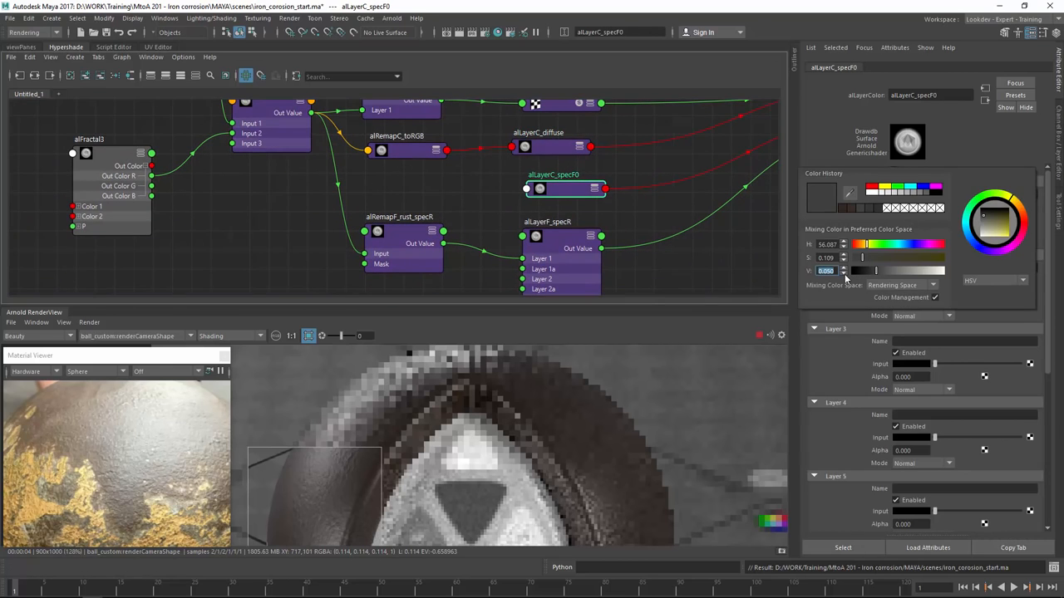